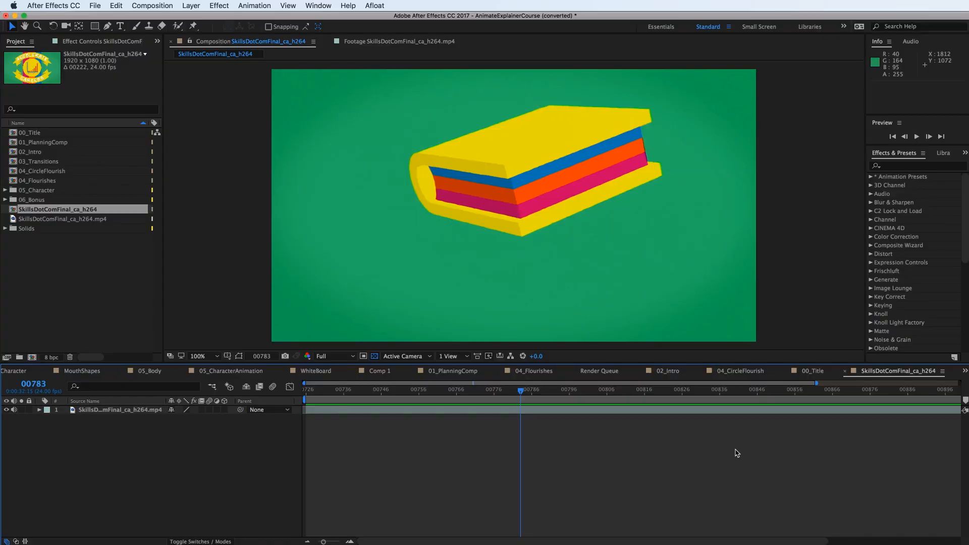
pyautogui.moveTo(532, 443)
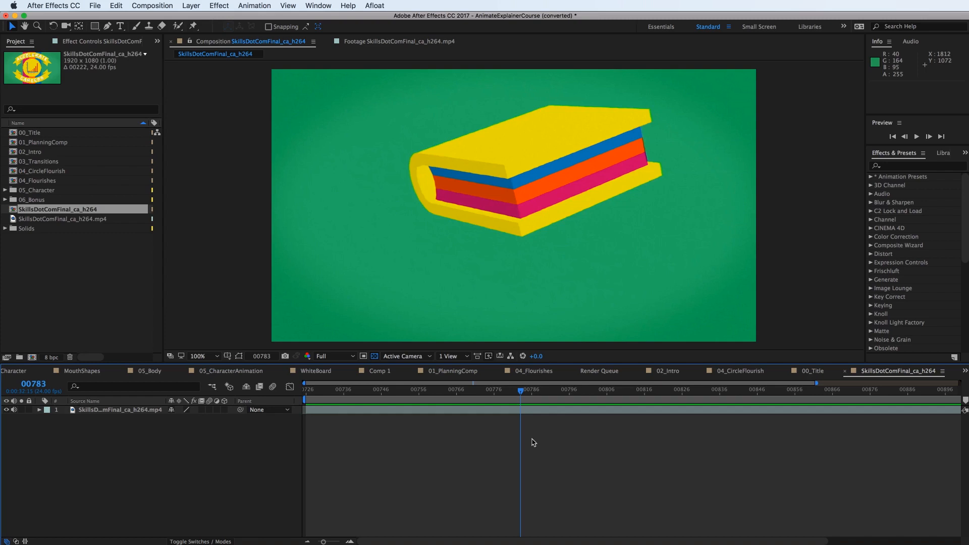
pyautogui.moveTo(573, 321)
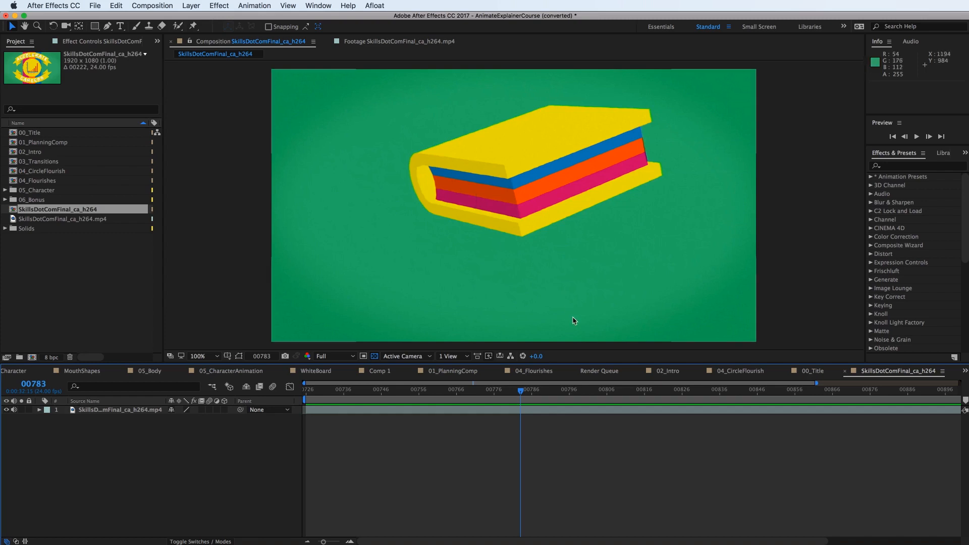
# Scrub the footage timeline back through the ENHANCE LIVES badge frames toward frame 777
pyautogui.moveTo(520, 392); pyautogui.dragTo(500, 393)
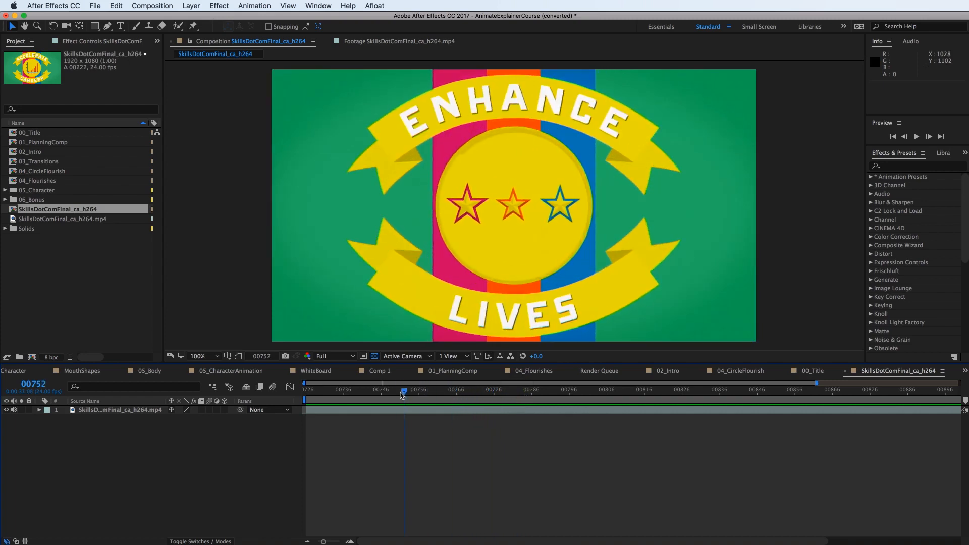
pyautogui.moveTo(402, 395); pyautogui.dragTo(334, 395)
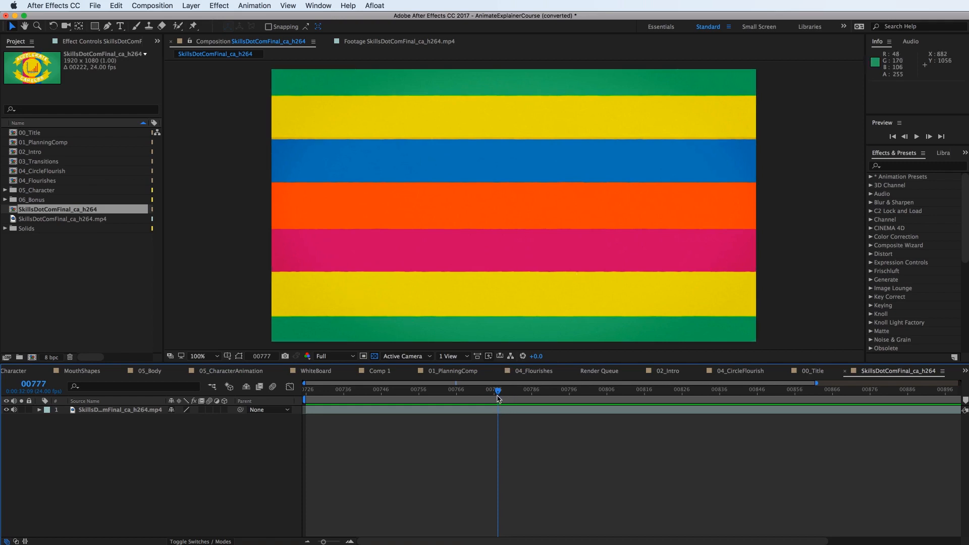
# Scrub through the stripes transition and badge frames, landing around frame 787
pyautogui.moveTo(497, 399); pyautogui.dragTo(467, 398)
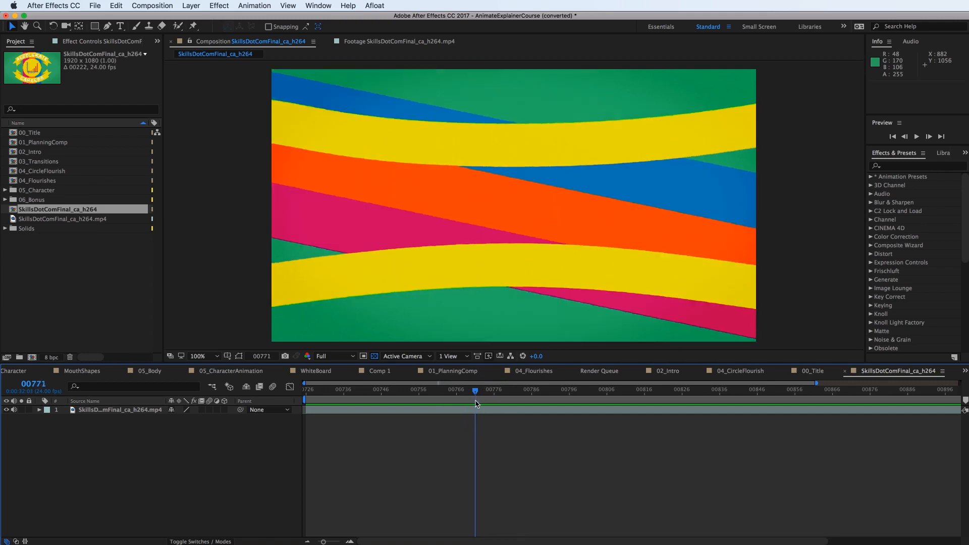
pyautogui.click(470, 390)
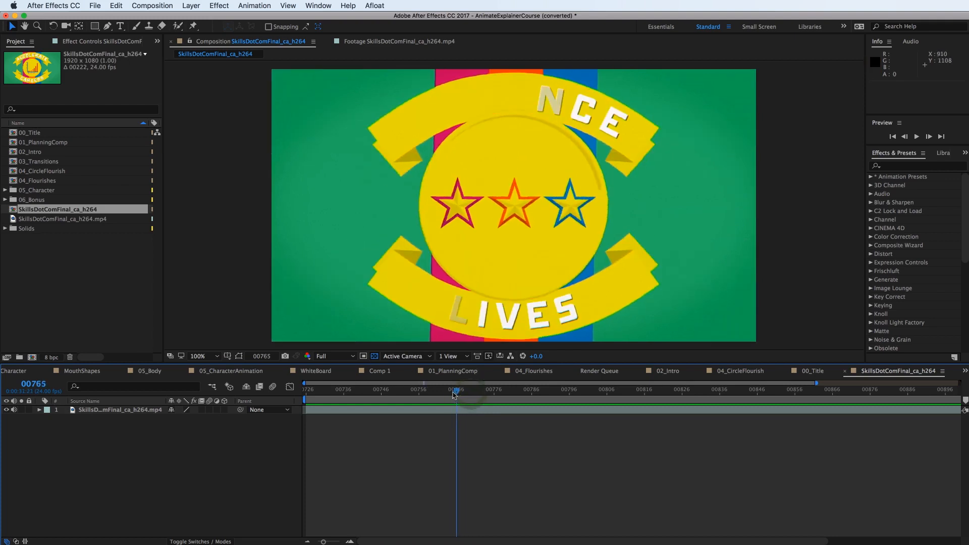
pyautogui.moveTo(456, 395); pyautogui.dragTo(444, 395)
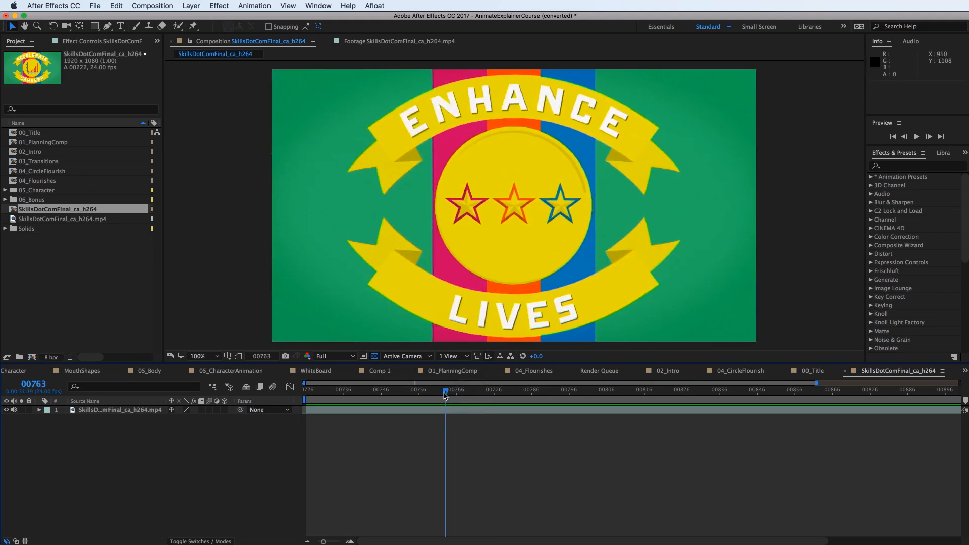
pyautogui.click(446, 389)
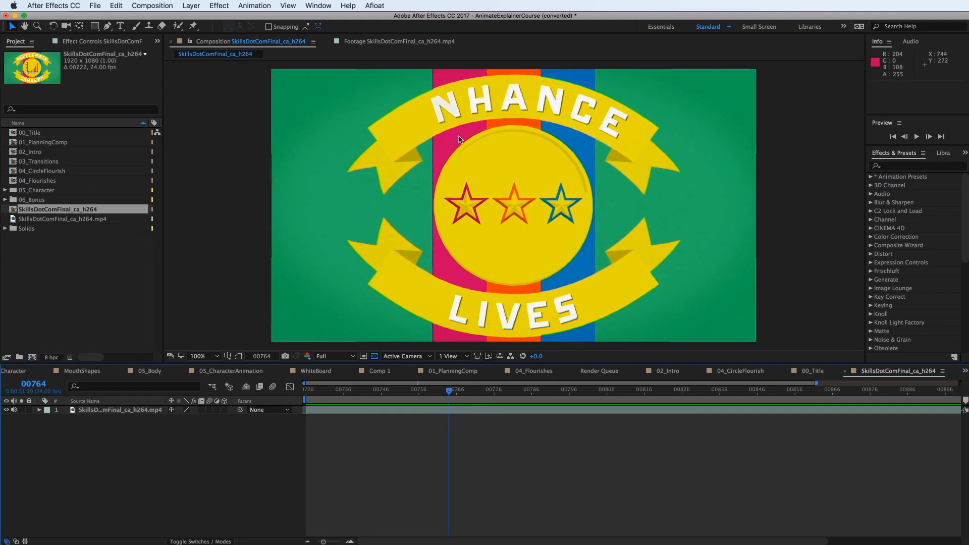
pyautogui.moveTo(416, 383)
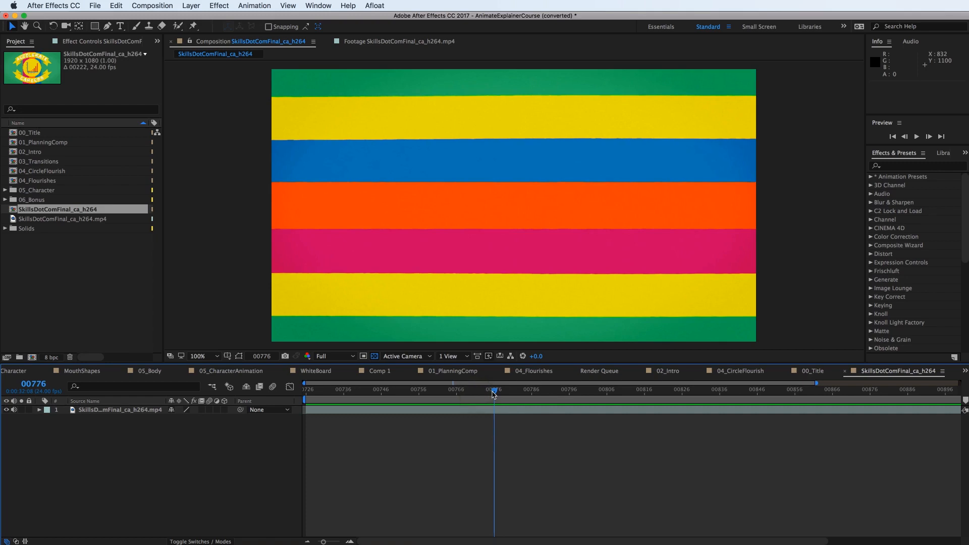
pyautogui.moveTo(493, 392)
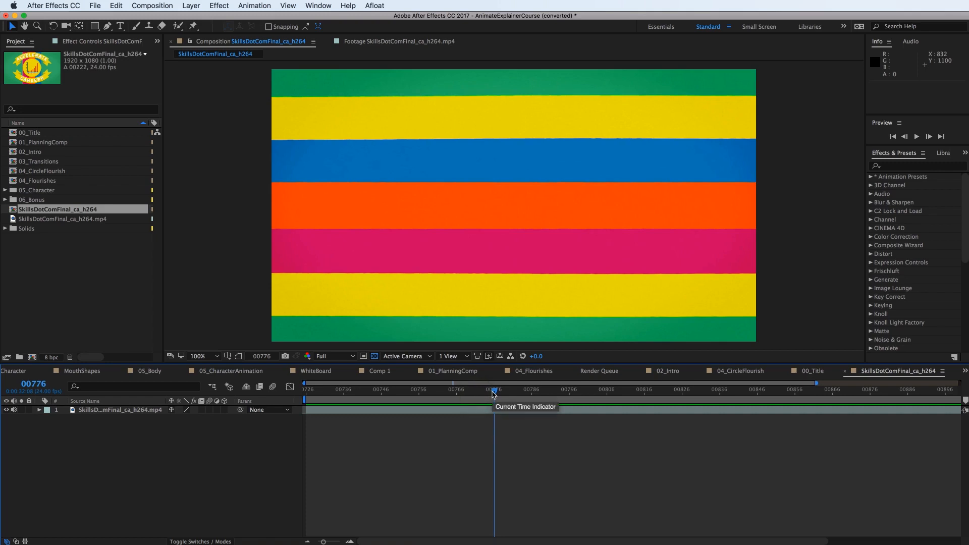
pyautogui.moveTo(493, 394)
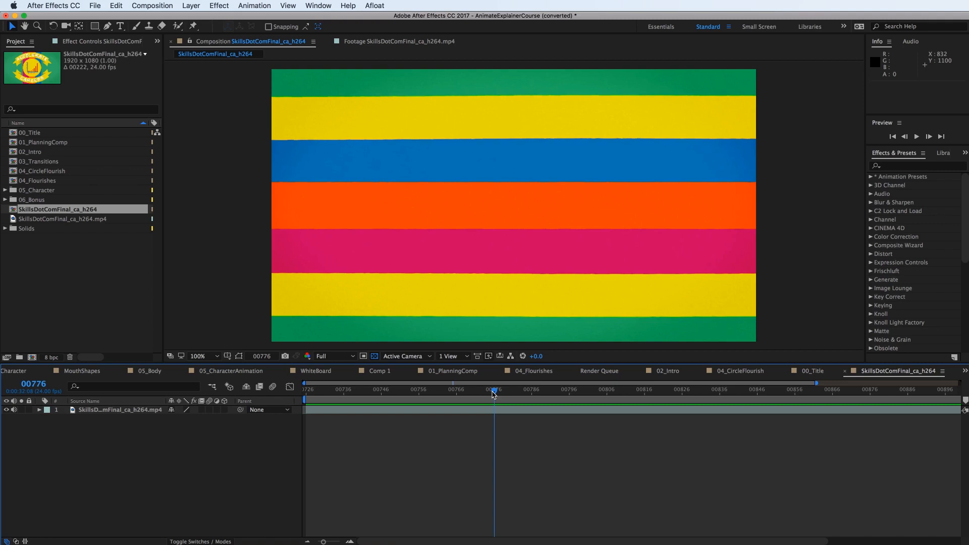
pyautogui.click(533, 391)
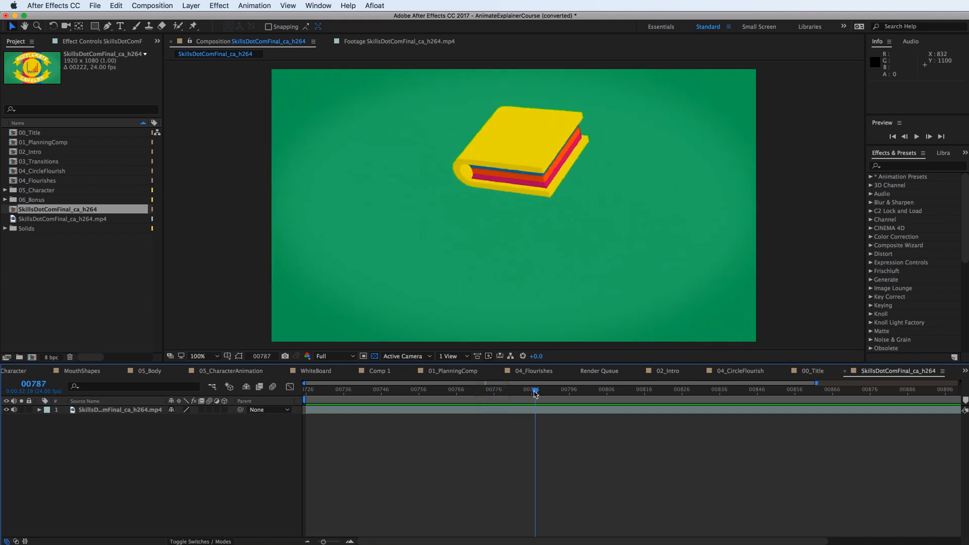
# Play a short preview of the book transition, then stop on frame 776's colour stripes
pyautogui.moveTo(535, 399); pyautogui.dragTo(433, 399)
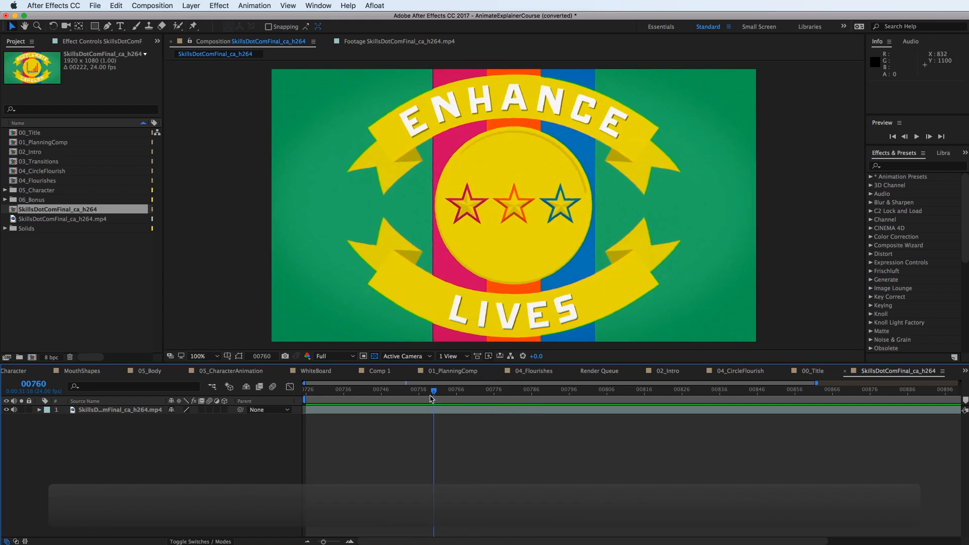
pyautogui.click(922, 137)
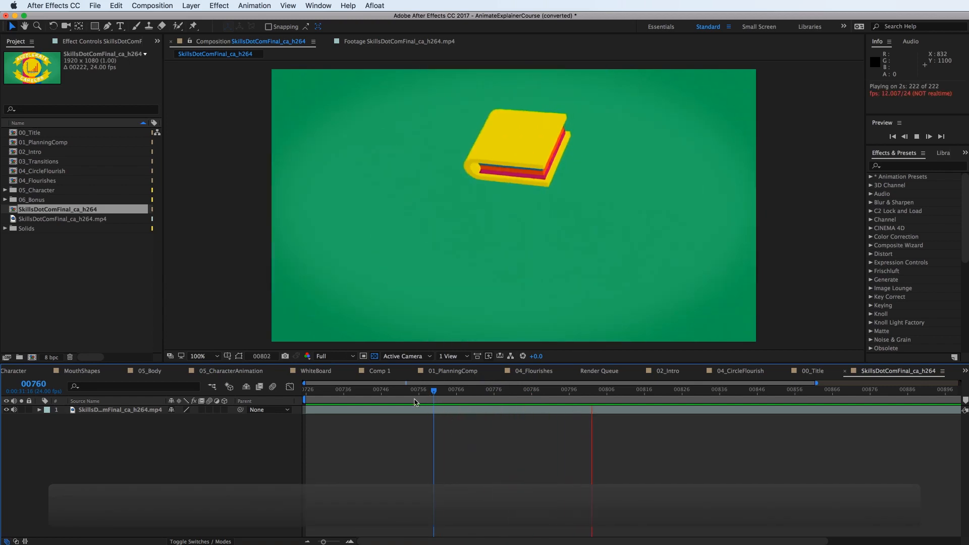
pyautogui.click(388, 390)
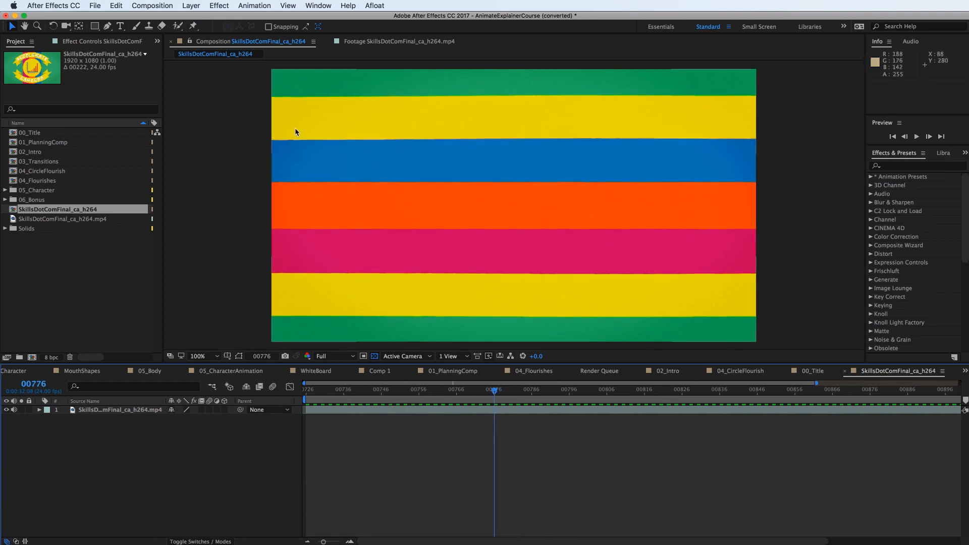
pyautogui.moveTo(320, 140)
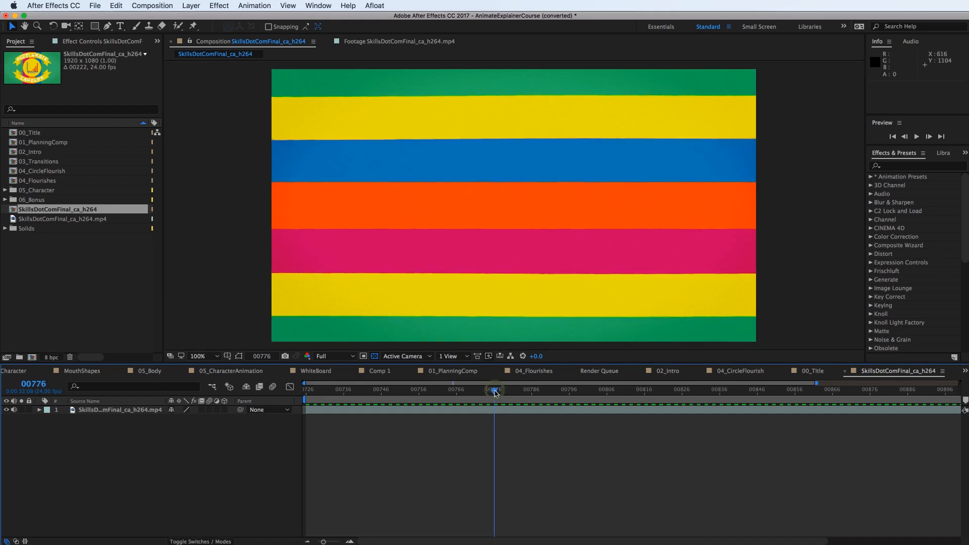
# Preview the transition twice and scrub back to the badge frames around frame 760
pyautogui.moveTo(495, 389); pyautogui.dragTo(501, 389)
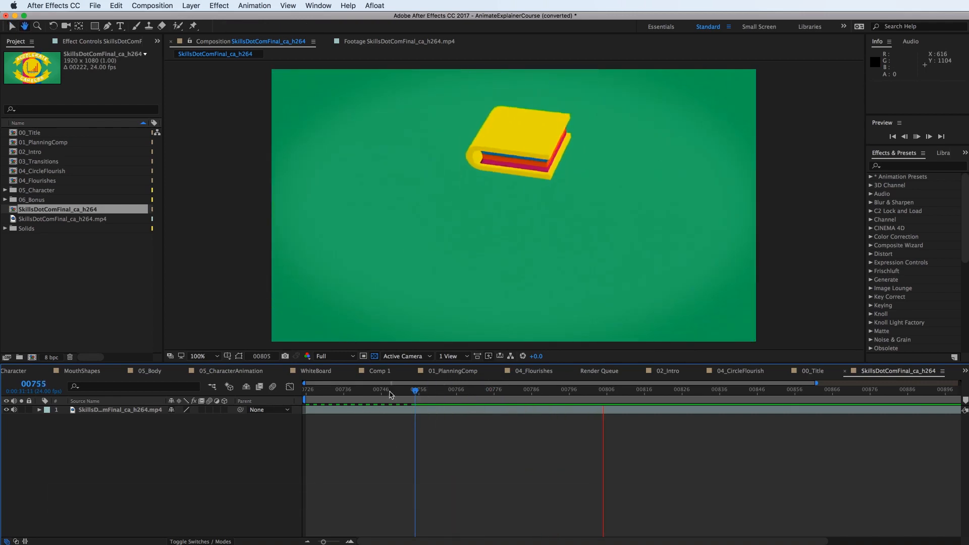
pyautogui.click(918, 136)
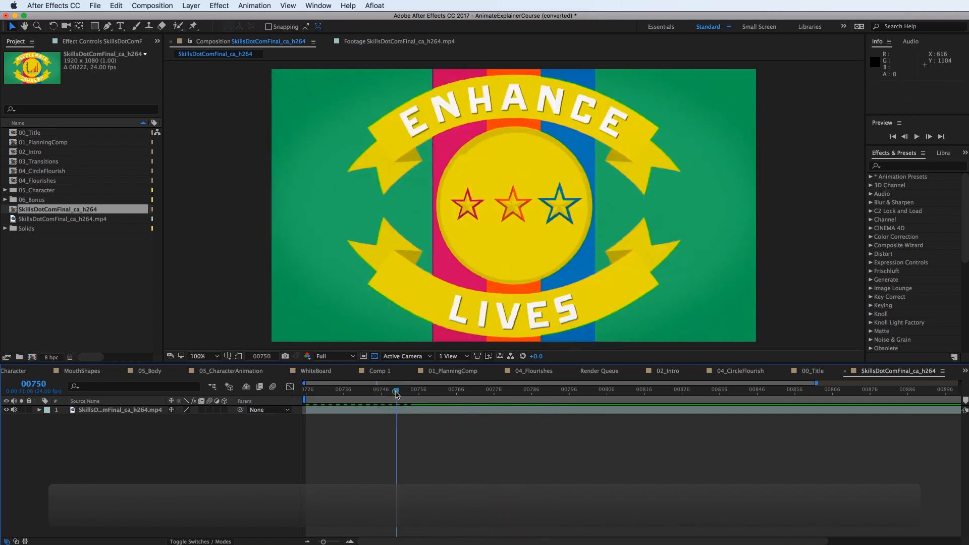
pyautogui.click(928, 136)
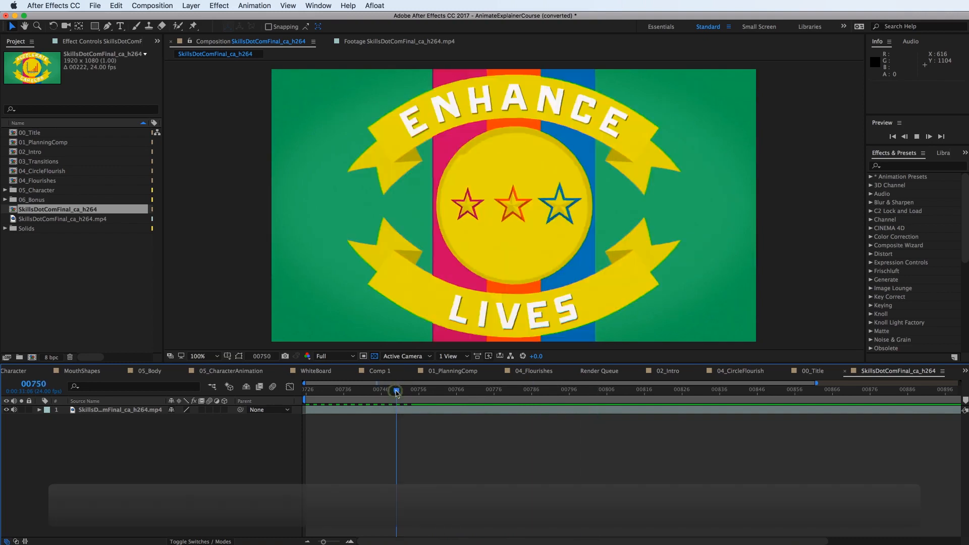
pyautogui.click(523, 401)
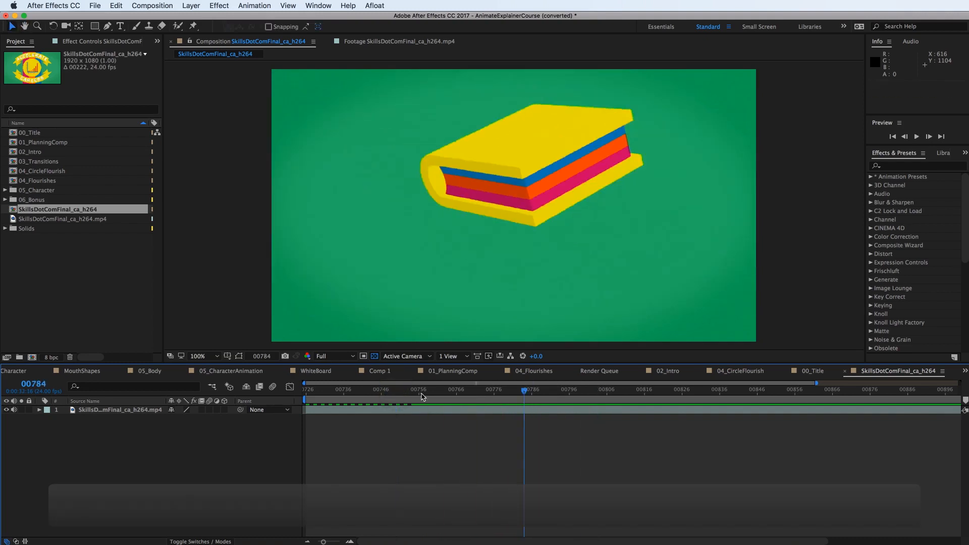
pyautogui.moveTo(524, 390); pyautogui.dragTo(441, 390)
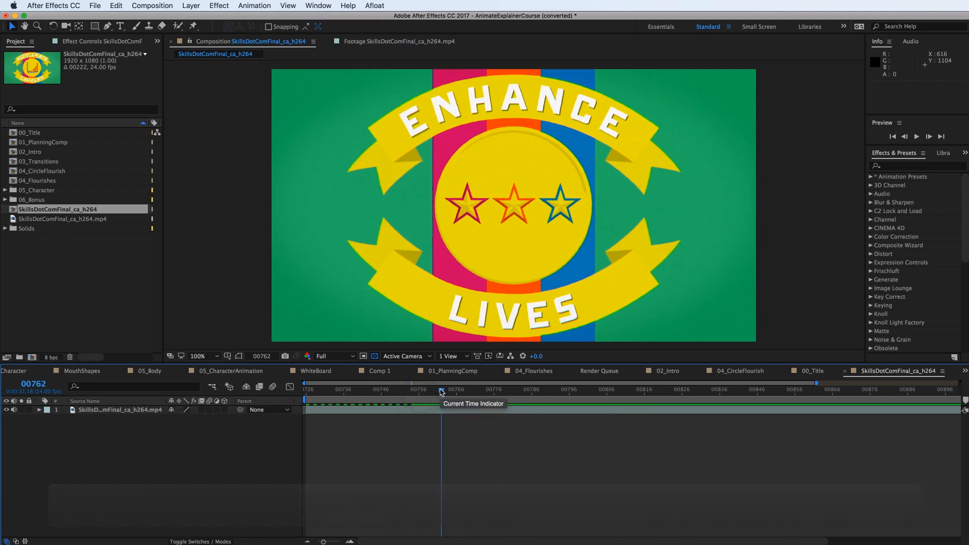
pyautogui.moveTo(441, 389); pyautogui.dragTo(433, 389)
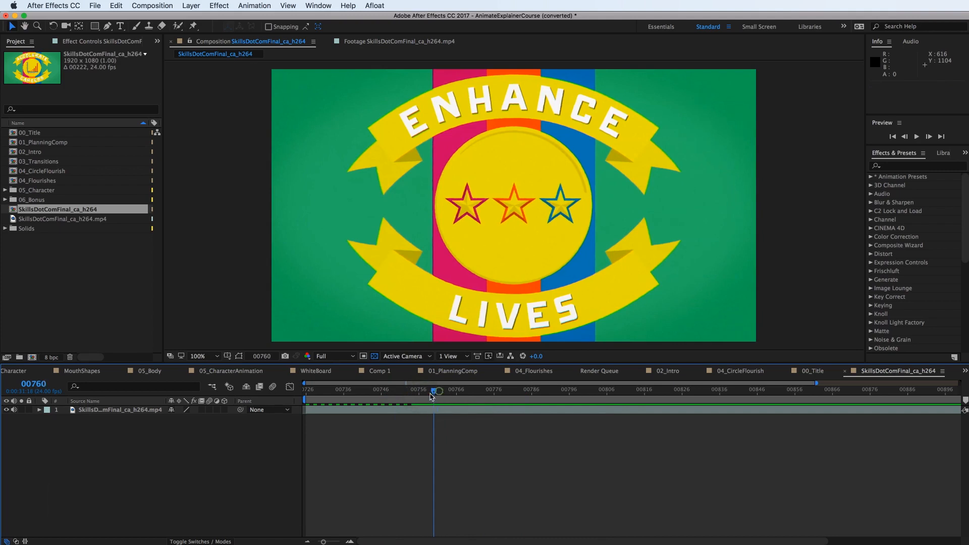
# Scrub forward from frame 763 through 776 and 777 to the yellow book at frame 807
pyautogui.moveTo(433, 389); pyautogui.dragTo(501, 389)
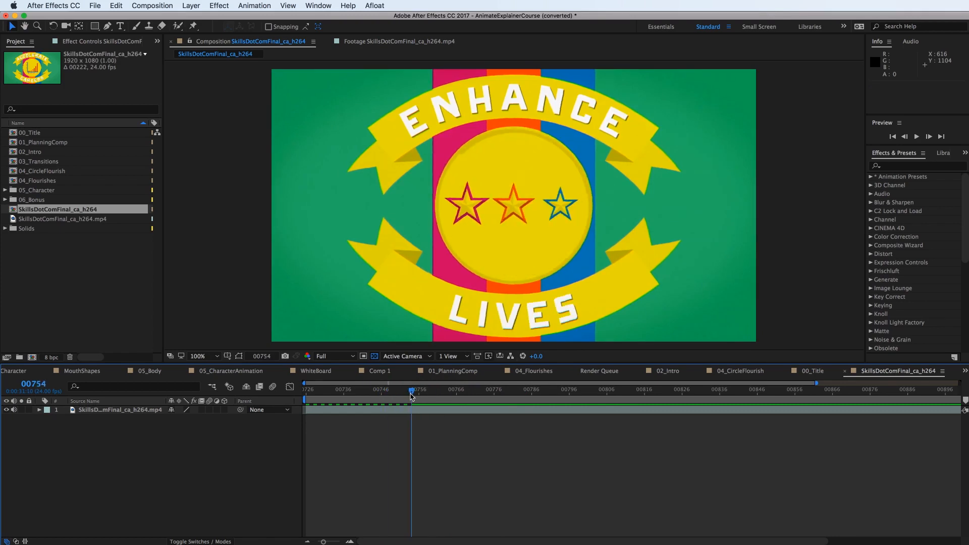
pyautogui.moveTo(410, 397); pyautogui.dragTo(384, 396)
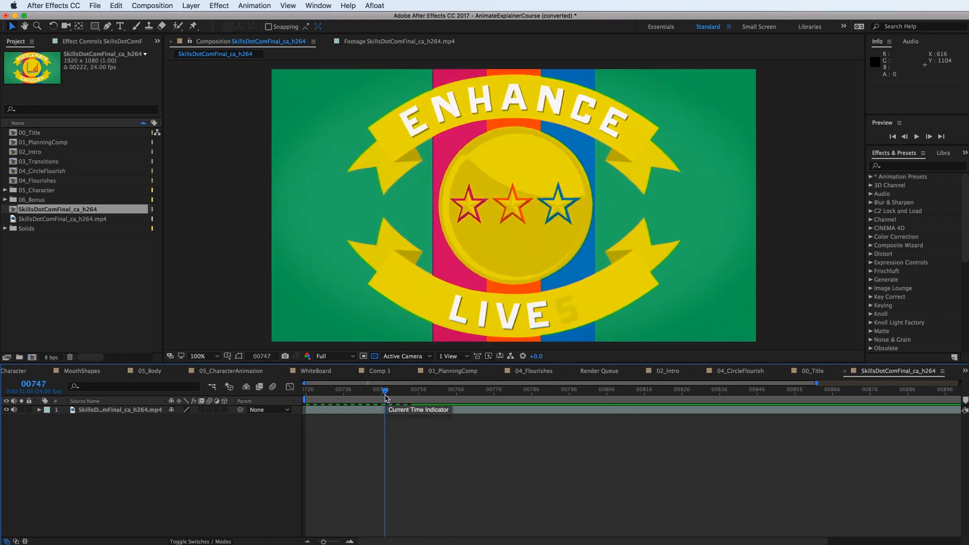
pyautogui.moveTo(384, 396); pyautogui.dragTo(445, 396)
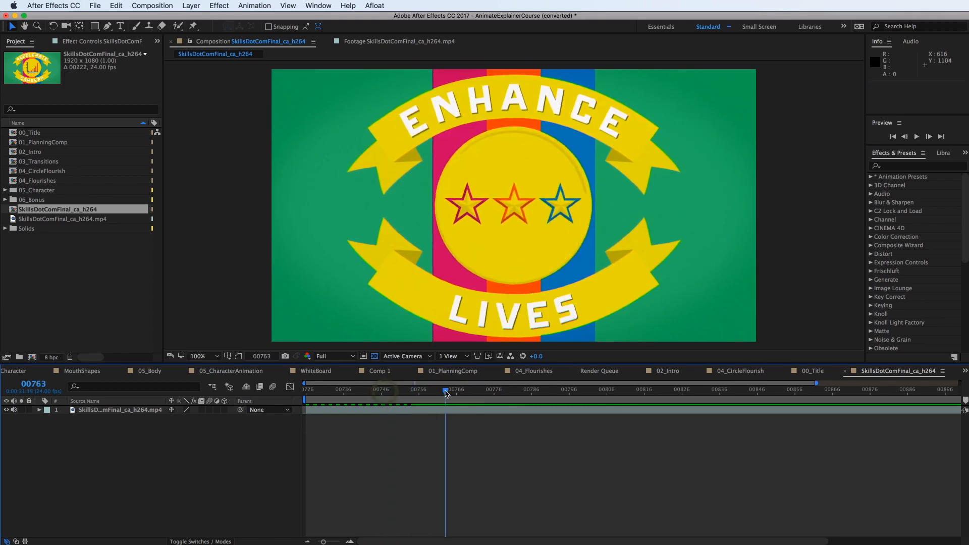
pyautogui.moveTo(445, 394); pyautogui.dragTo(491, 393)
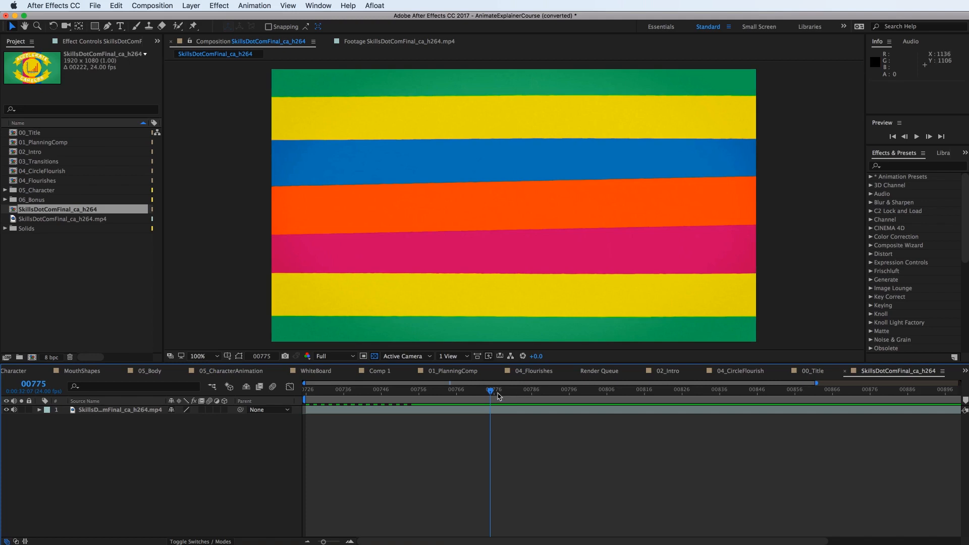
pyautogui.click(492, 392)
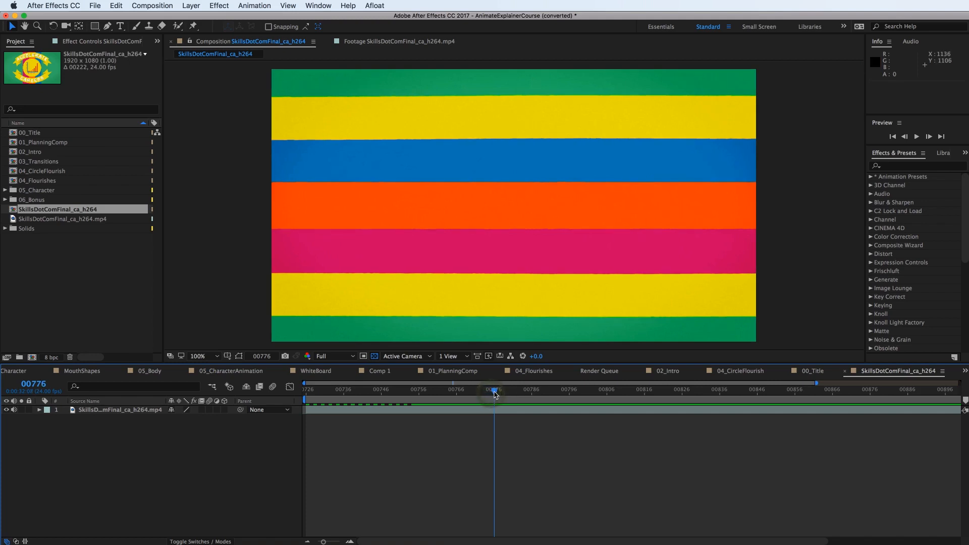
pyautogui.moveTo(494, 391)
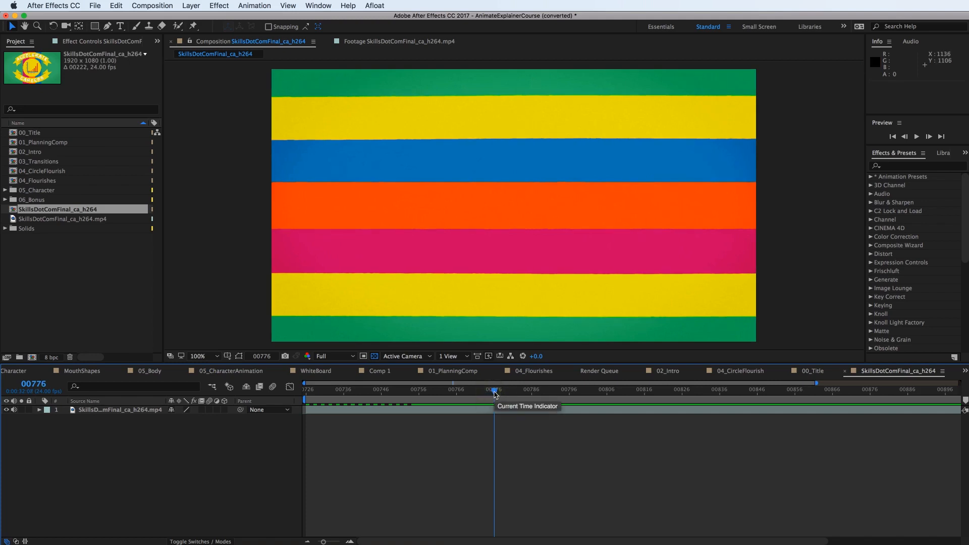
pyautogui.click(494, 390)
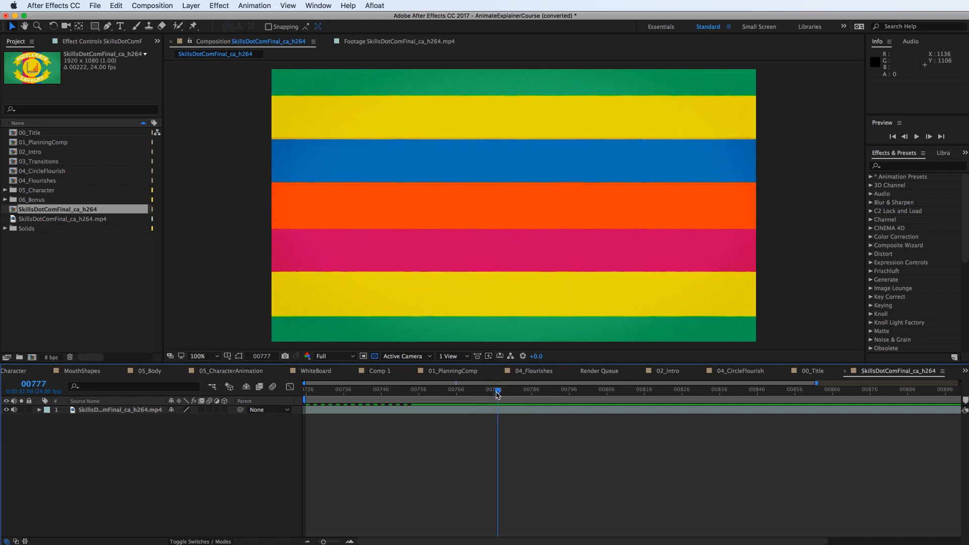
pyautogui.moveTo(332, 394)
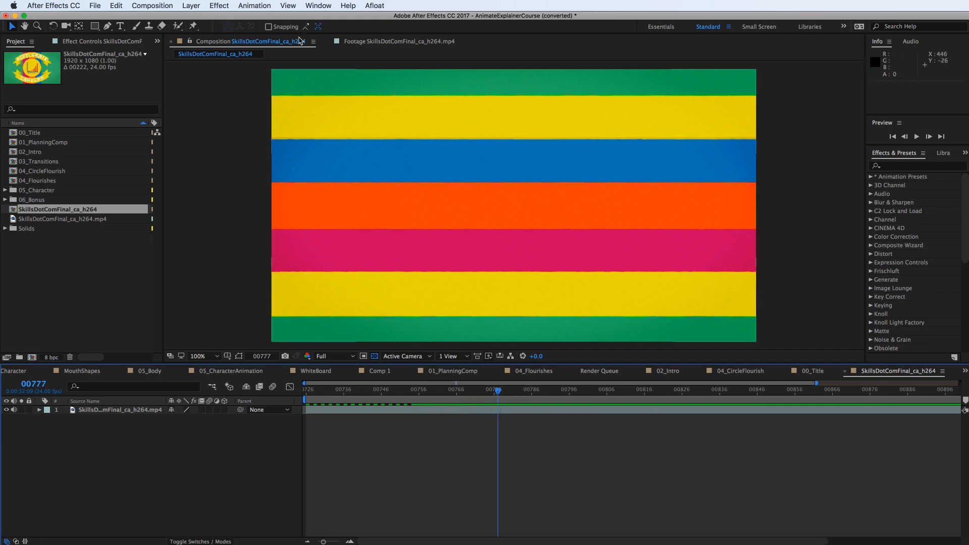
pyautogui.click(898, 389)
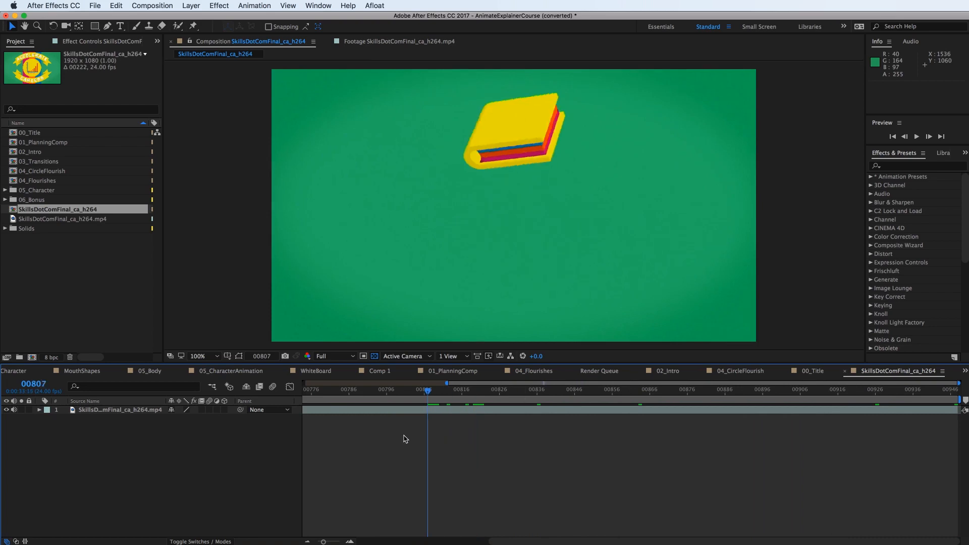
# Scrub through the book frames and settle back on frame 777's horizontal stripes
pyautogui.moveTo(428, 389); pyautogui.dragTo(595, 389)
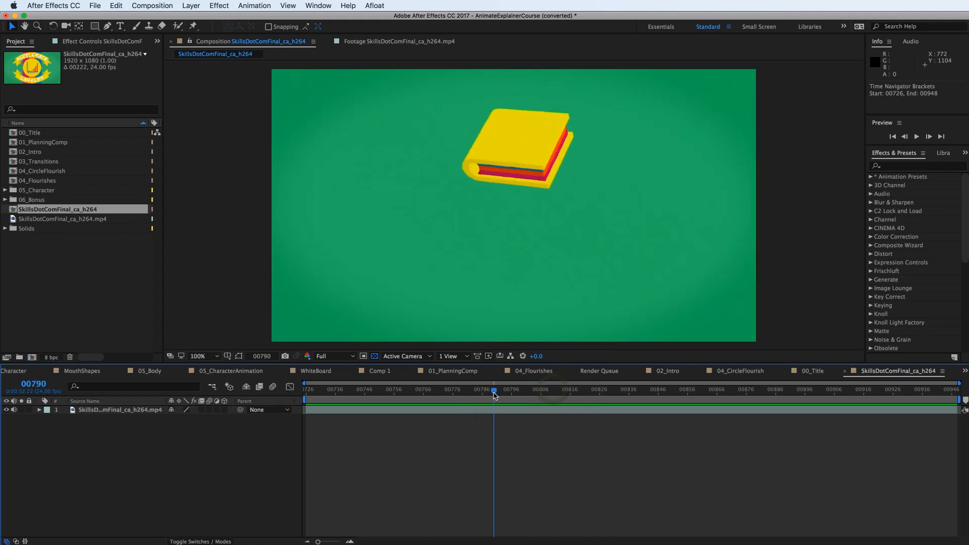
pyautogui.moveTo(493, 395); pyautogui.dragTo(440, 394)
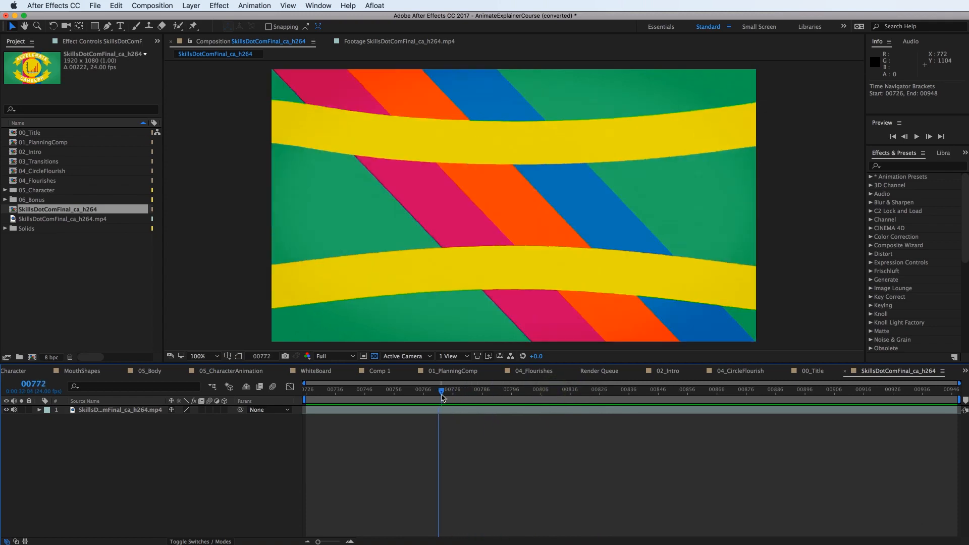
pyautogui.moveTo(438, 393); pyautogui.dragTo(456, 394)
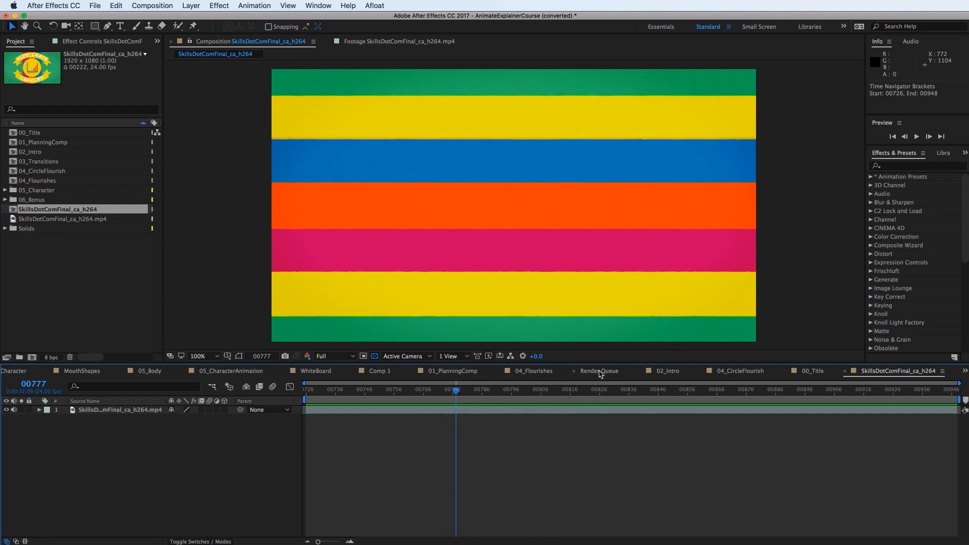
# Show the Render Queue with its three completed renders, including the JPEG image sequence
pyautogui.click(600, 371)
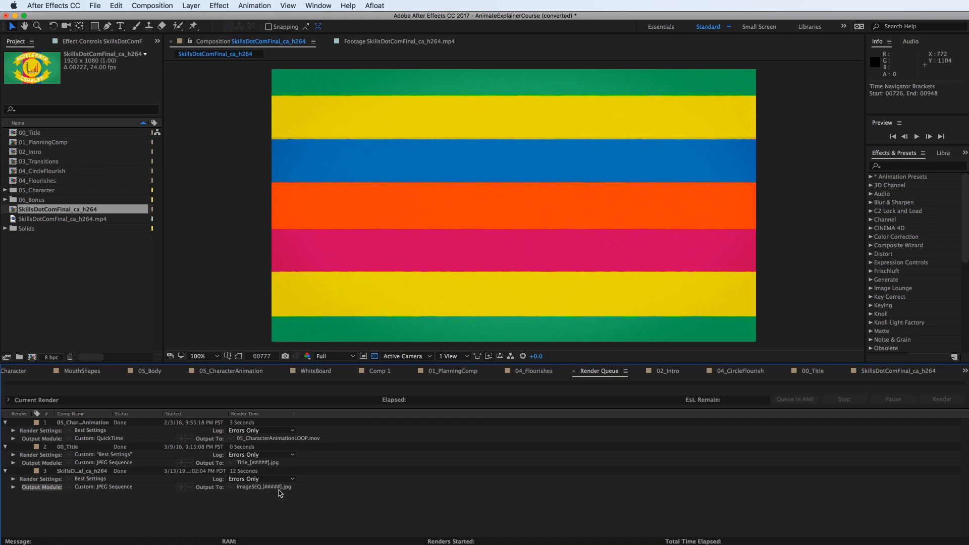
pyautogui.moveTo(237, 494)
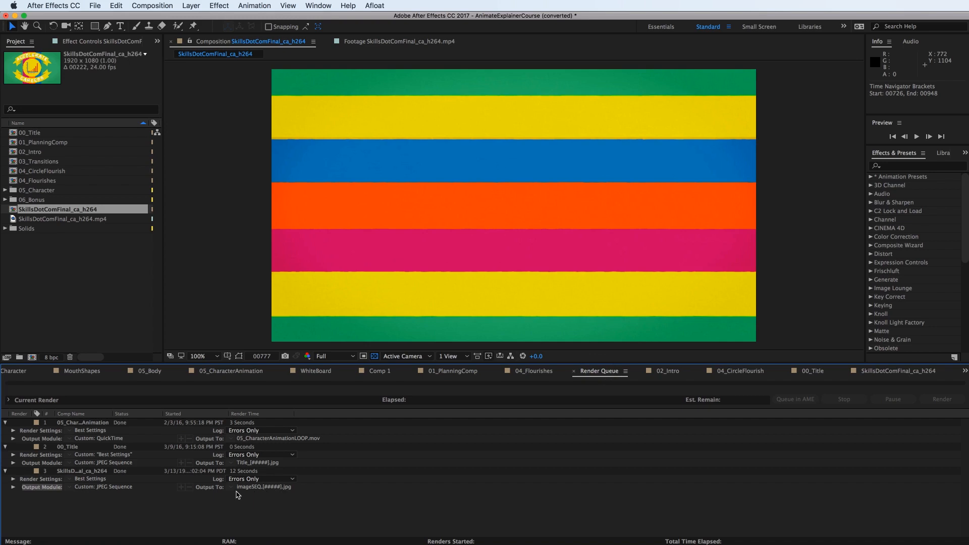
pyautogui.moveTo(268, 492)
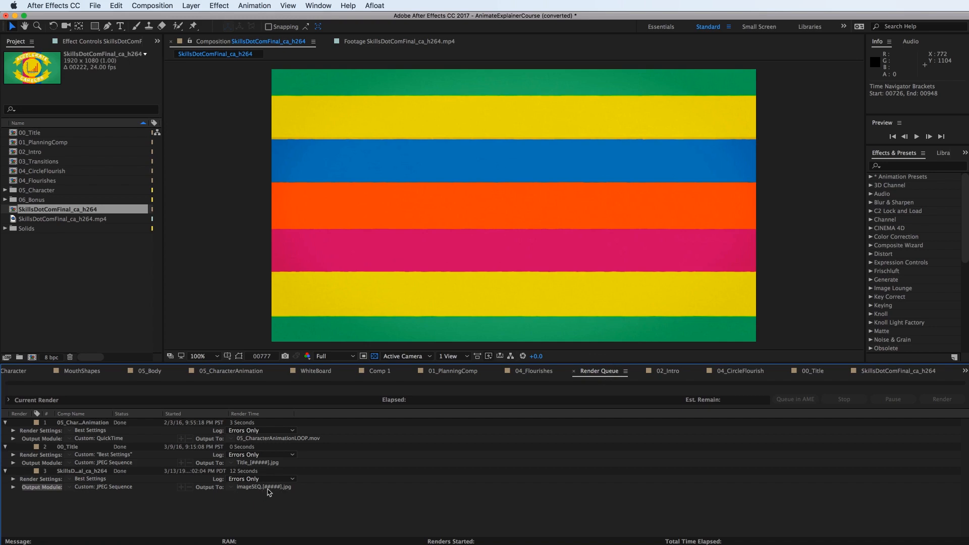
pyautogui.moveTo(279, 492)
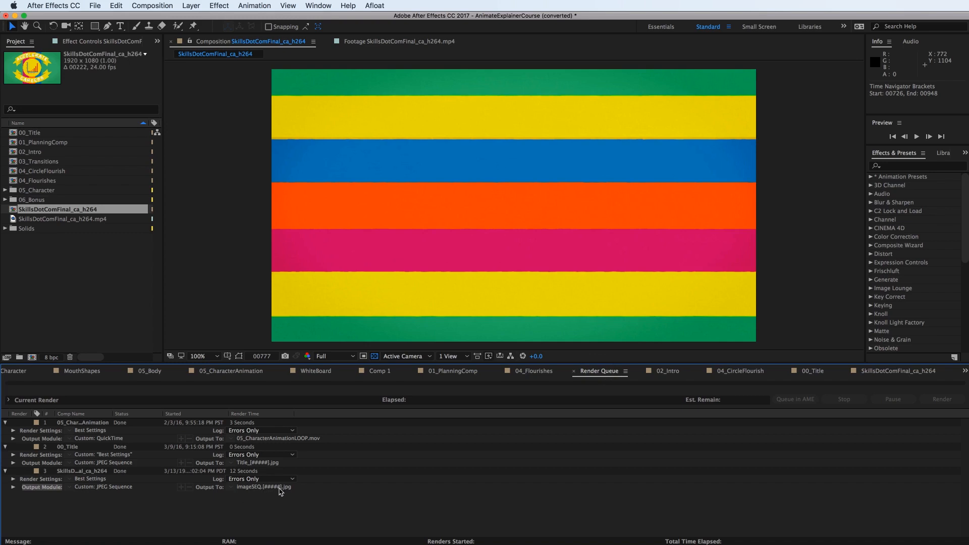
pyautogui.moveTo(279, 510)
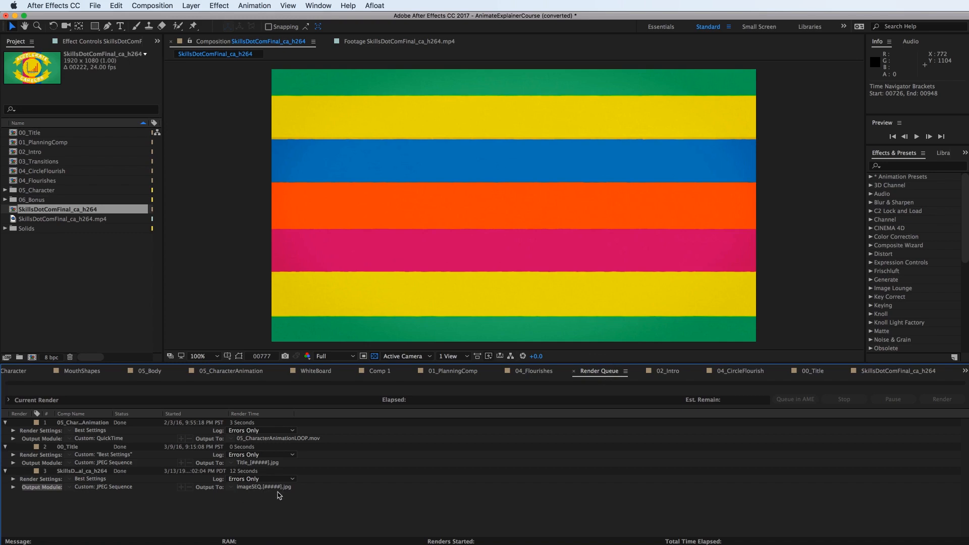
pyautogui.moveTo(258, 499)
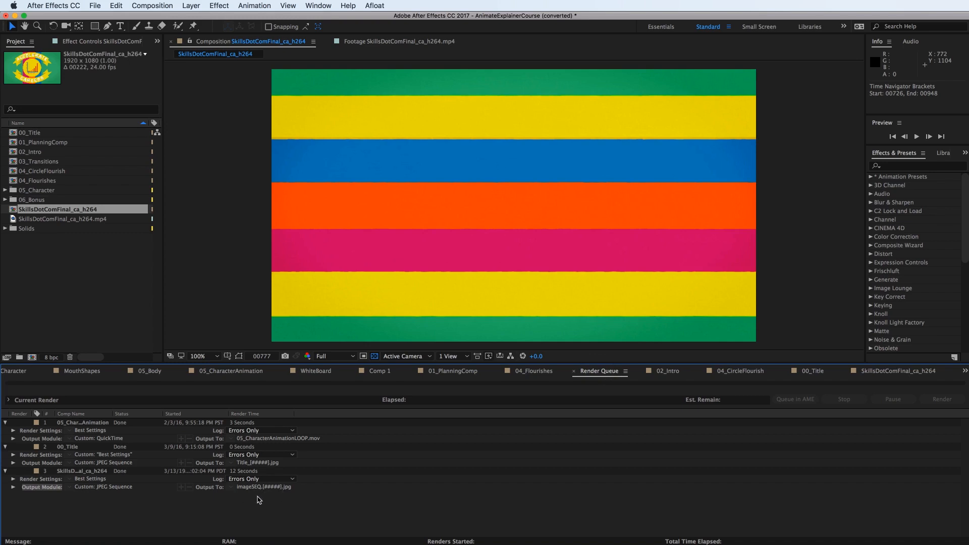
pyautogui.moveTo(235, 510)
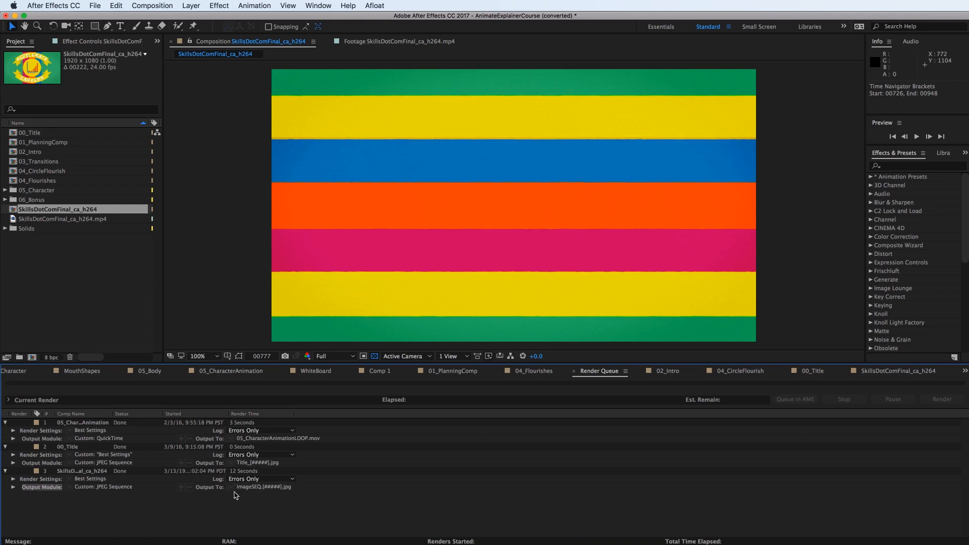
pyautogui.moveTo(262, 511)
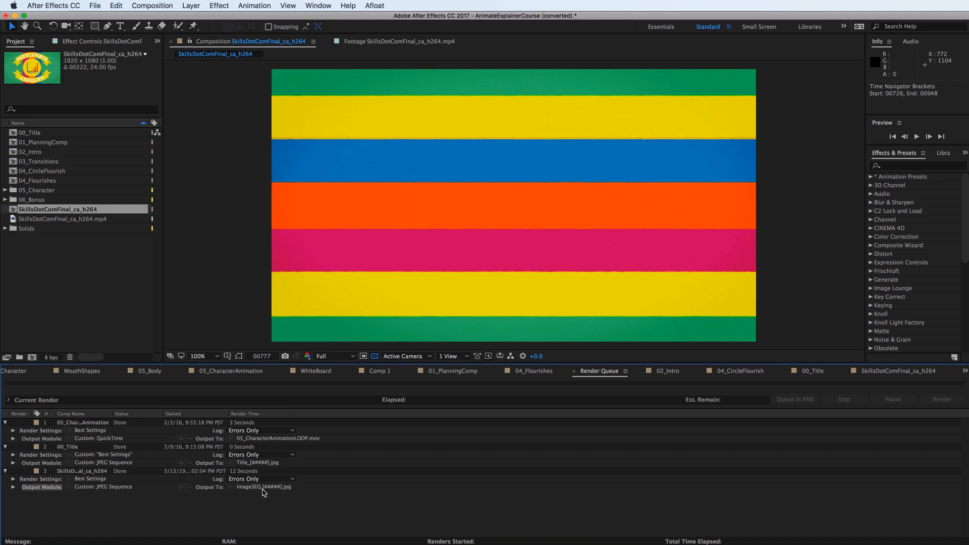
pyautogui.moveTo(204, 498)
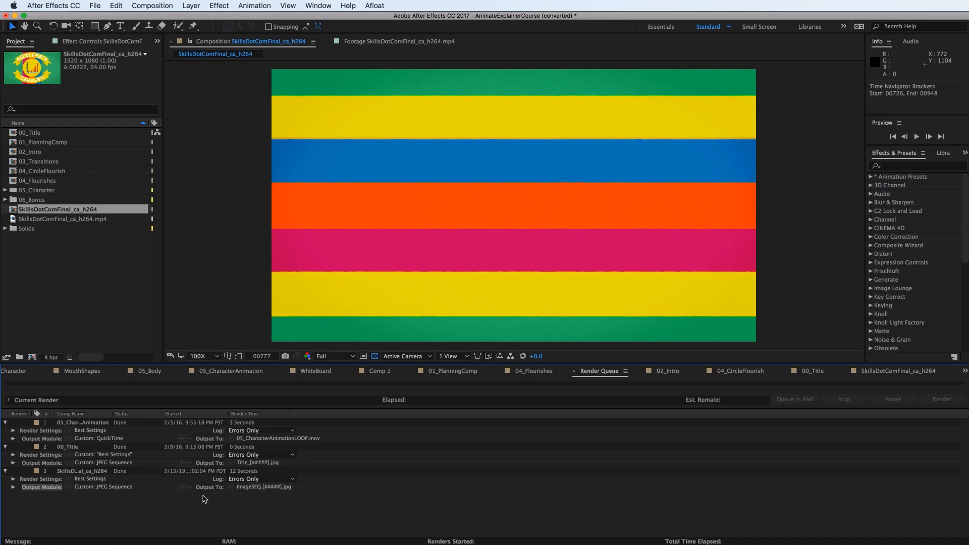
pyautogui.moveTo(262, 506)
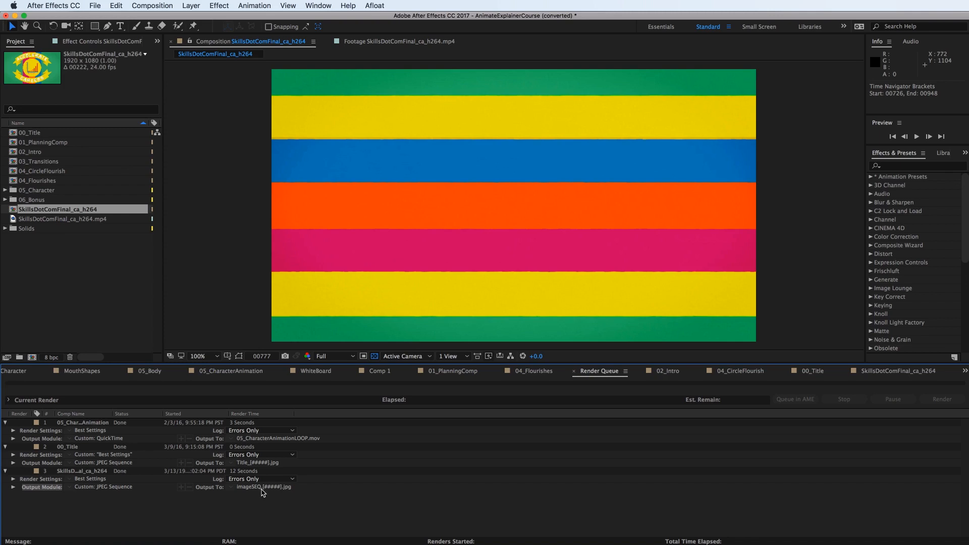
pyautogui.moveTo(264, 509)
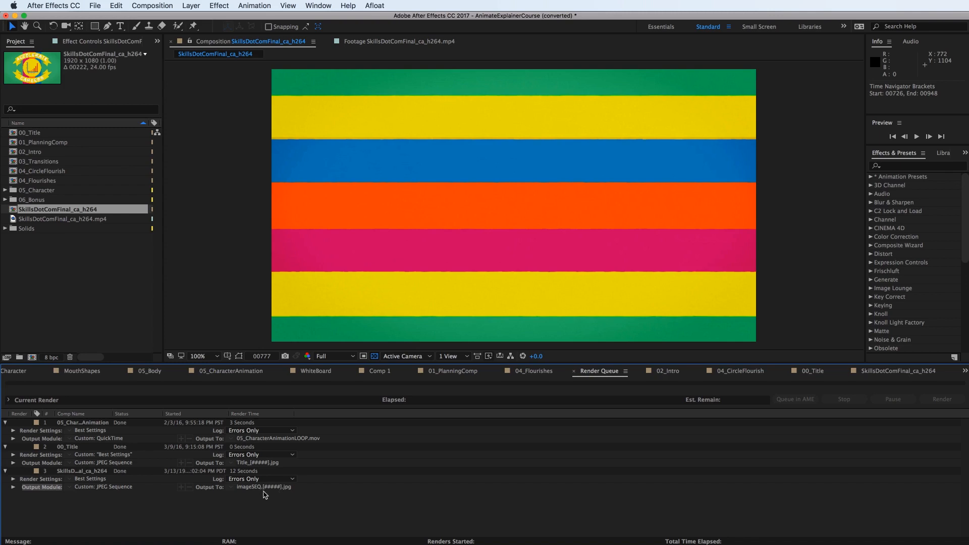
pyautogui.moveTo(264, 496)
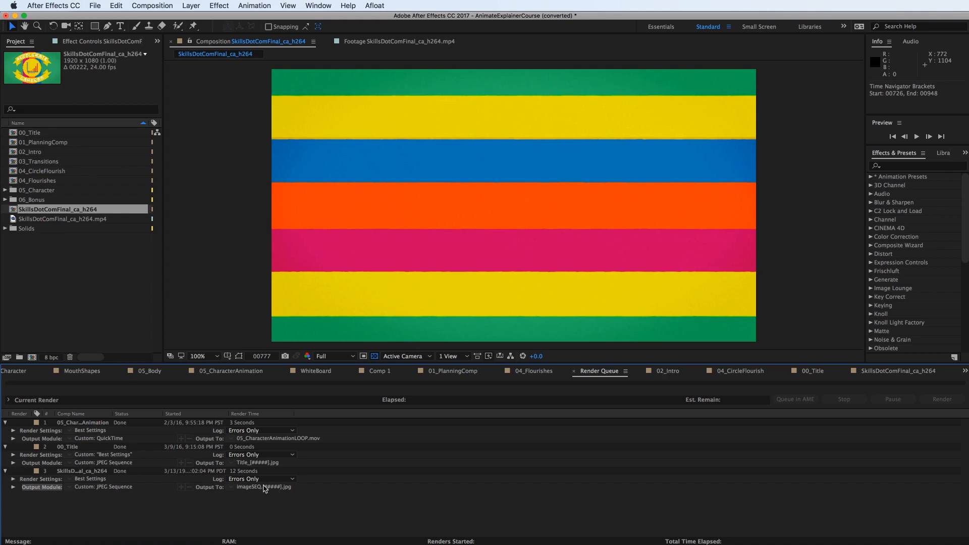
pyautogui.moveTo(289, 500)
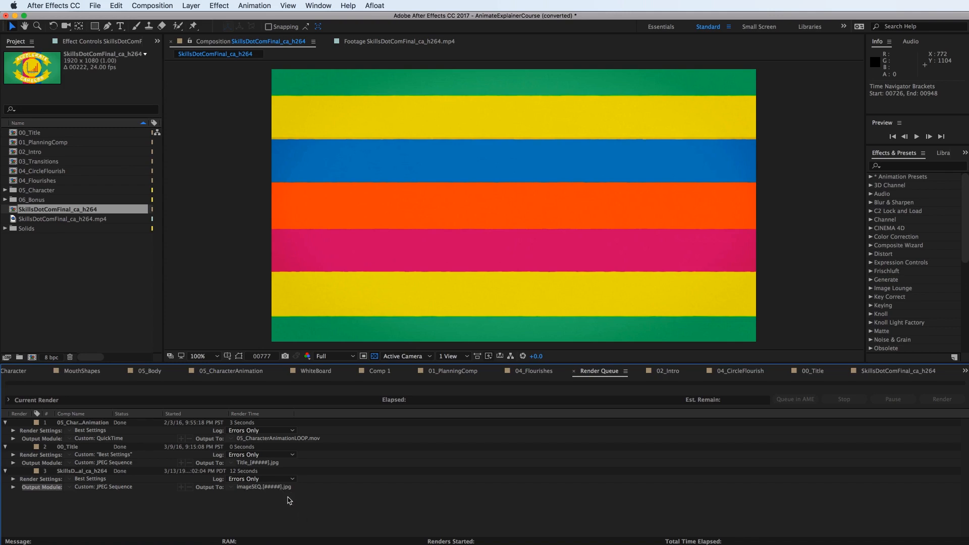
pyautogui.moveTo(318, 507)
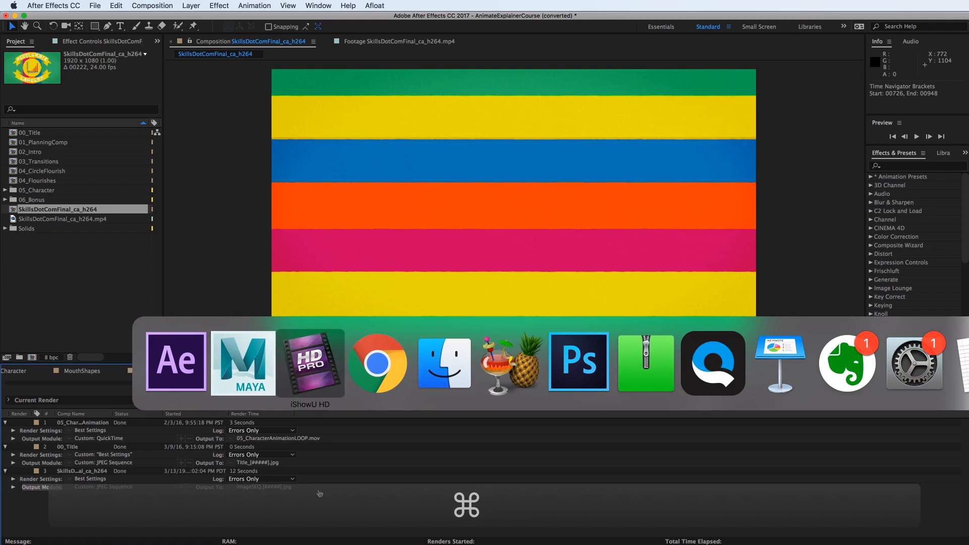
# Switch to the Maya Book_Rig scene and orbit to face the book's open edge
pyautogui.click(242, 363)
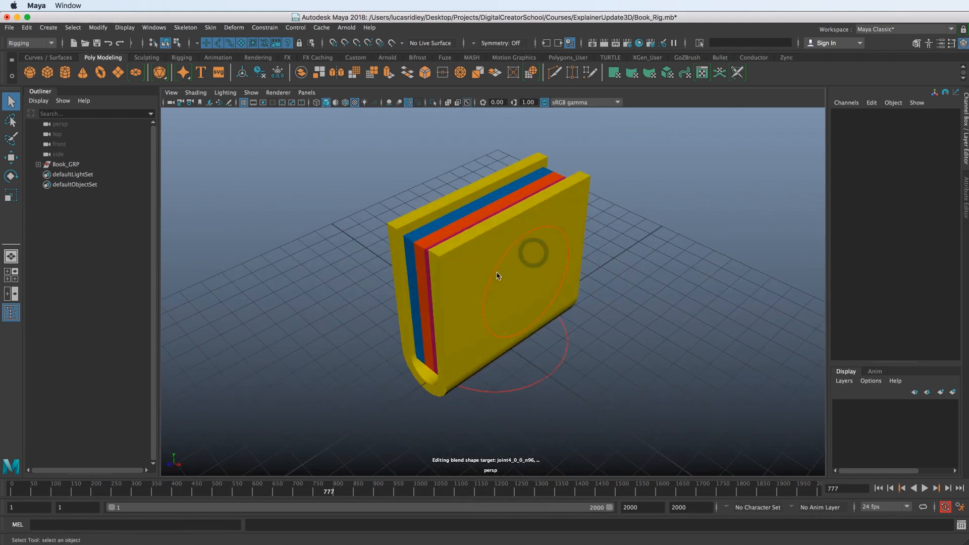
pyautogui.moveTo(494, 275); pyautogui.dragTo(520, 264)
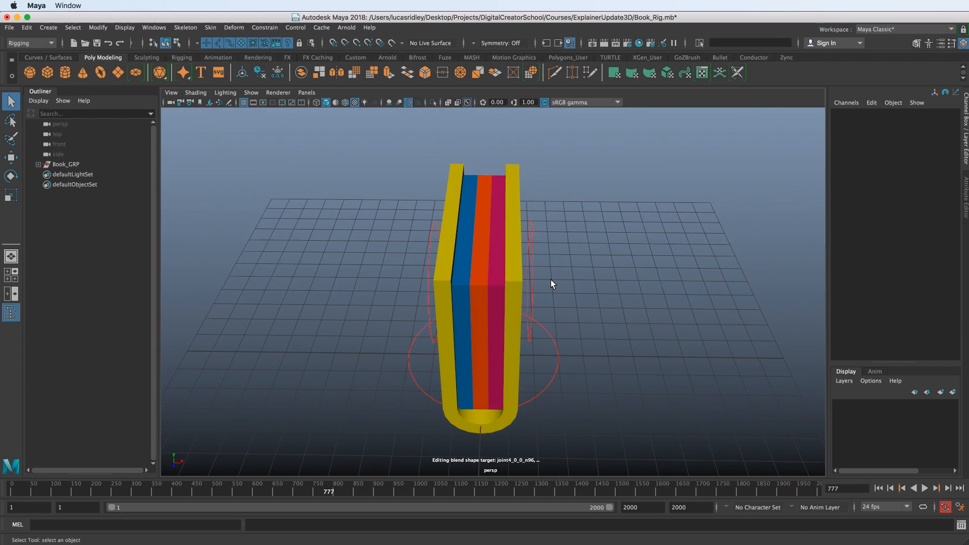
pyautogui.moveTo(349, 204)
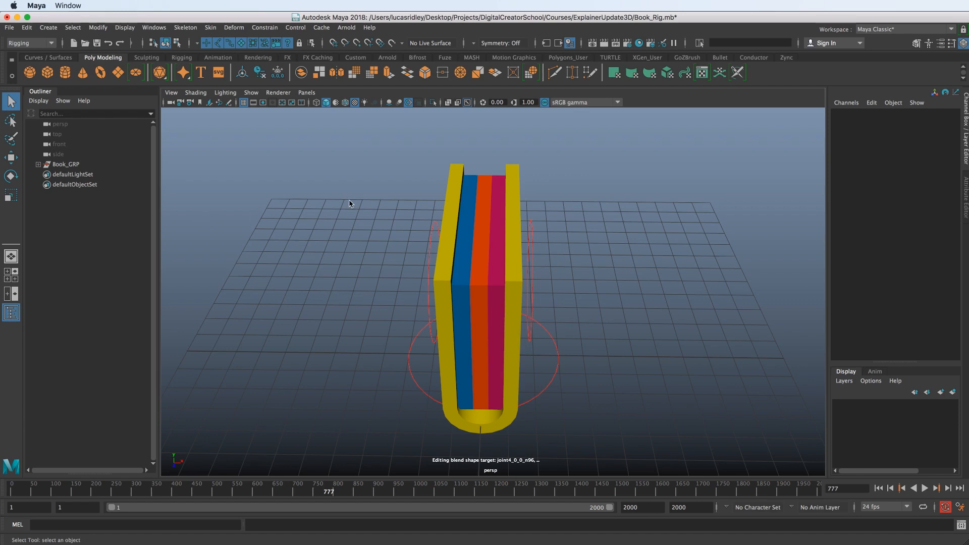
# Create a new persp1 camera view and orbit it to look down on the book
pyautogui.click(306, 92)
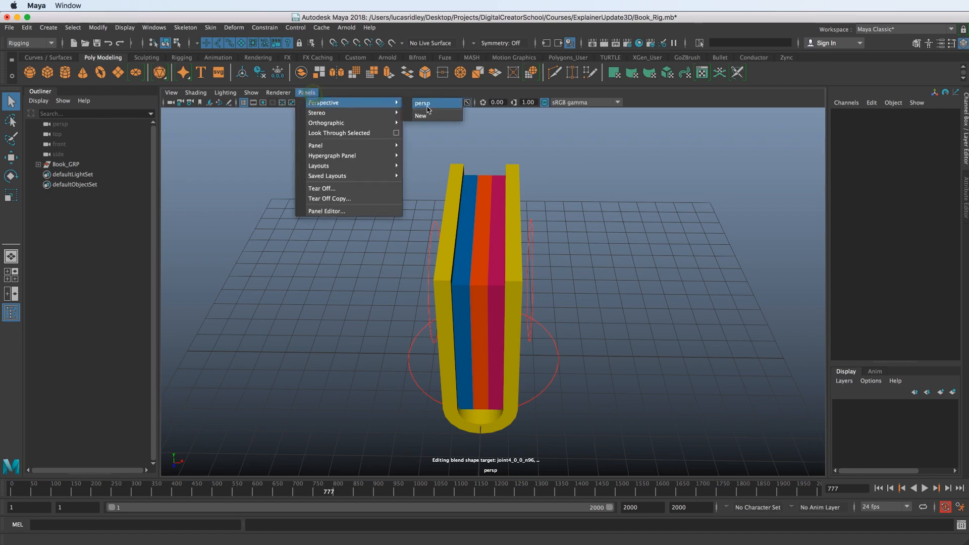
pyautogui.click(420, 115)
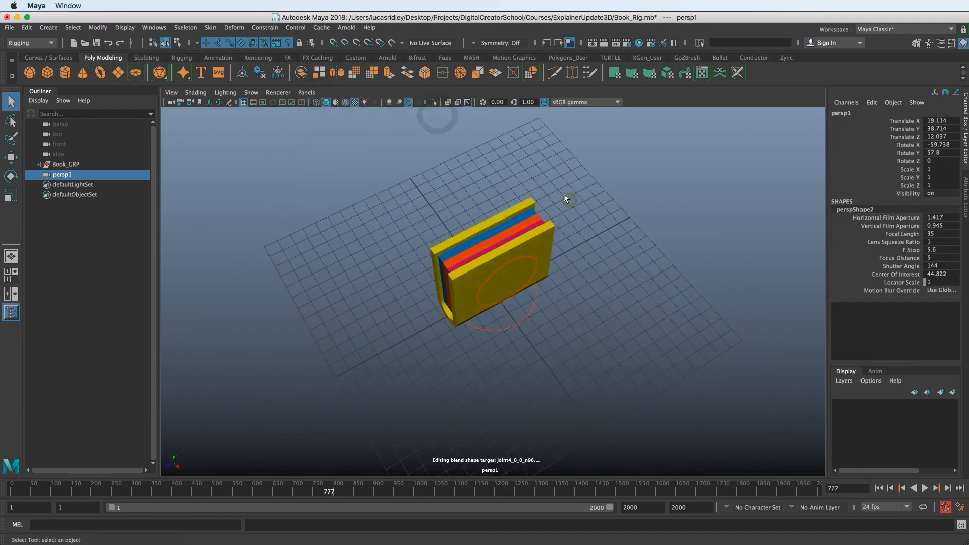
pyautogui.moveTo(562, 197); pyautogui.dragTo(544, 227)
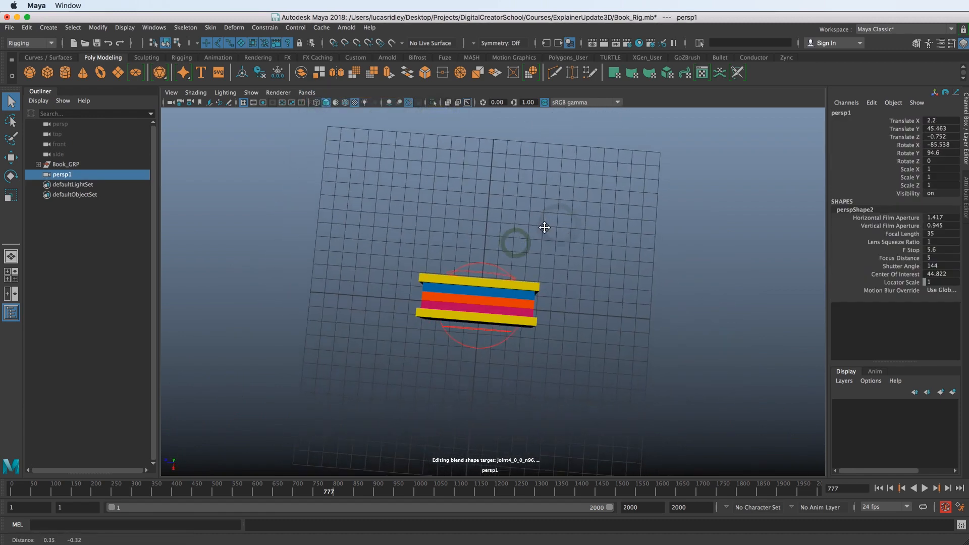
pyautogui.moveTo(544, 227); pyautogui.dragTo(528, 222)
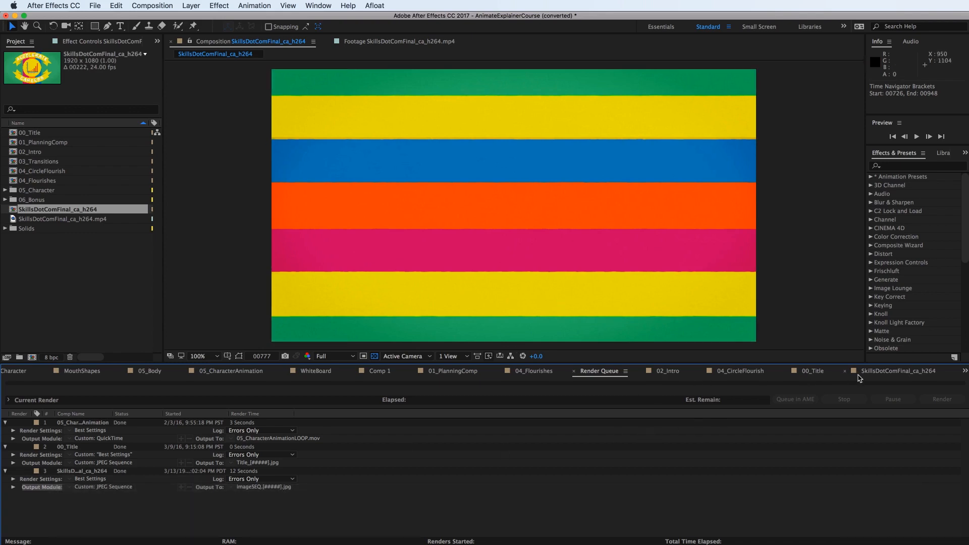
# Return to Maya with persp1 looking straight down at the book's coloured layers
pyautogui.click(905, 372)
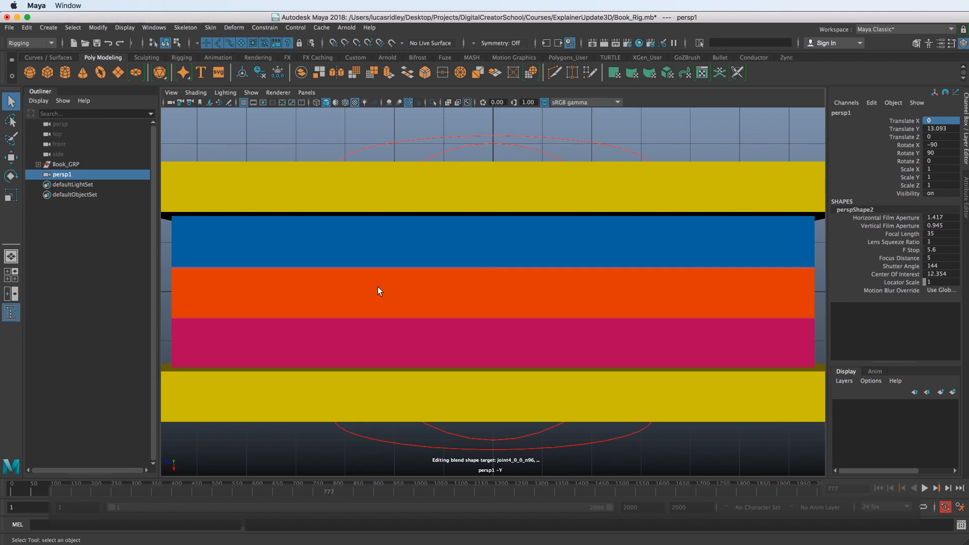
pyautogui.moveTo(260, 218)
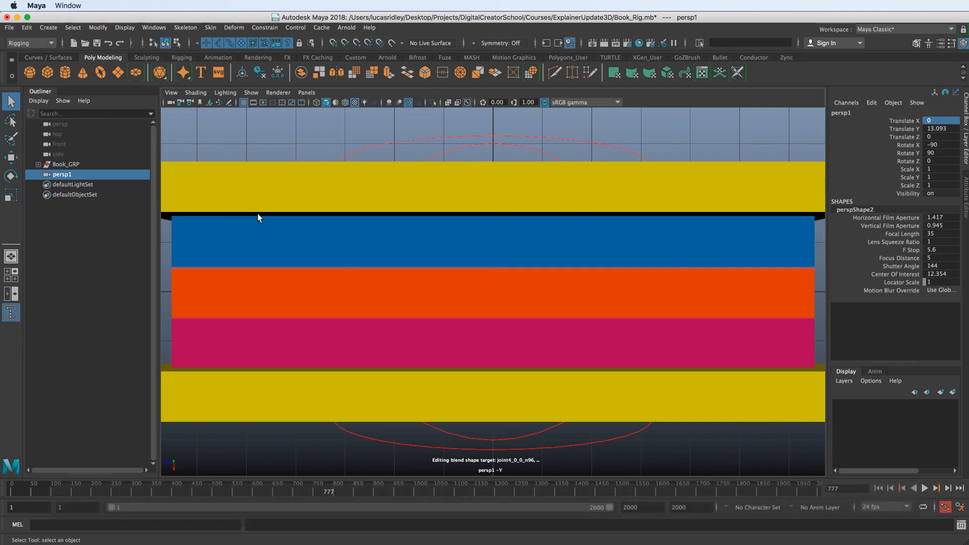
pyautogui.moveTo(206, 369)
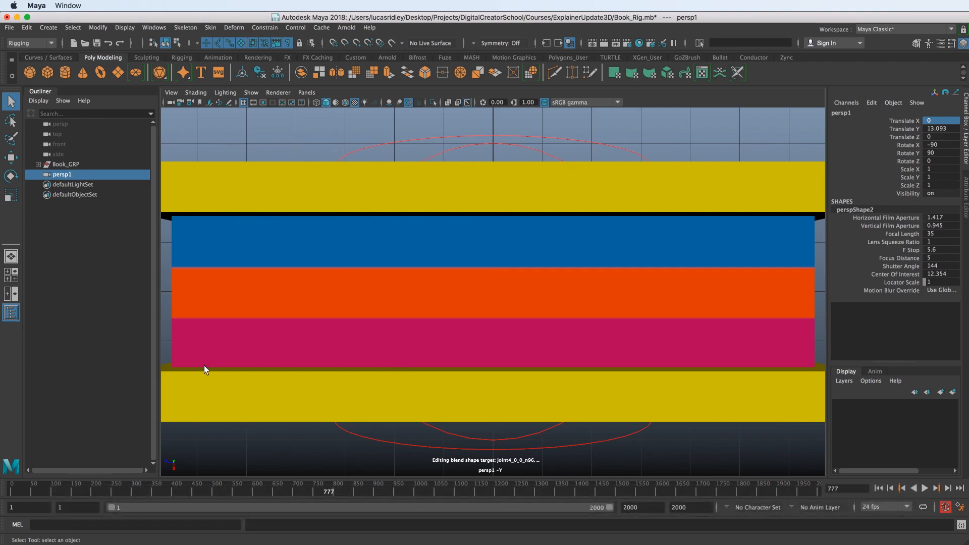
pyautogui.moveTo(344, 373)
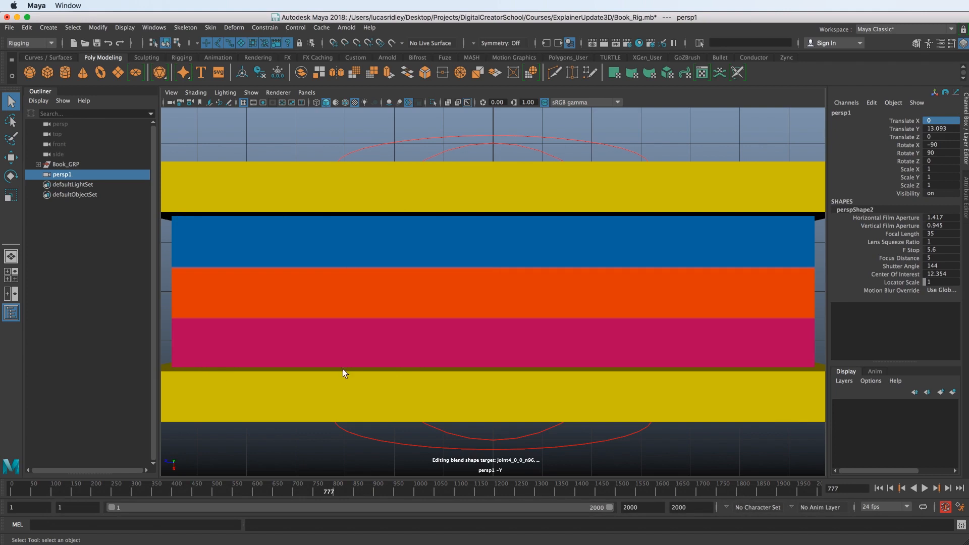
pyautogui.moveTo(502, 288)
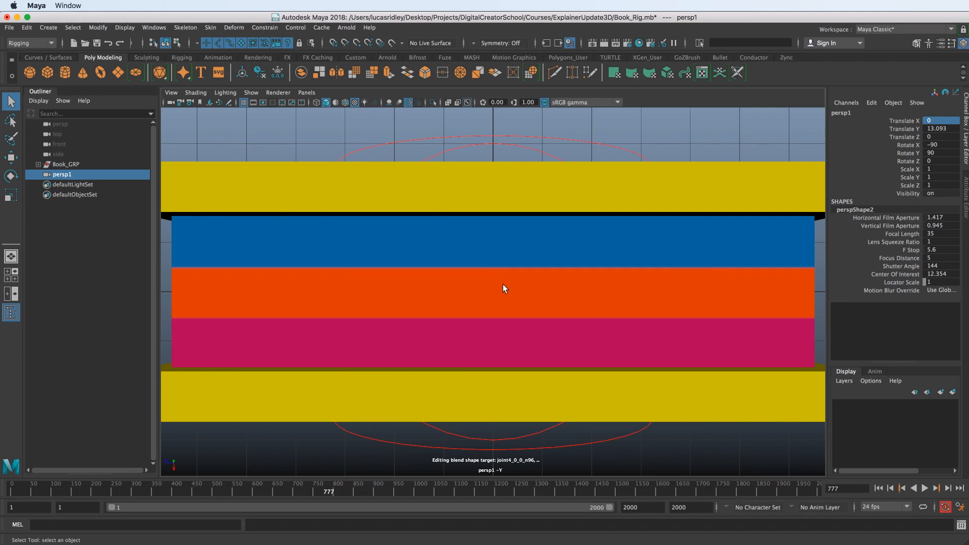
# Set the persp1 camera focal length to 200, testing 35 in between
pyautogui.click(942, 234)
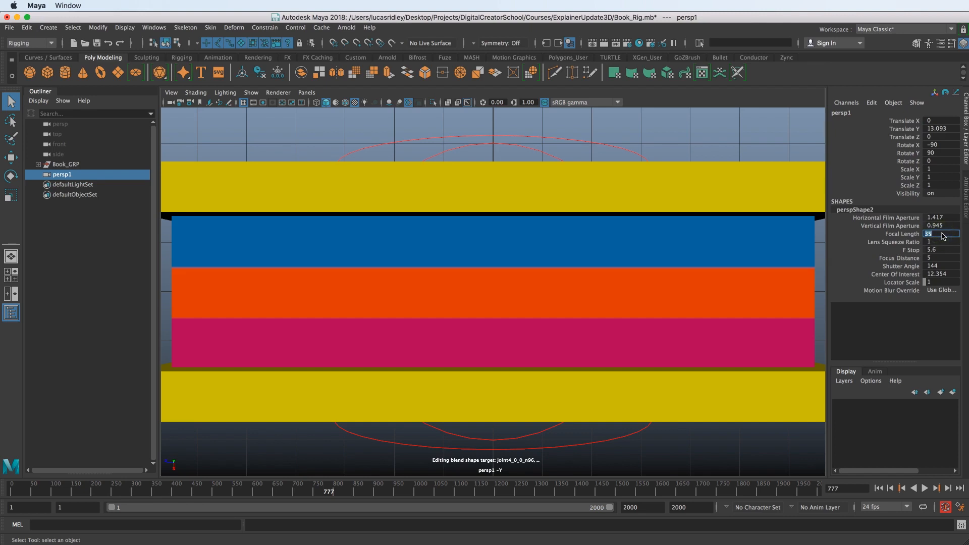
pyautogui.write('200')
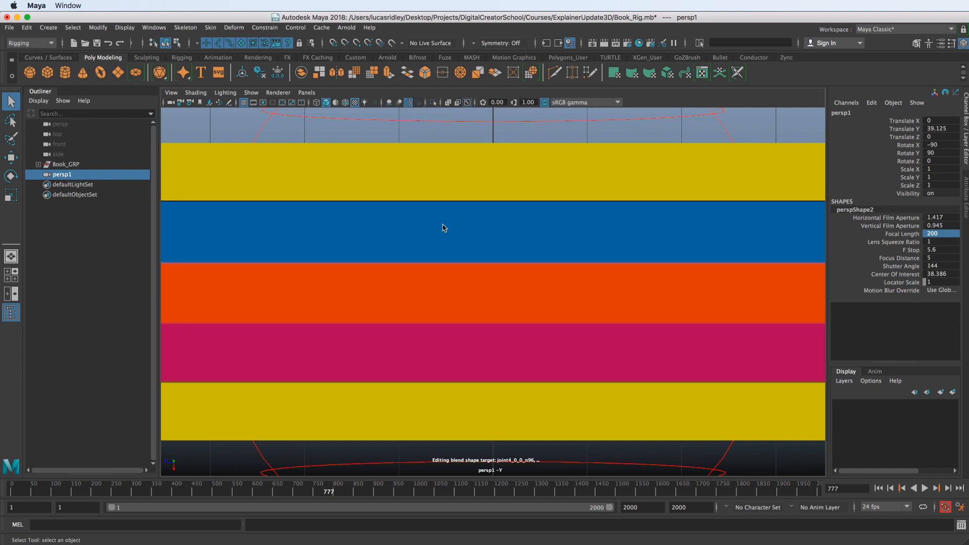
pyautogui.click(939, 234)
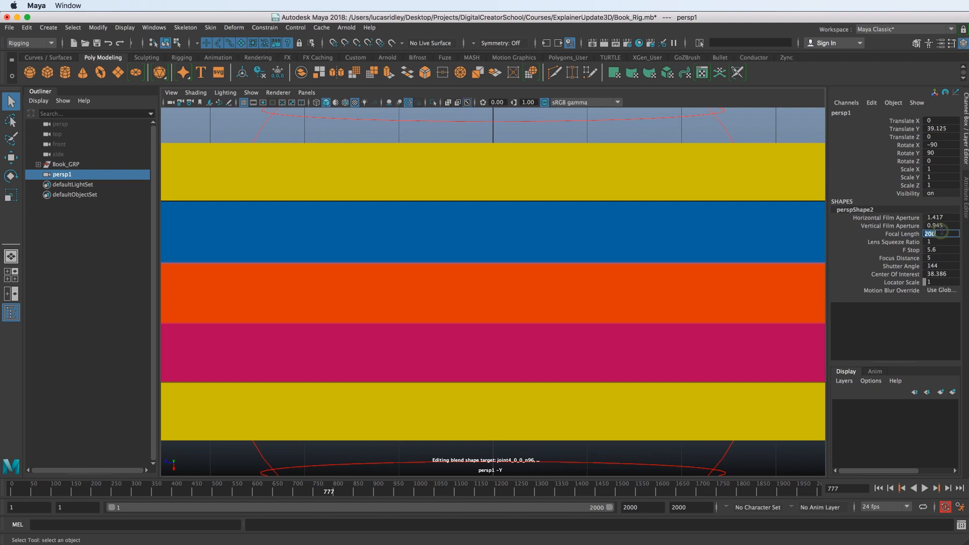
pyautogui.write('35')
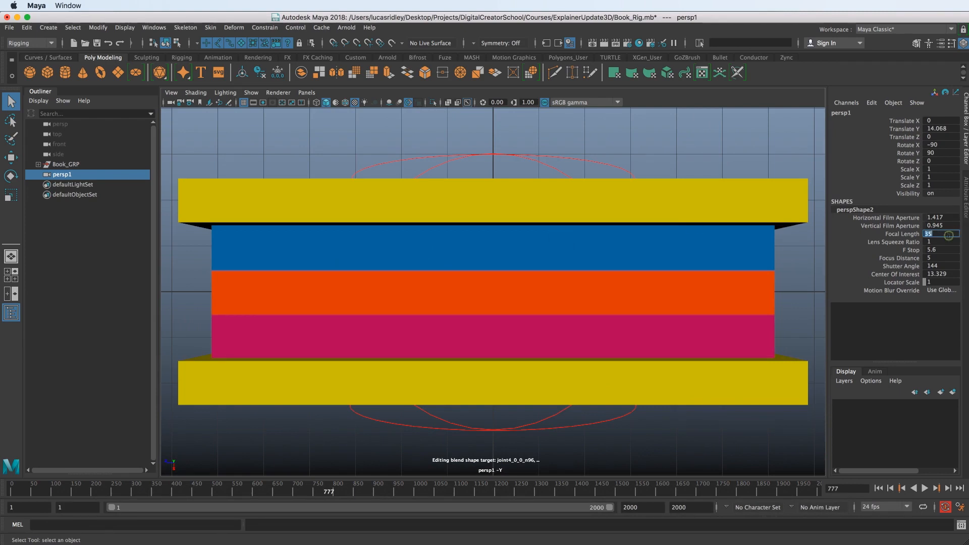
pyautogui.write('200.000')
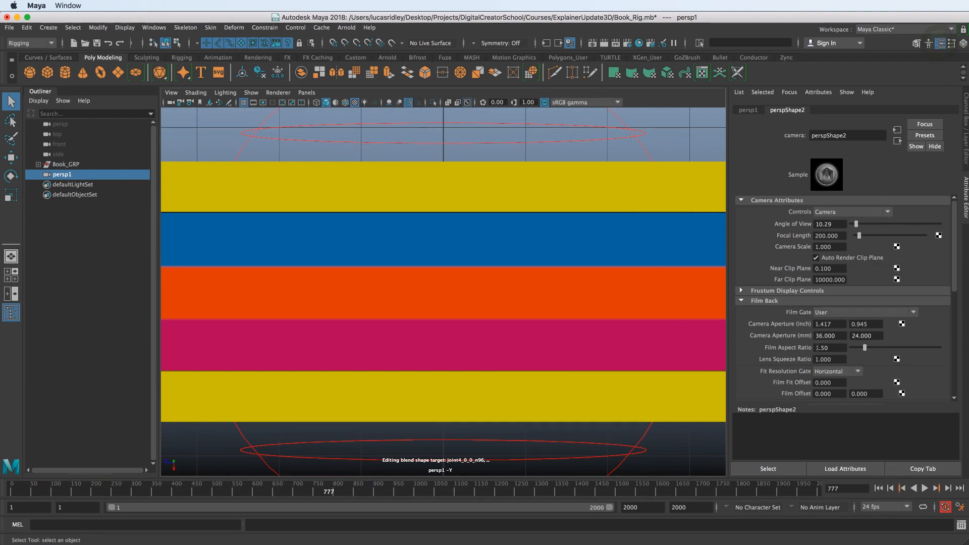
# Create an image plane under the camera's Environment settings and browse for its Image Name file
pyautogui.scroll(-3)
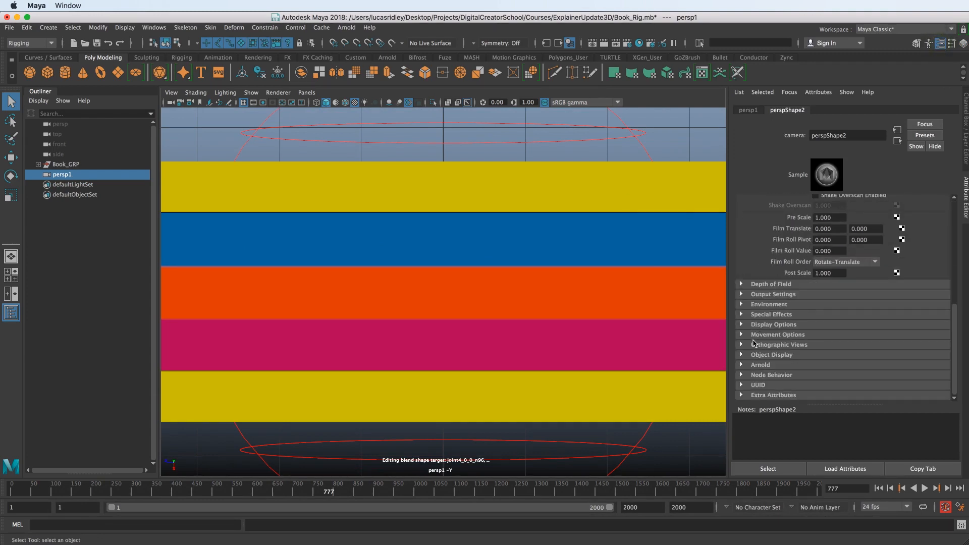
pyautogui.click(769, 304)
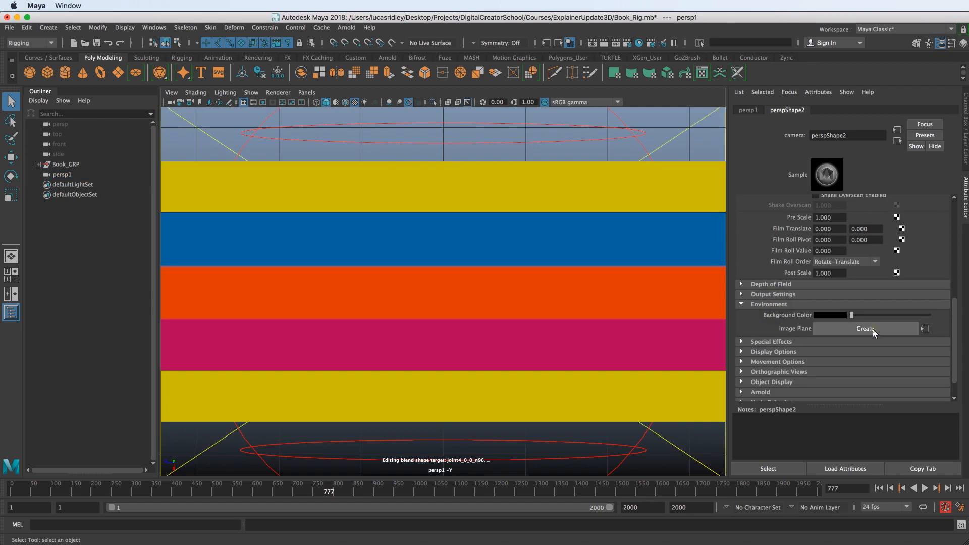
pyautogui.click(864, 329)
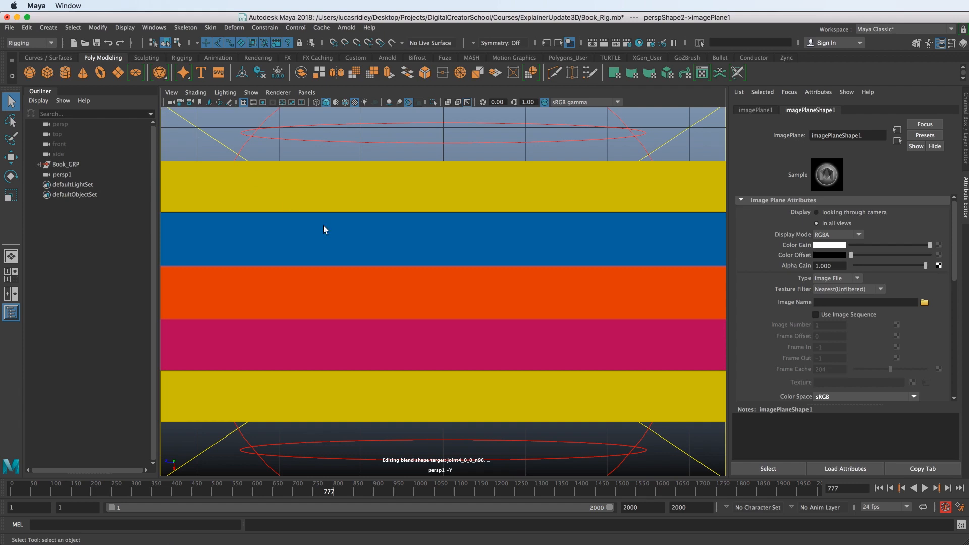
pyautogui.moveTo(816, 103)
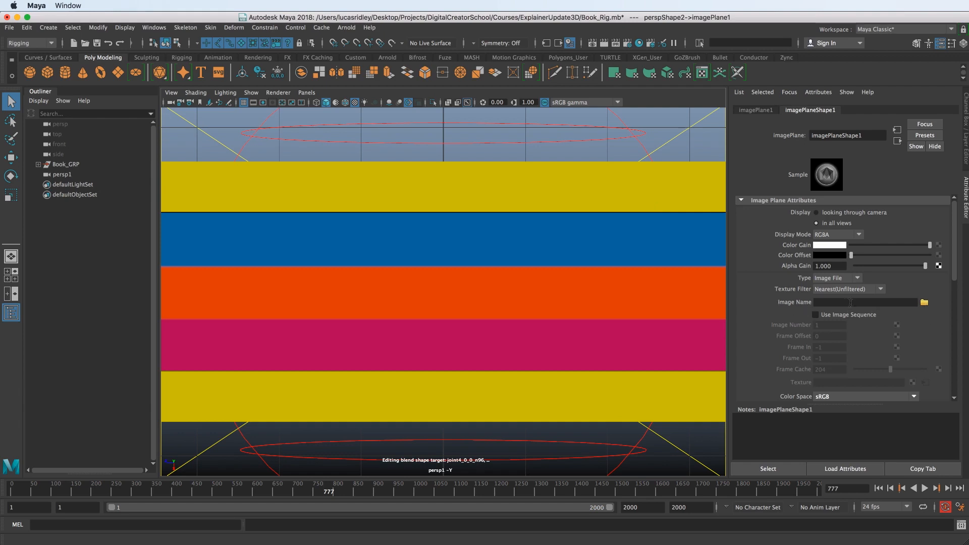
pyautogui.click(924, 303)
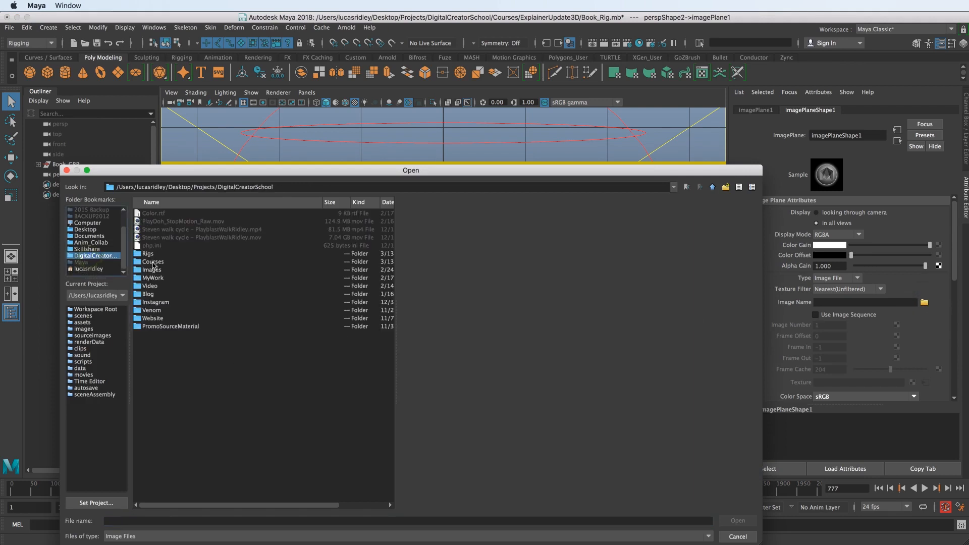
# Load imageSEQ.00947.jpg from ExplainerUpdate3D/2DimageSEQ onto the camera's image plane
pyautogui.doubleClick(152, 262)
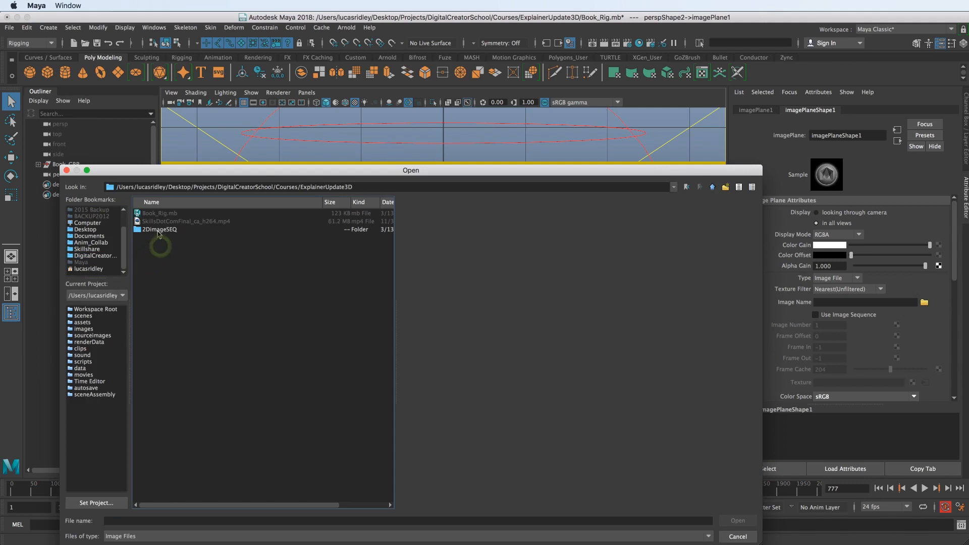
pyautogui.doubleClick(160, 229)
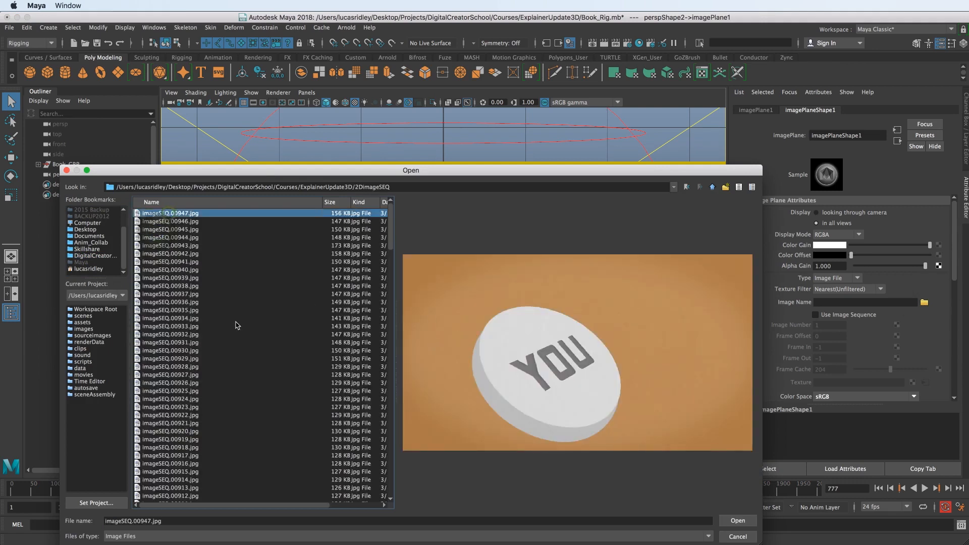
pyautogui.click(738, 520)
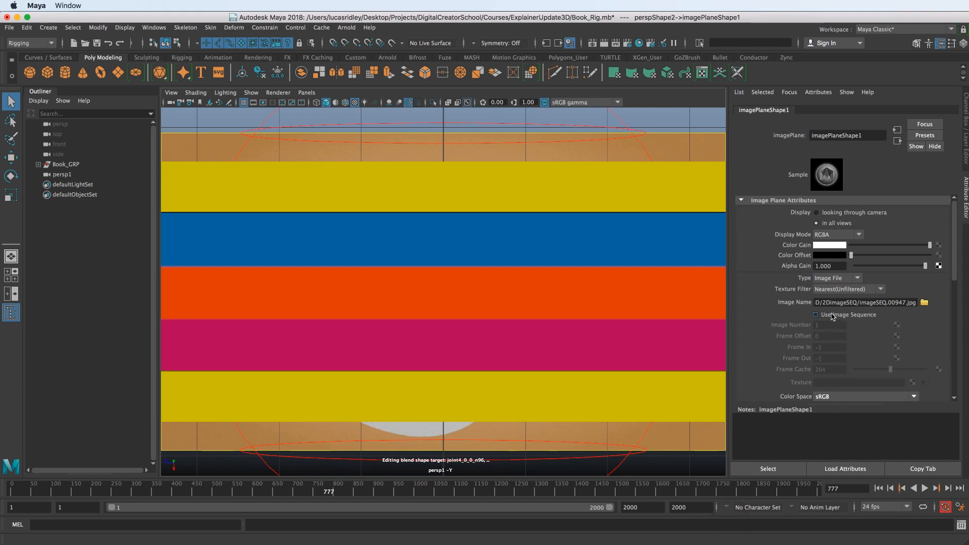
# Enable Use Image Sequence, show the book in wireframe and select the frame number in Image Name
pyautogui.click(816, 315)
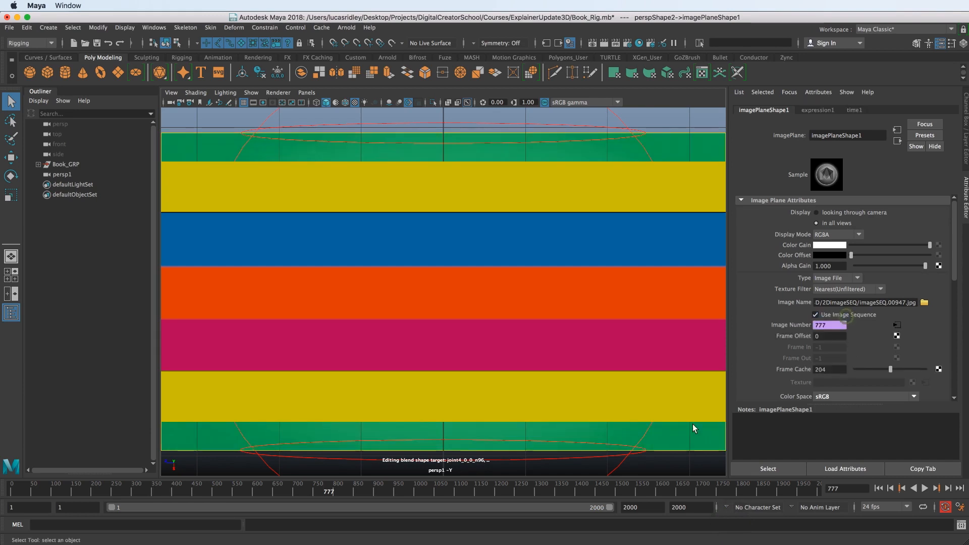
pyautogui.moveTo(822, 318)
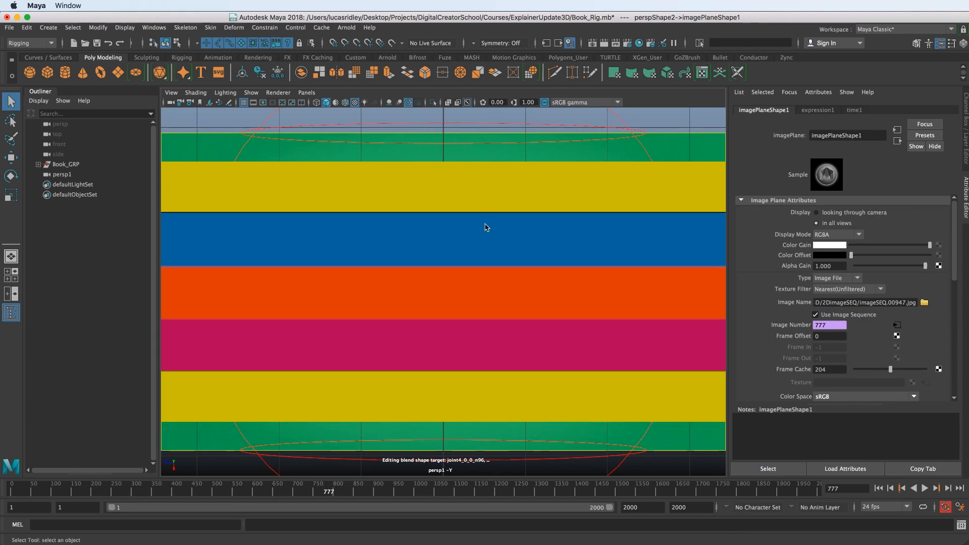
pyautogui.press('4')
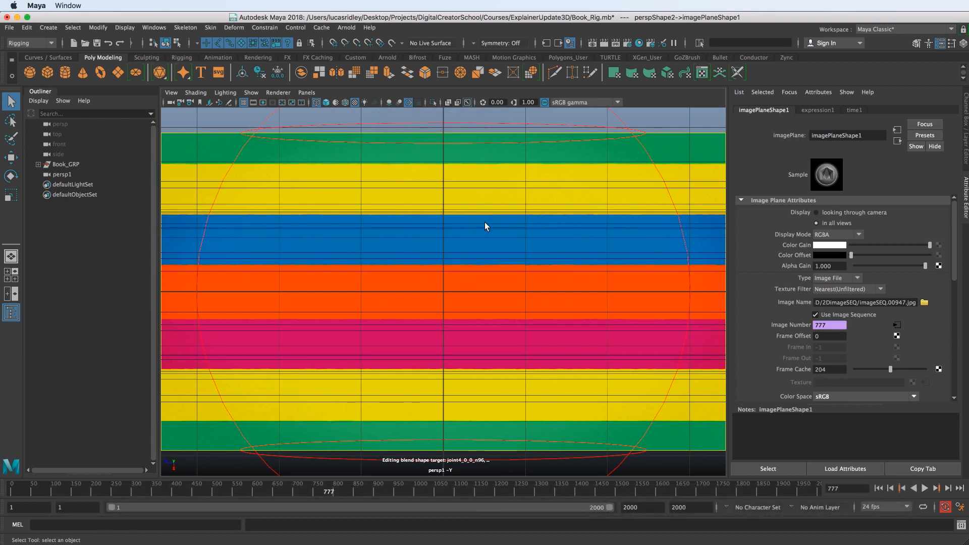
pyautogui.moveTo(858, 334)
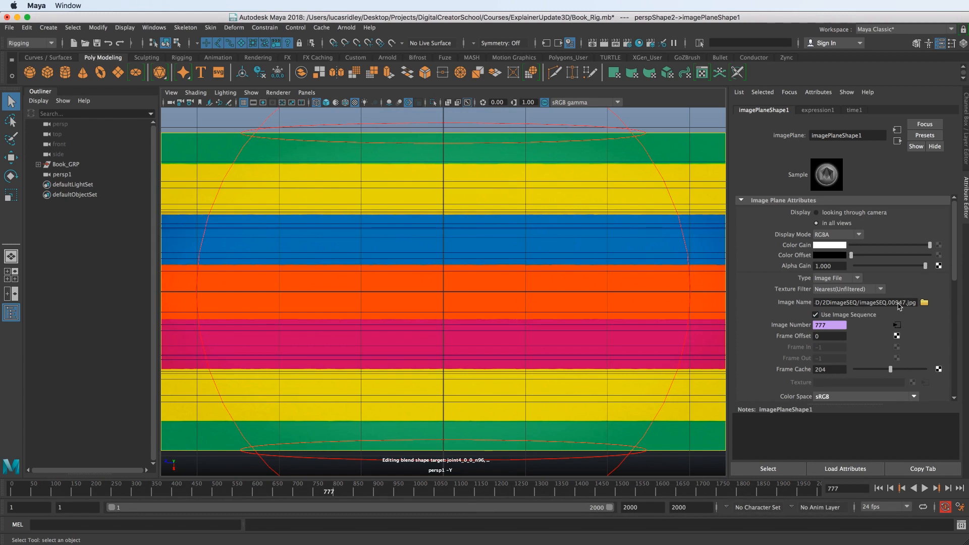
pyautogui.doubleClick(901, 302)
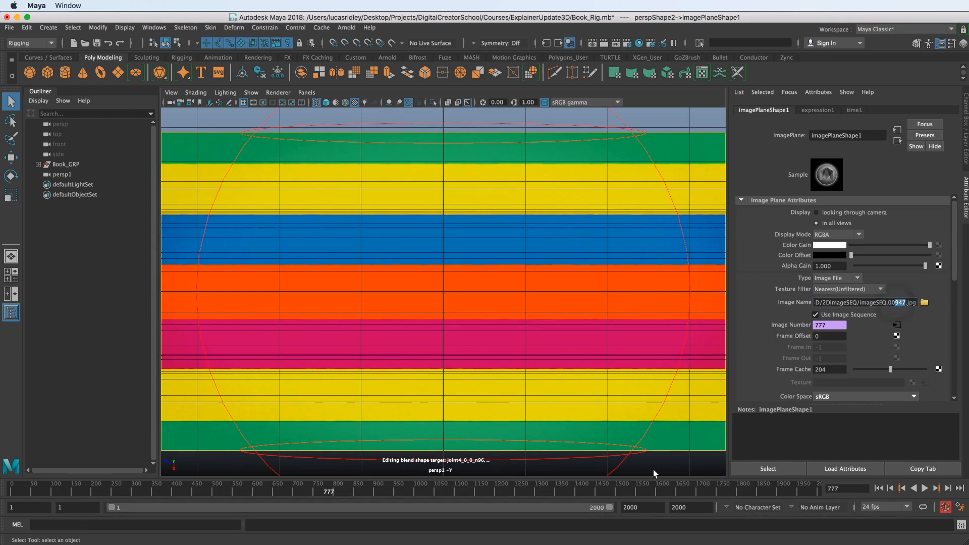
pyautogui.moveTo(410, 507)
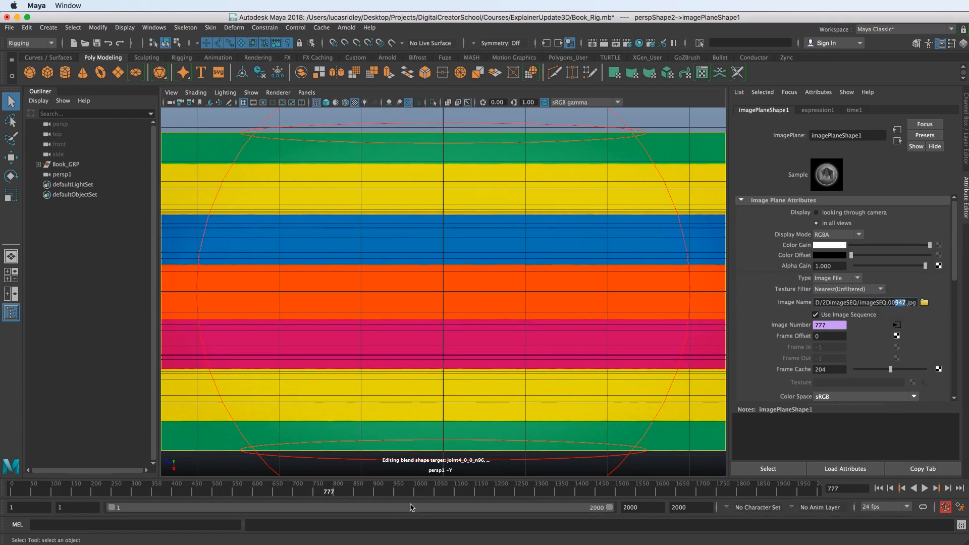
# Scrub the time slider through the footage and settle on the striped frame 777
pyautogui.moveTo(329, 492); pyautogui.dragTo(345, 492)
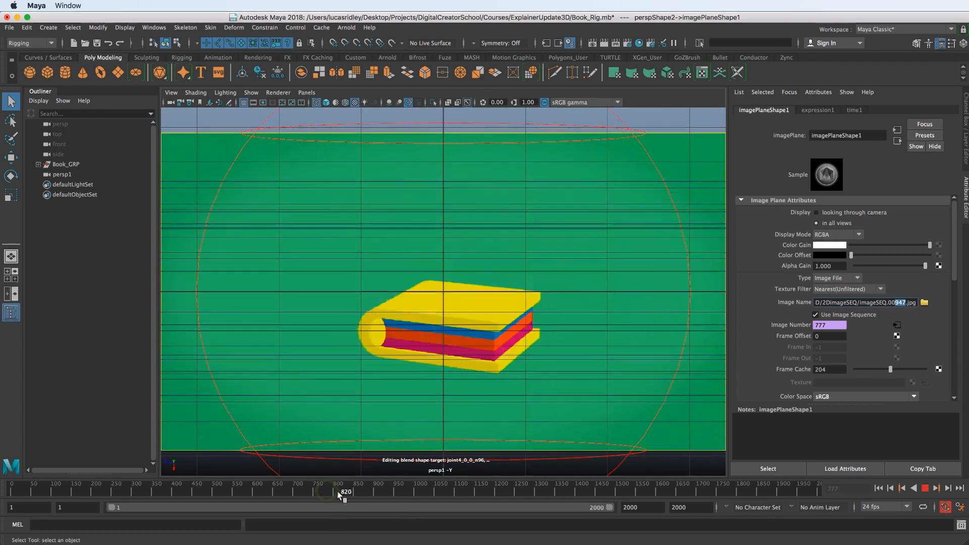
pyautogui.moveTo(339, 492); pyautogui.dragTo(376, 491)
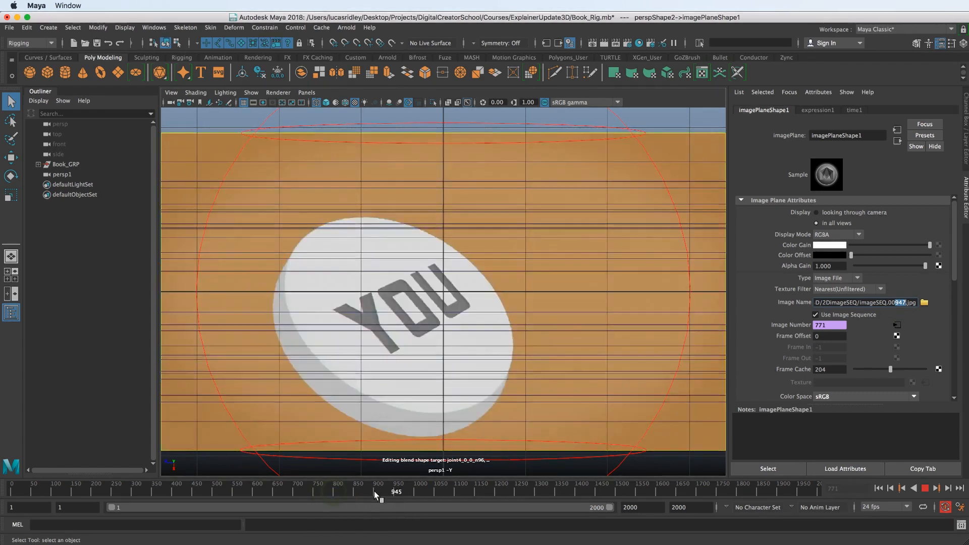
pyautogui.moveTo(376, 497); pyautogui.dragTo(246, 512)
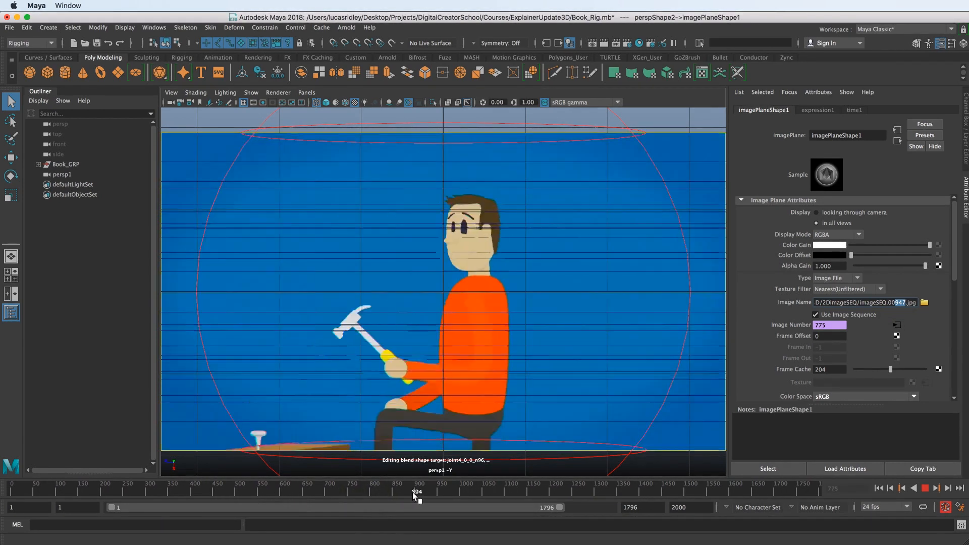
pyautogui.moveTo(416, 491); pyautogui.dragTo(376, 492)
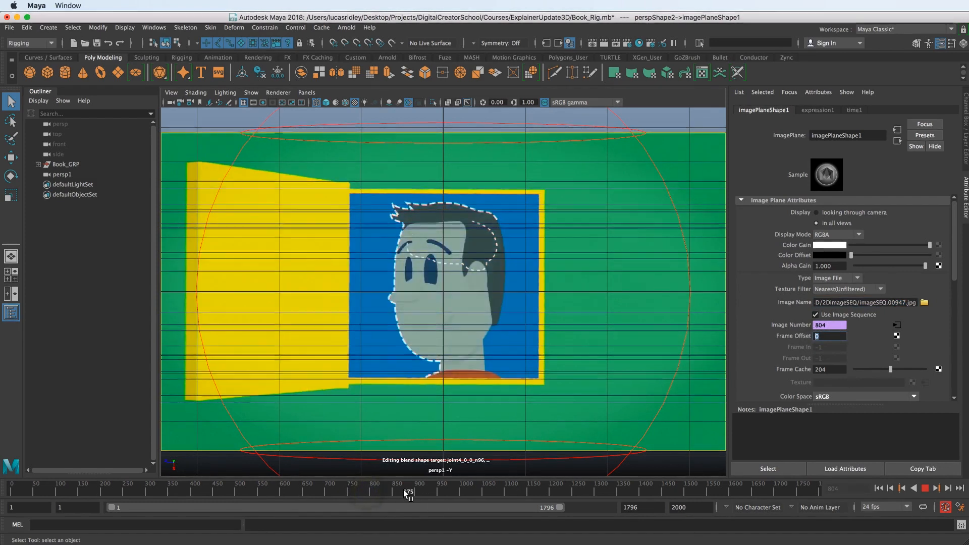
pyautogui.moveTo(406, 493); pyautogui.dragTo(358, 492)
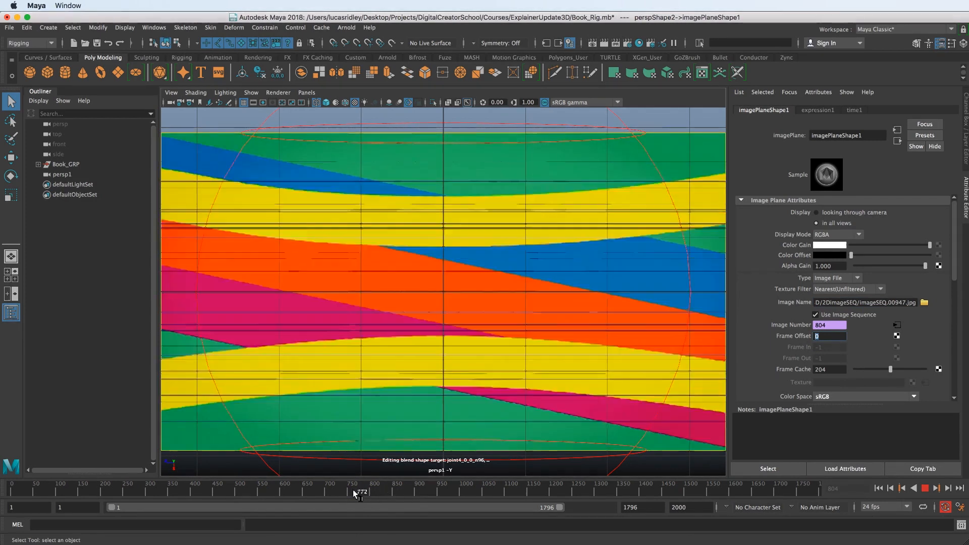
pyautogui.moveTo(357, 492); pyautogui.dragTo(391, 492)
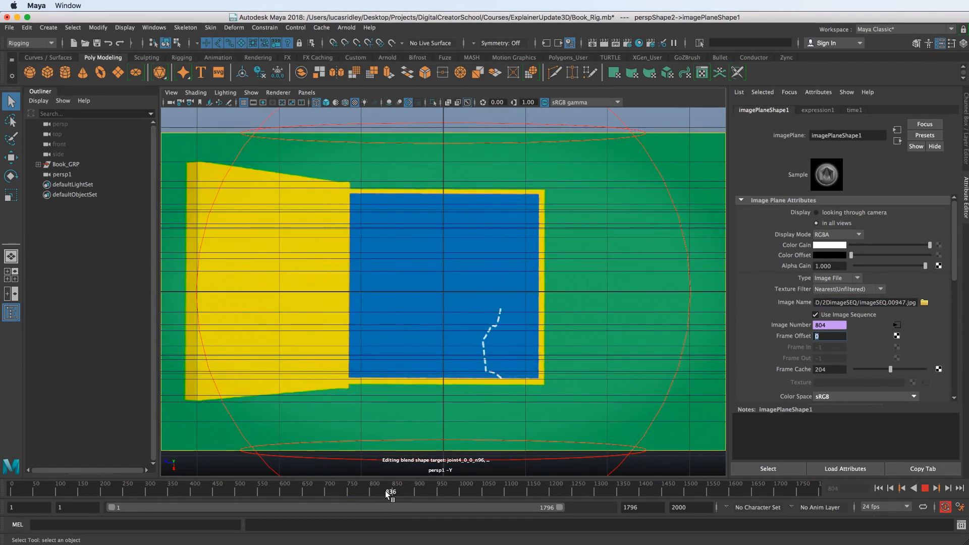
pyautogui.moveTo(386, 491); pyautogui.dragTo(400, 492)
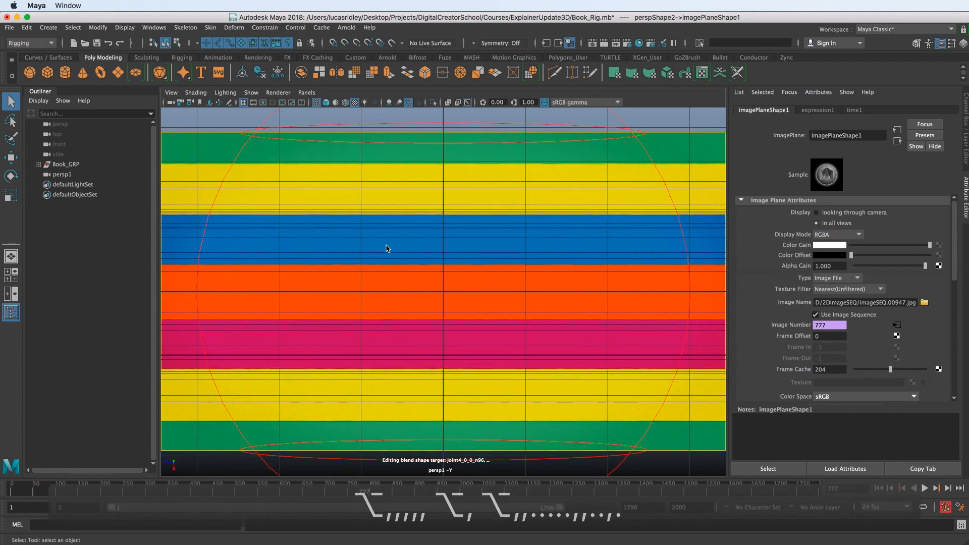
# Switch persp1 from shaded to wireframe display and bring up the panel's Show filter list
pyautogui.press('5')
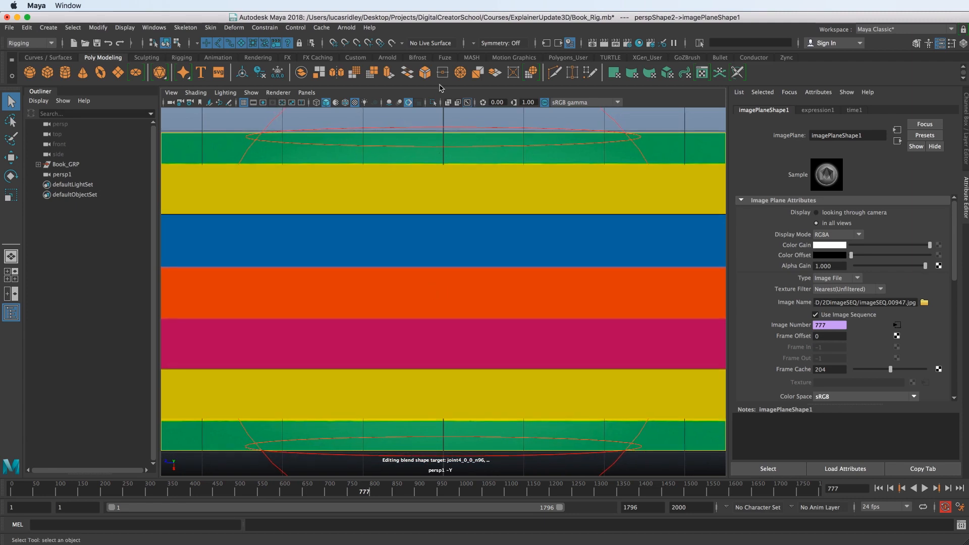
pyautogui.press('4')
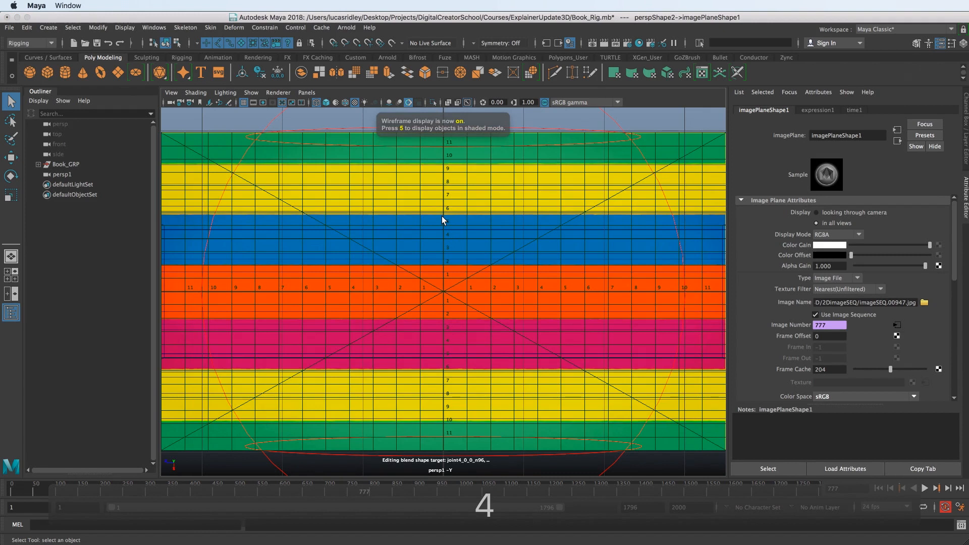
pyautogui.click(251, 92)
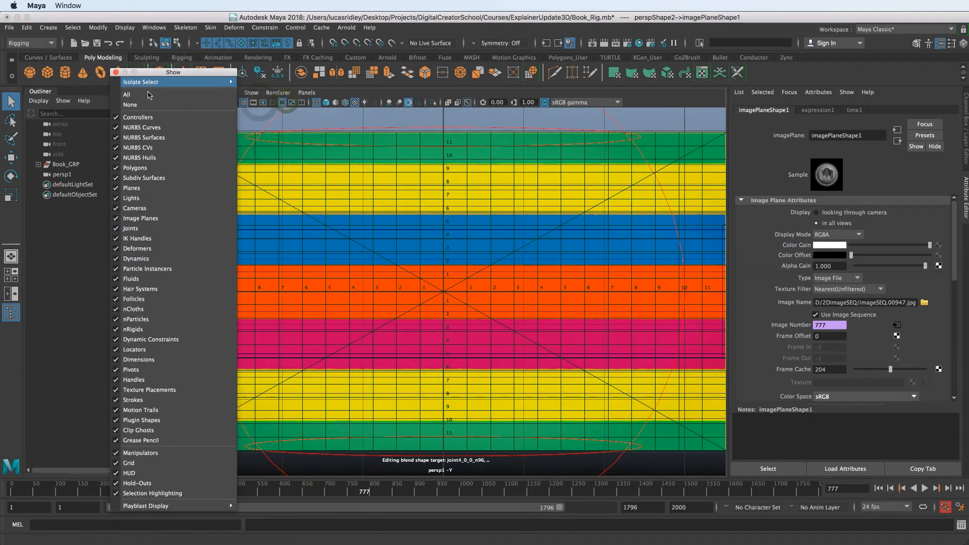
pyautogui.moveTo(161, 173)
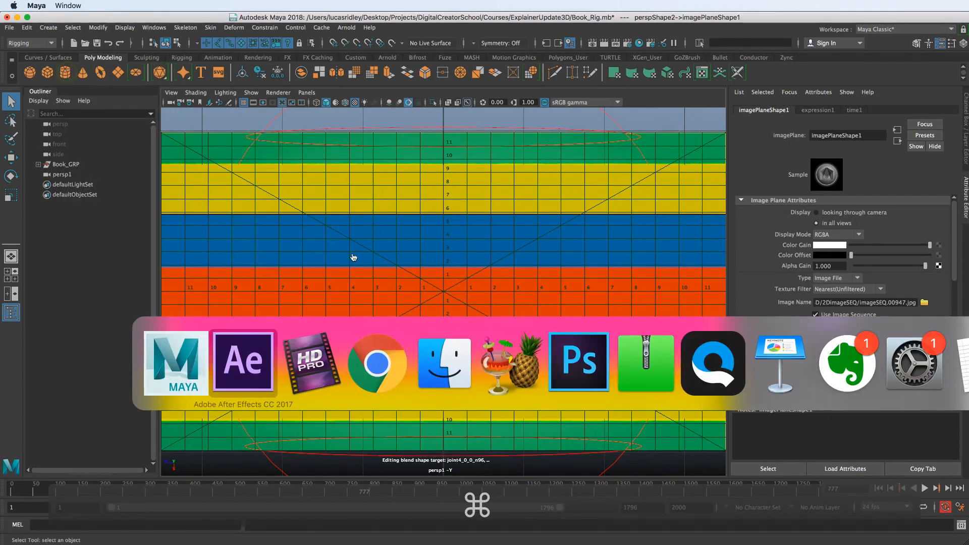
# In After Effects, move the current time from stripes frame 777 forward to the book frame around 783
pyautogui.click(243, 365)
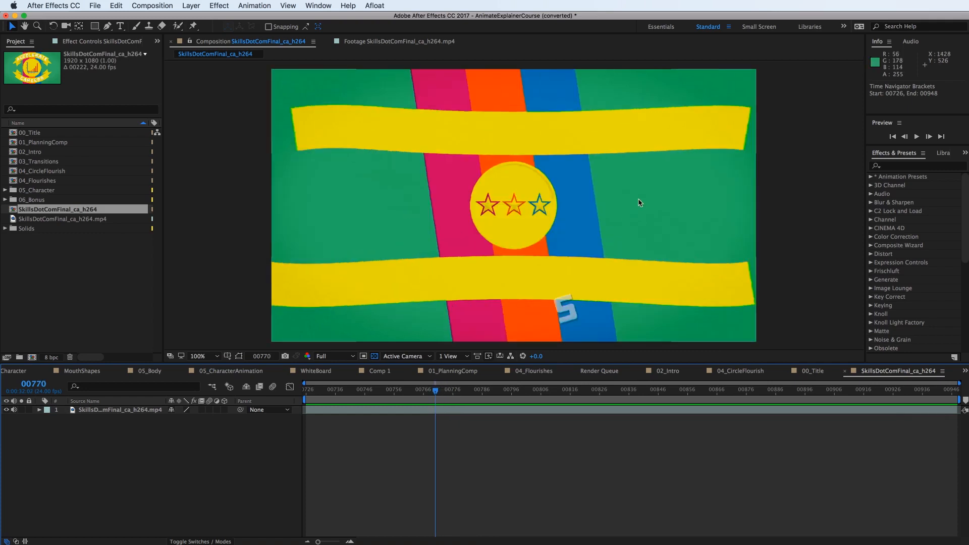
pyautogui.moveTo(436, 394); pyautogui.dragTo(441, 394)
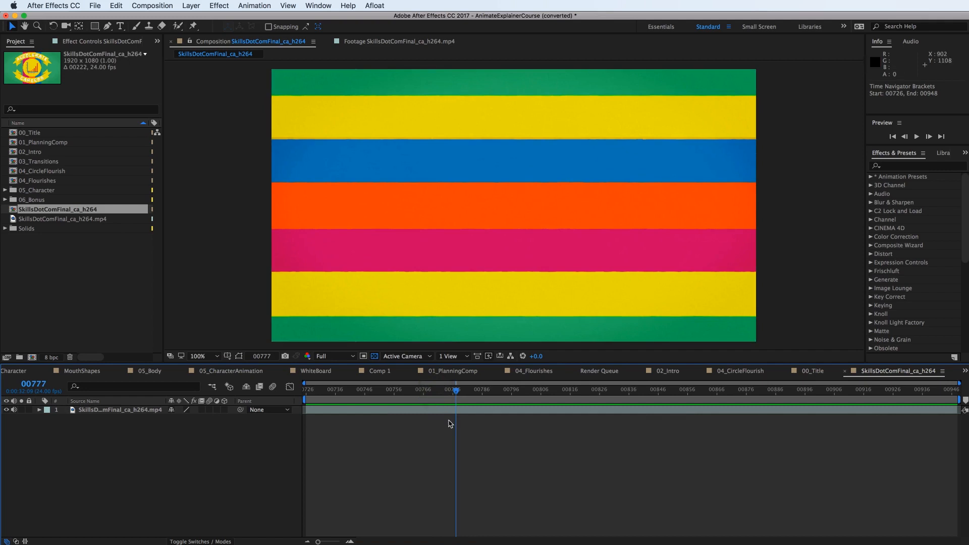
pyautogui.moveTo(456, 390); pyautogui.dragTo(449, 390)
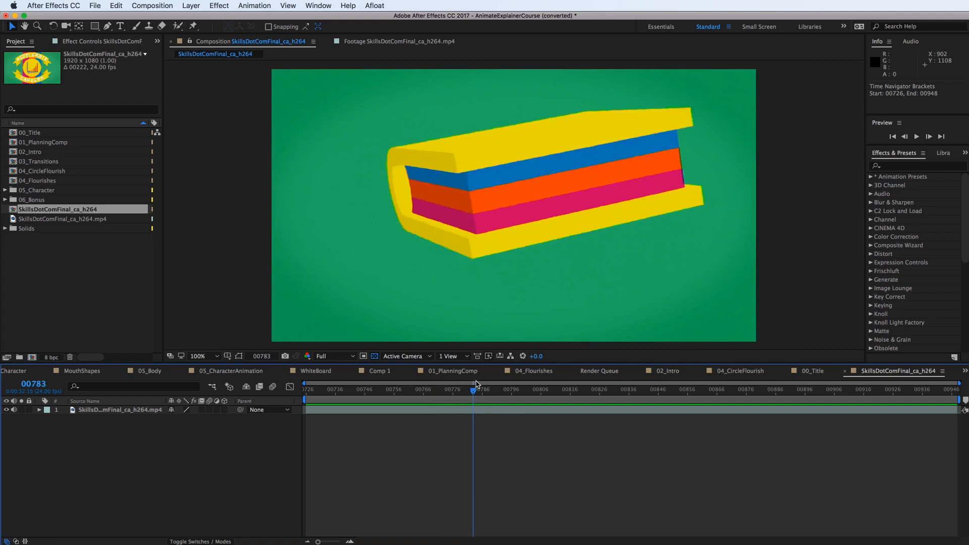
pyautogui.click(439, 387)
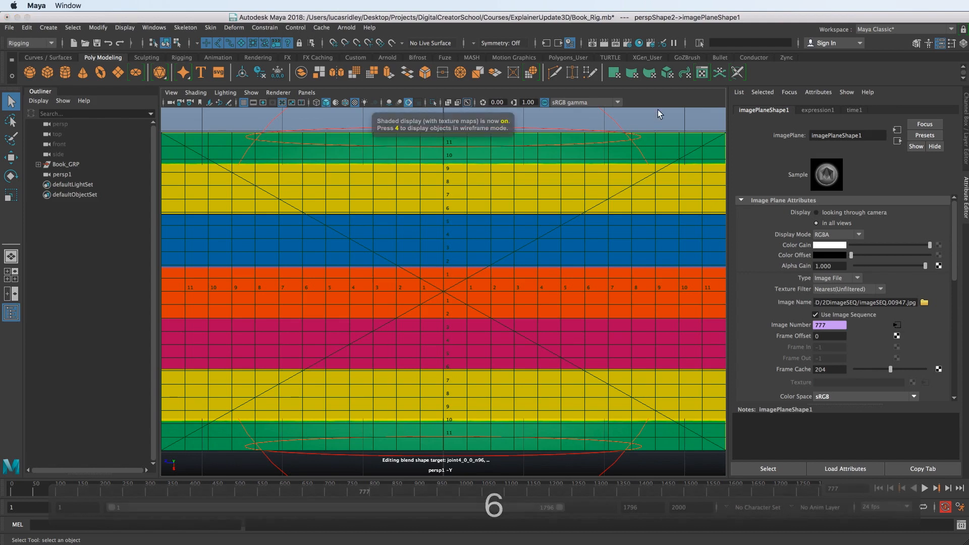
# Switch to a two-pane layout with a textured perspective view and undo the flap change
pyautogui.press('space')
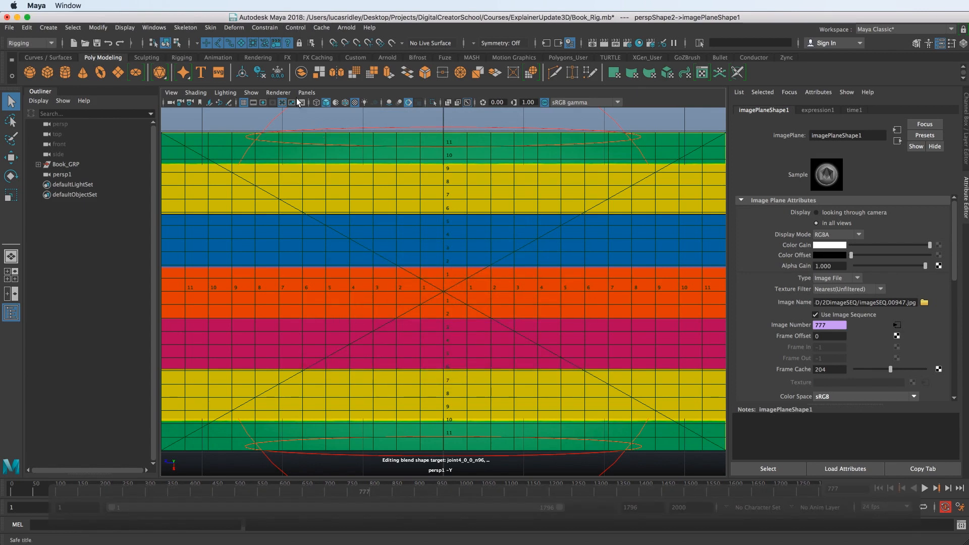
pyautogui.click(306, 92)
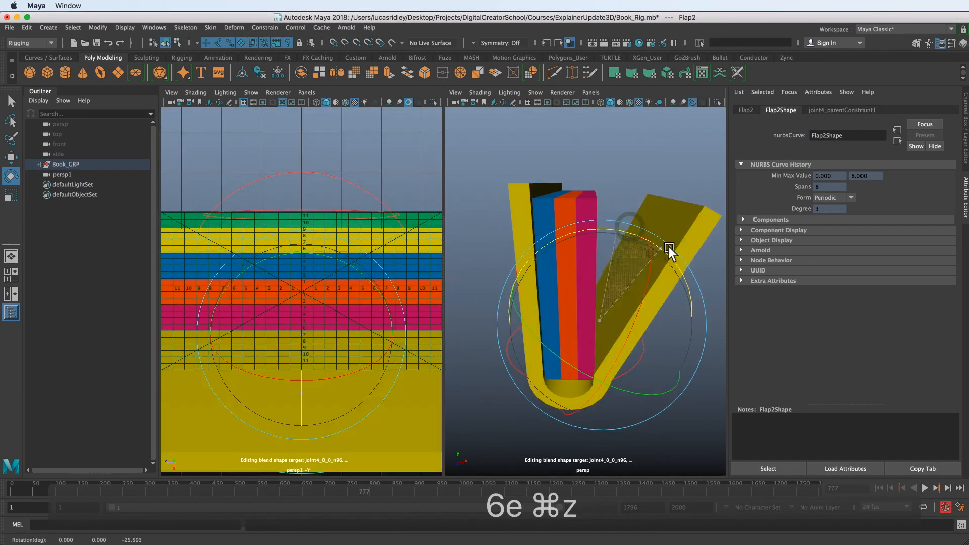
pyautogui.press('cmd+z')
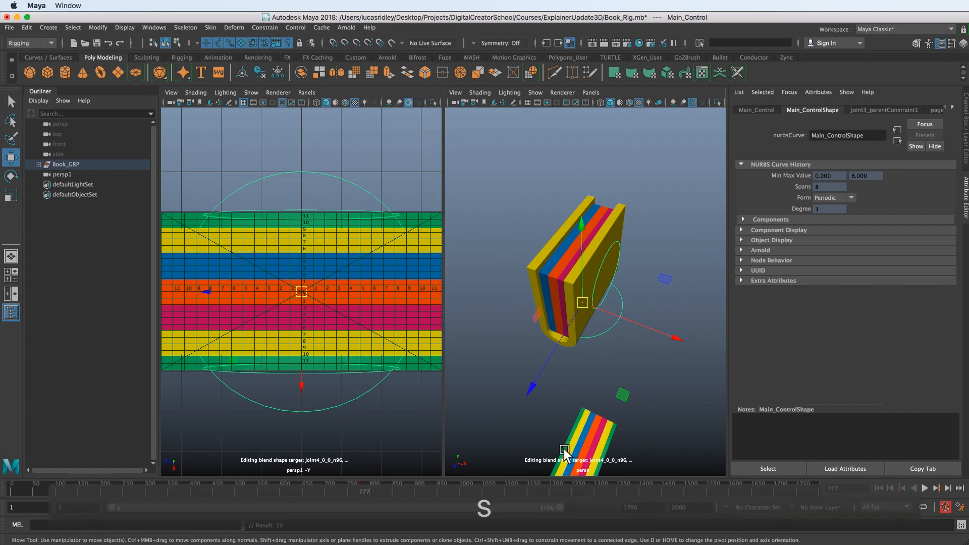
pyautogui.moveTo(430, 483)
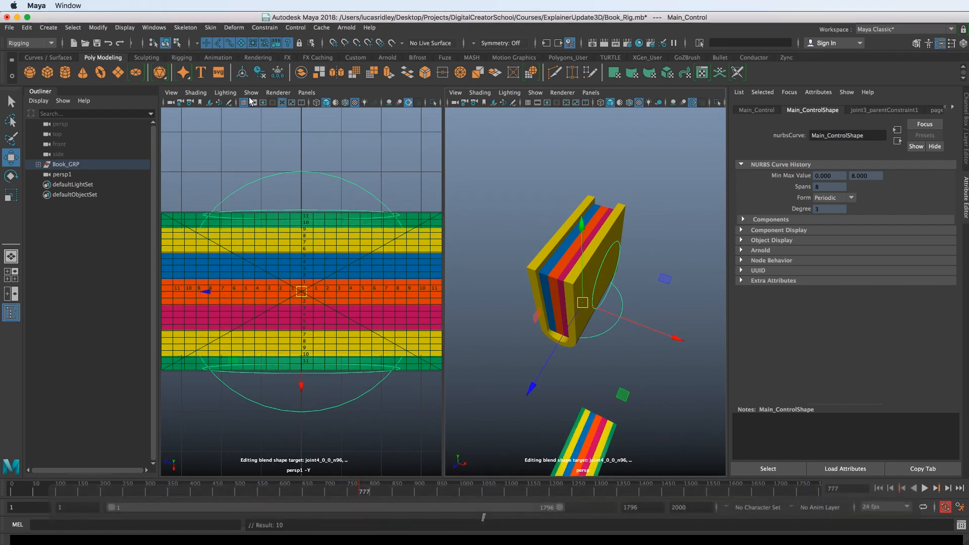
# Toggle off Image Planes and NURBS Curves in the camera panel's Show menu
pyautogui.click(250, 92)
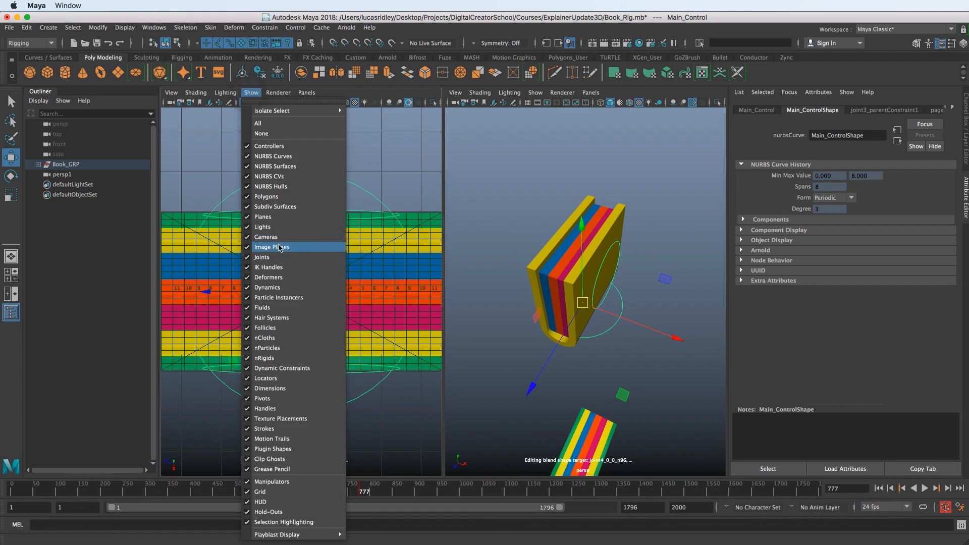
pyautogui.click(271, 246)
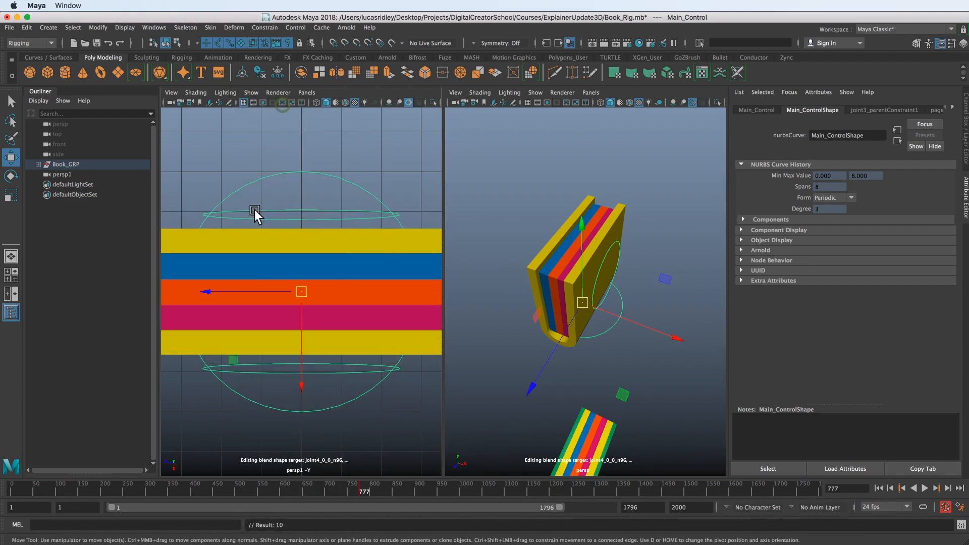
pyautogui.click(251, 92)
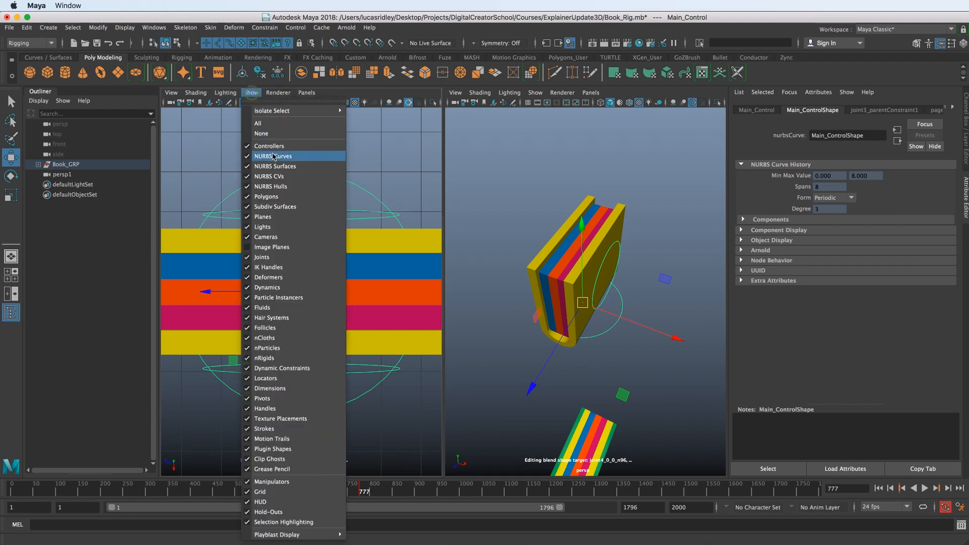
pyautogui.click(272, 156)
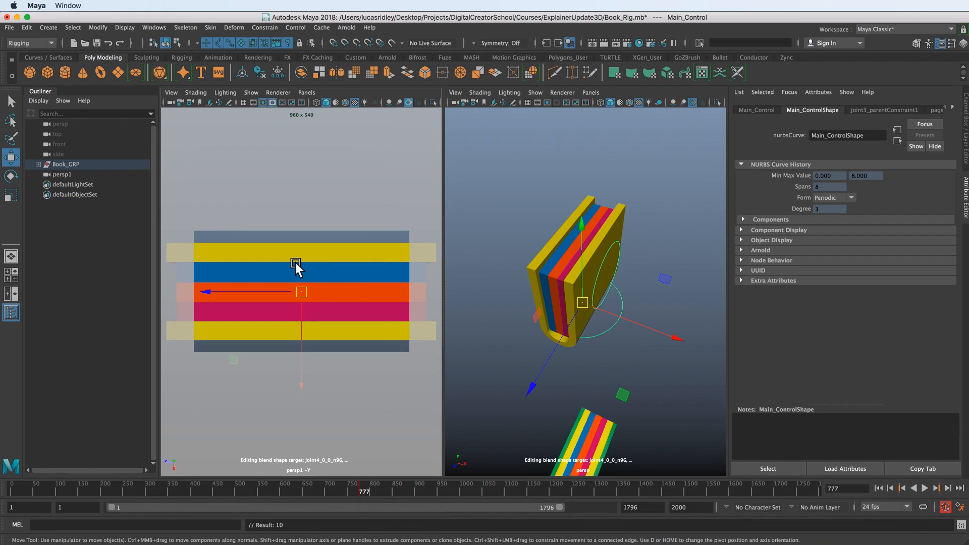
pyautogui.moveTo(238, 327)
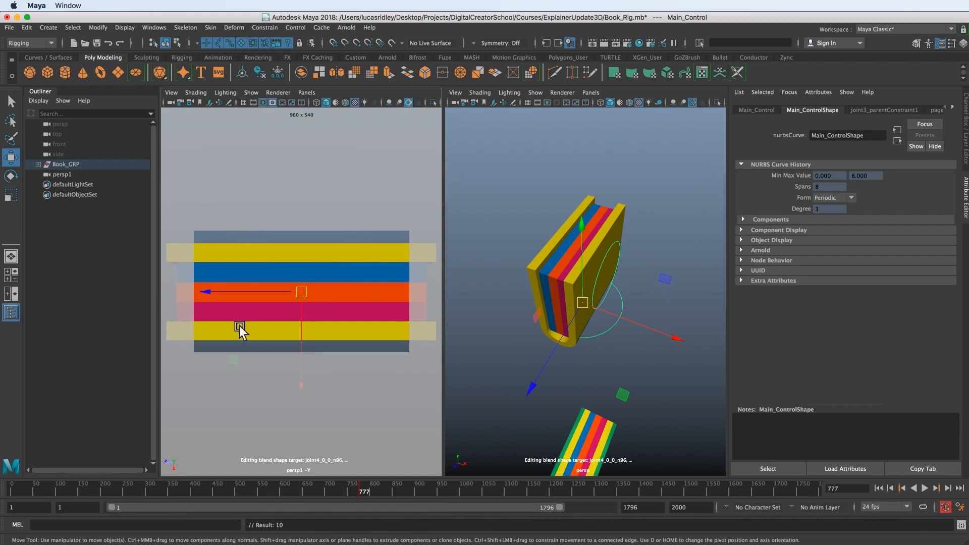
pyautogui.moveTo(478, 315)
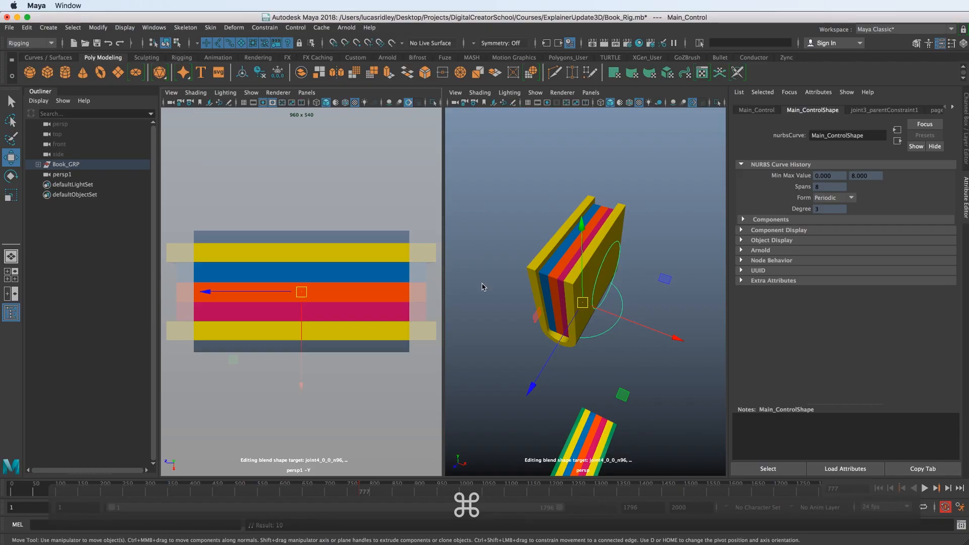
pyautogui.moveTo(496, 284)
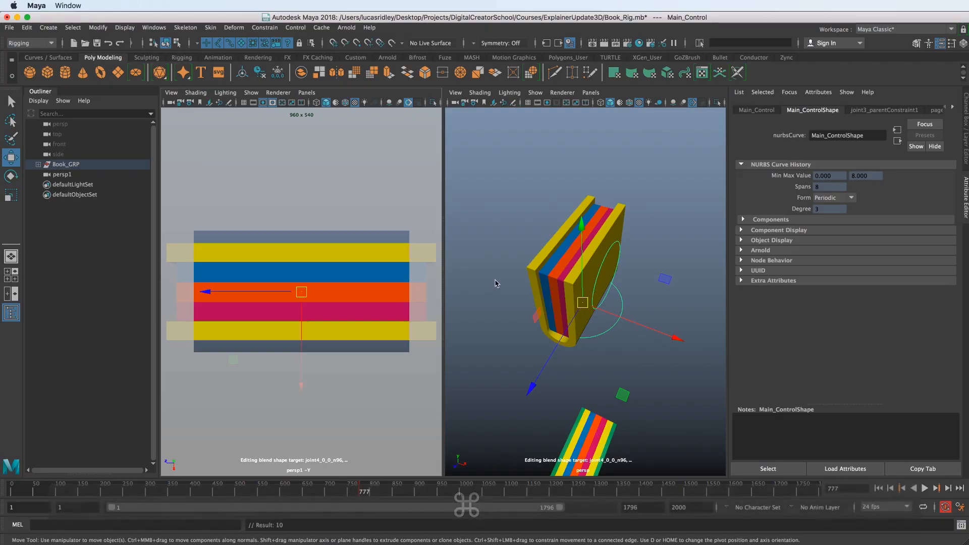
pyautogui.moveTo(594, 306)
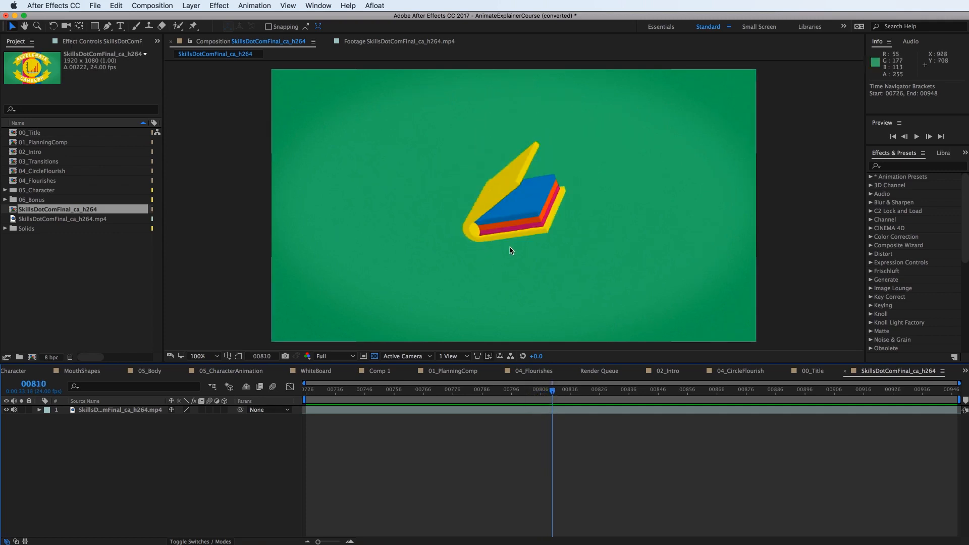
pyautogui.moveTo(547, 257)
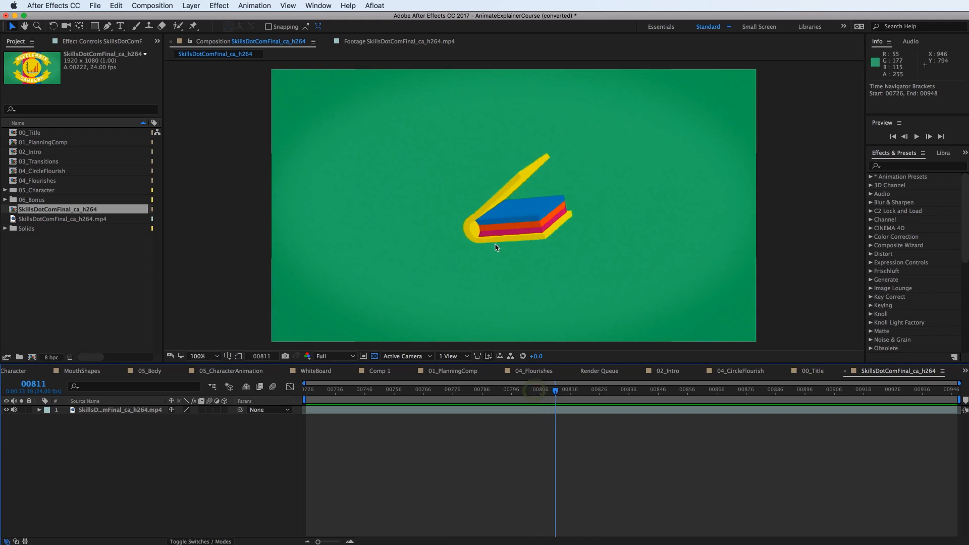
pyautogui.moveTo(561, 250)
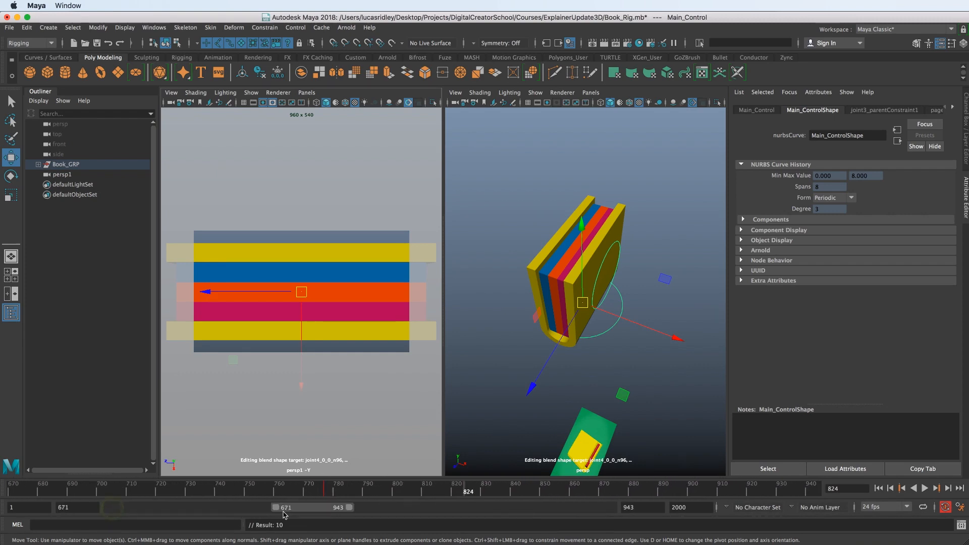
# Zoom the Time Slider to frames 777–897 and tilt Main_Control forward to show the cover
pyautogui.moveTo(282, 512); pyautogui.dragTo(315, 513)
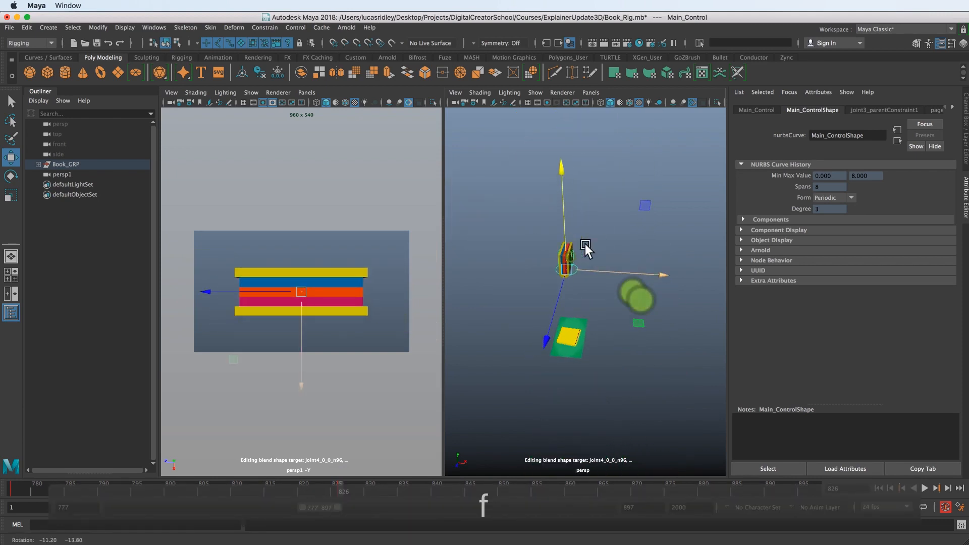
pyautogui.press('e')
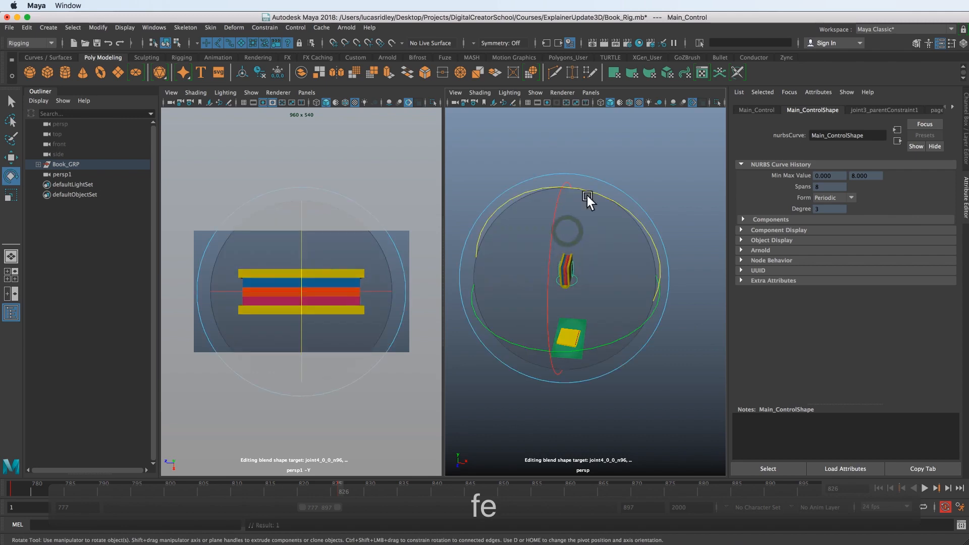
pyautogui.moveTo(588, 198); pyautogui.dragTo(608, 209)
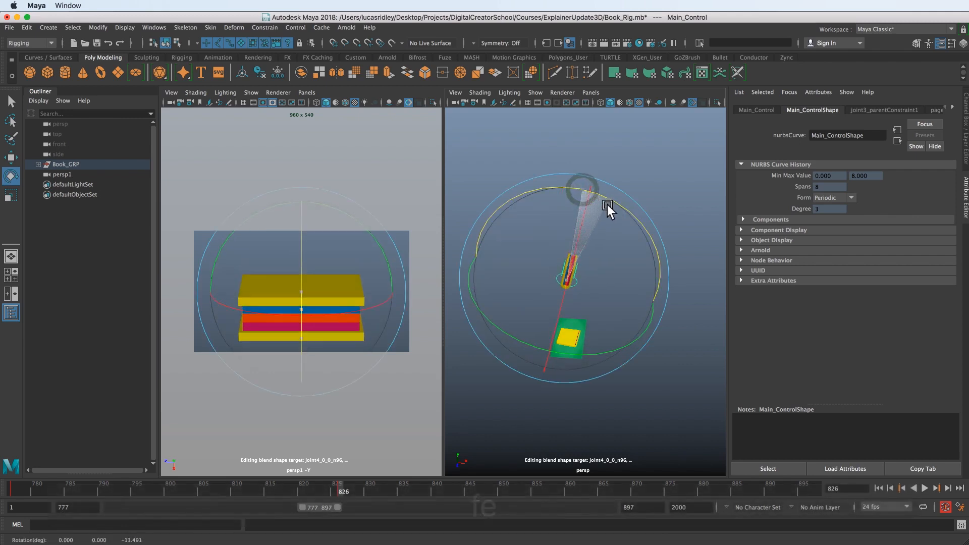
# Move Main_Control upward and push the book further from the camera at frame 826
pyautogui.press('w')
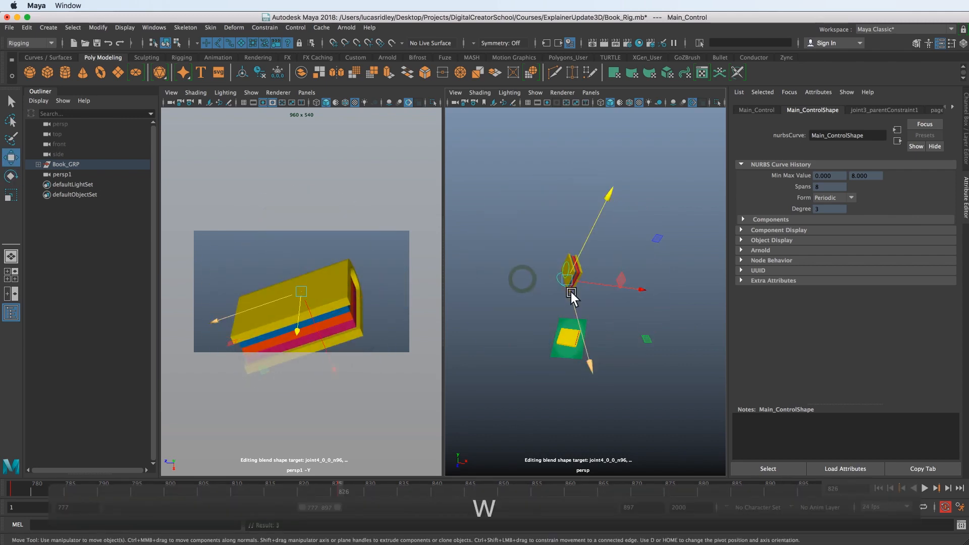
pyautogui.moveTo(570, 279); pyautogui.dragTo(564, 303)
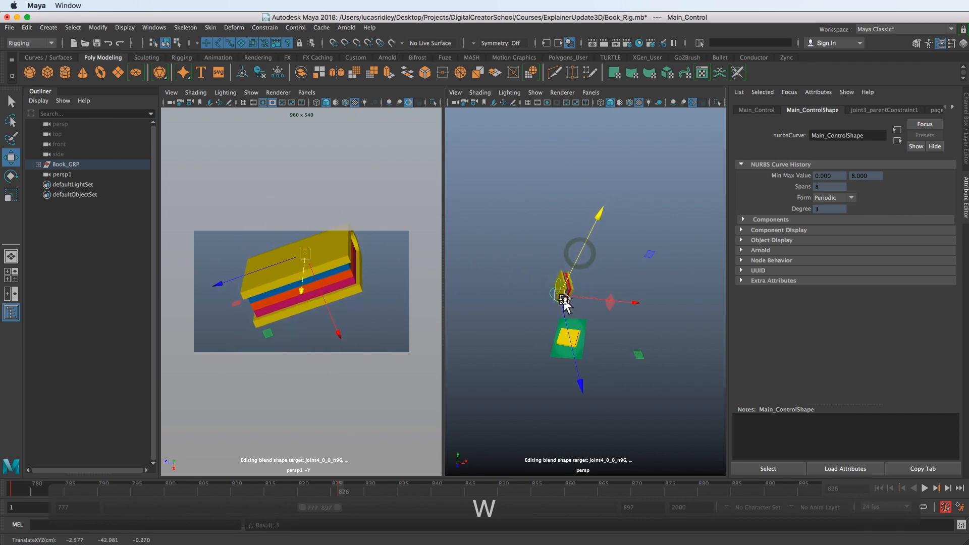
pyautogui.moveTo(566, 302); pyautogui.dragTo(561, 312)
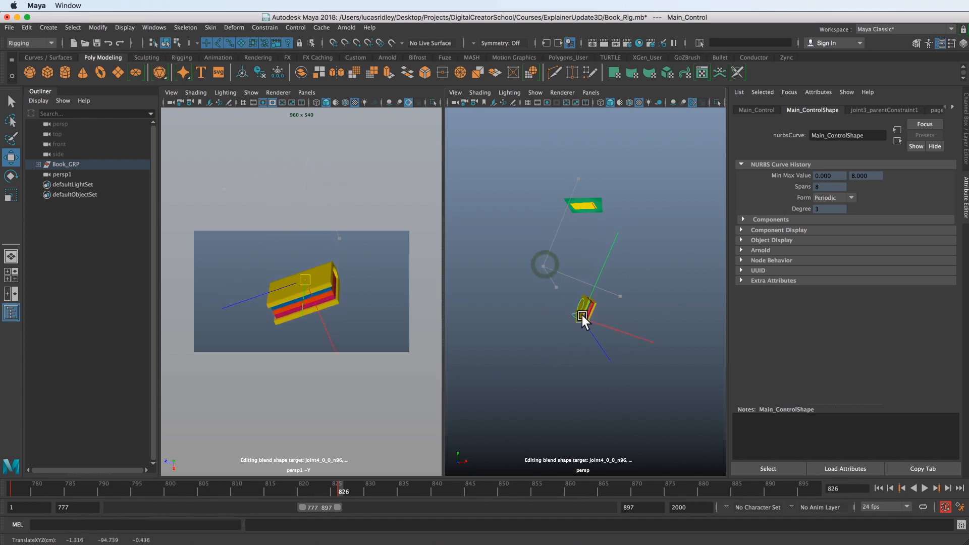
pyautogui.moveTo(582, 317); pyautogui.dragTo(571, 358)
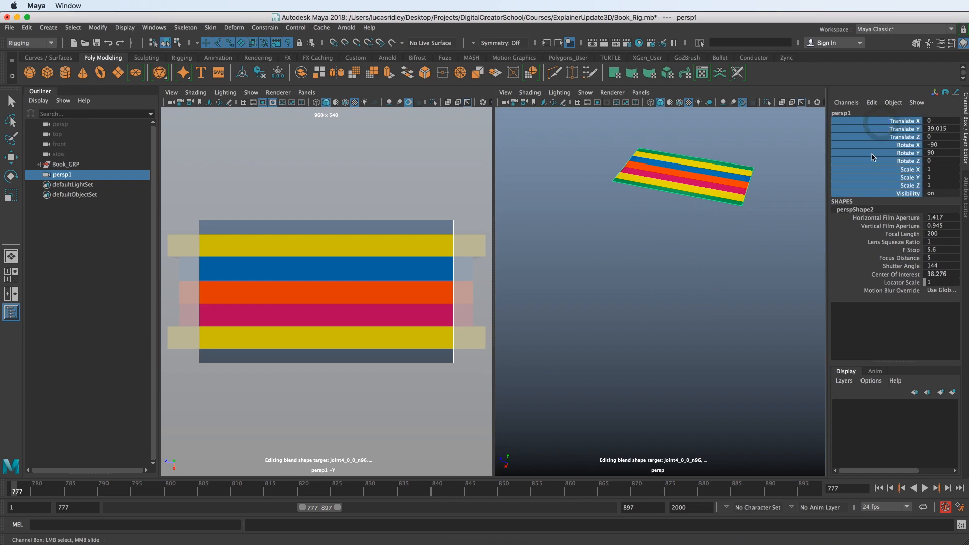
# Lock the persp1 camera's selected transform channels via Lock Selected in the Channel Box
pyautogui.rightClick(873, 146)
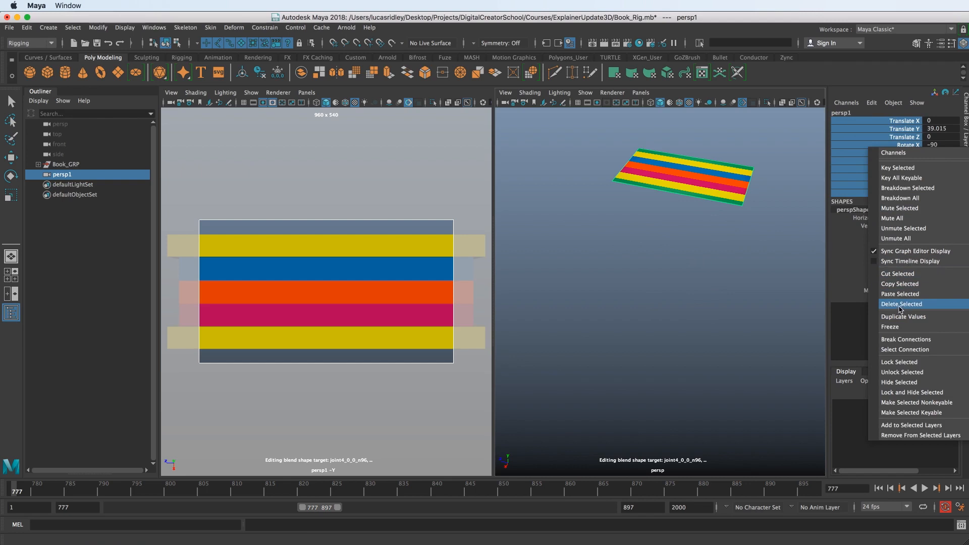
pyautogui.moveTo(898, 361)
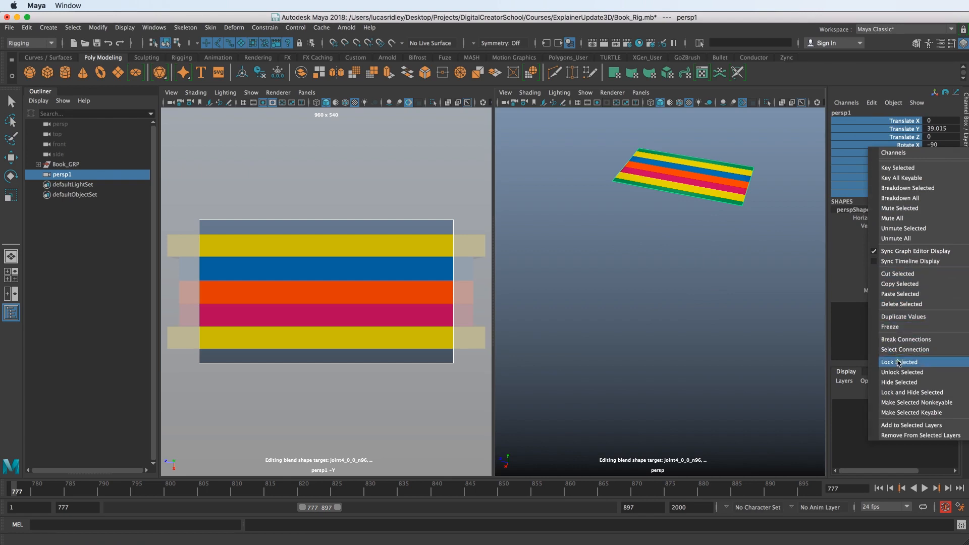
pyautogui.click(898, 361)
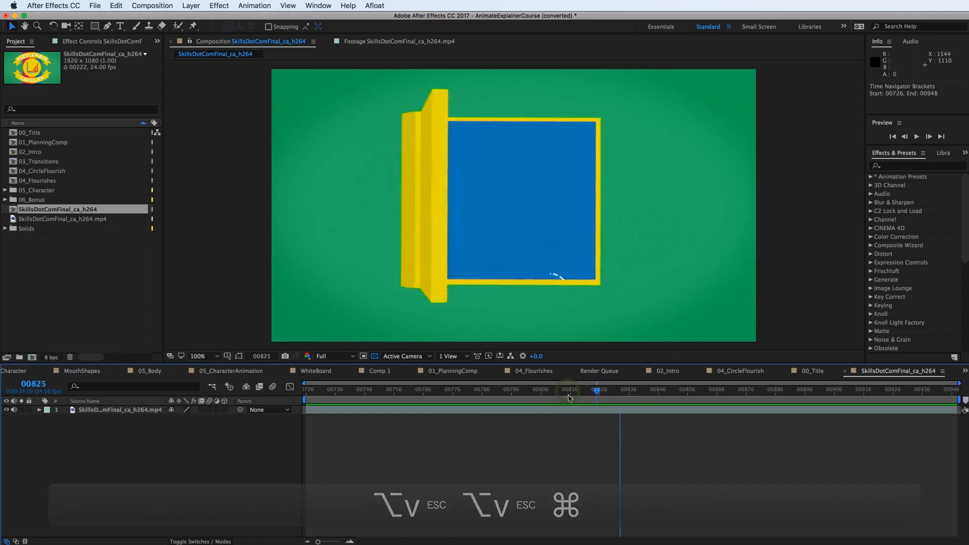
pyautogui.moveTo(595, 399); pyautogui.dragTo(573, 400)
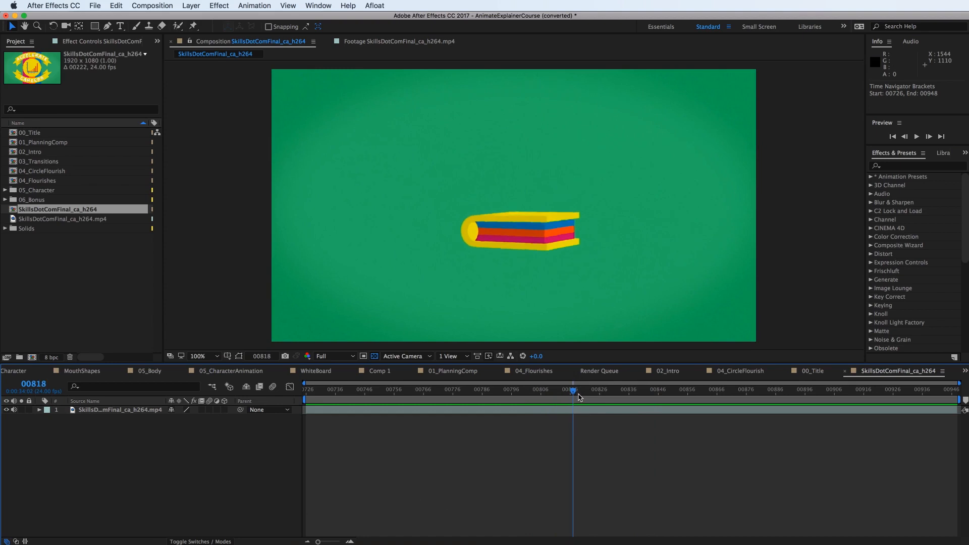
pyautogui.moveTo(573, 400); pyautogui.dragTo(502, 400)
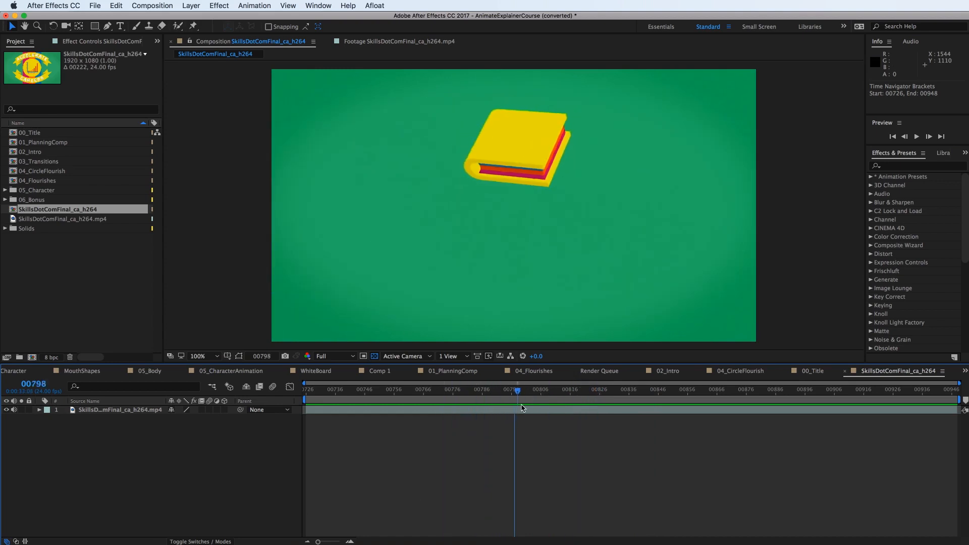
pyautogui.moveTo(516, 391); pyautogui.dragTo(620, 391)
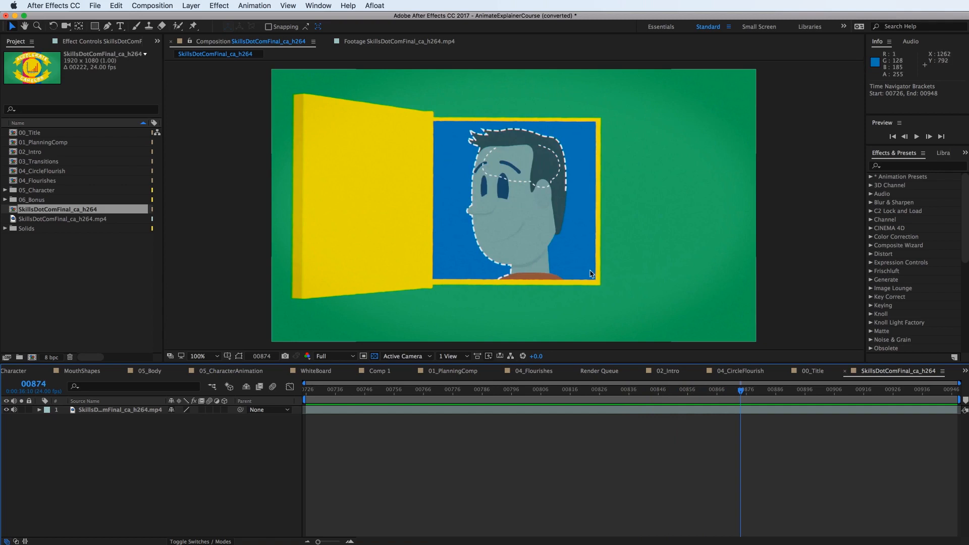
pyautogui.moveTo(737, 389)
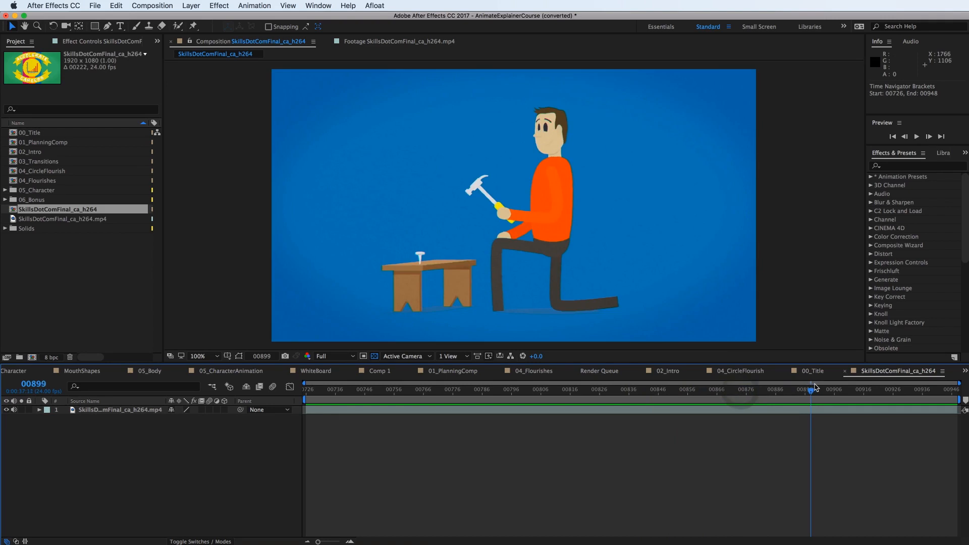
pyautogui.click(740, 389)
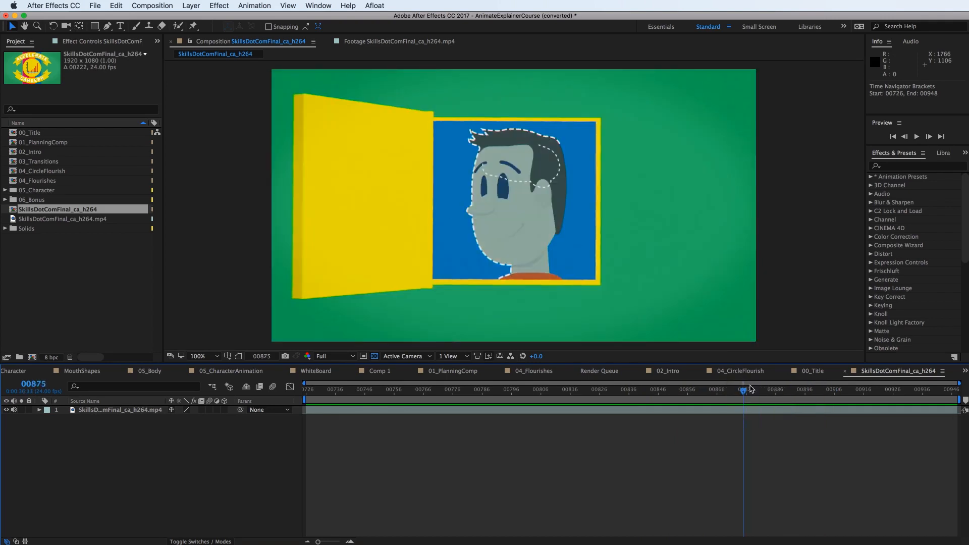
pyautogui.moveTo(744, 390); pyautogui.dragTo(845, 389)
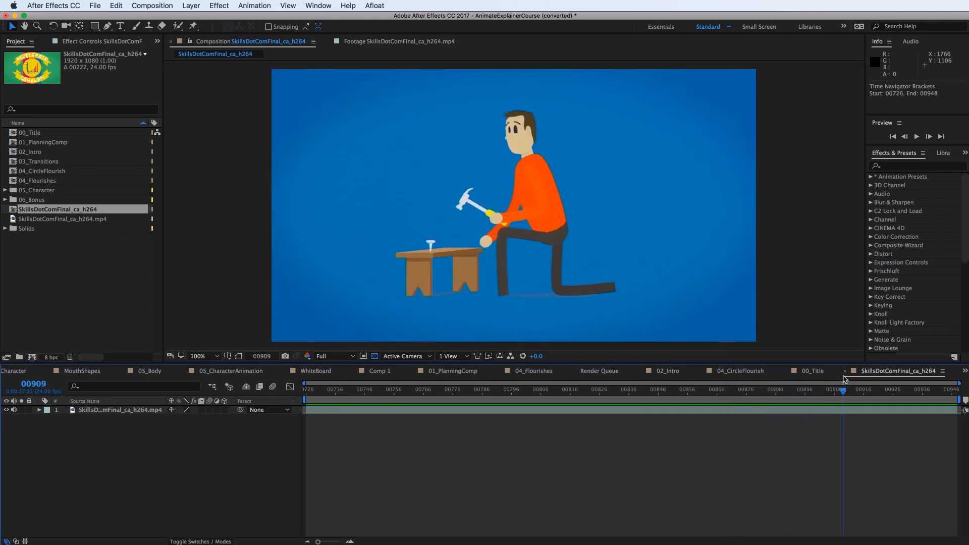
pyautogui.click(381, 390)
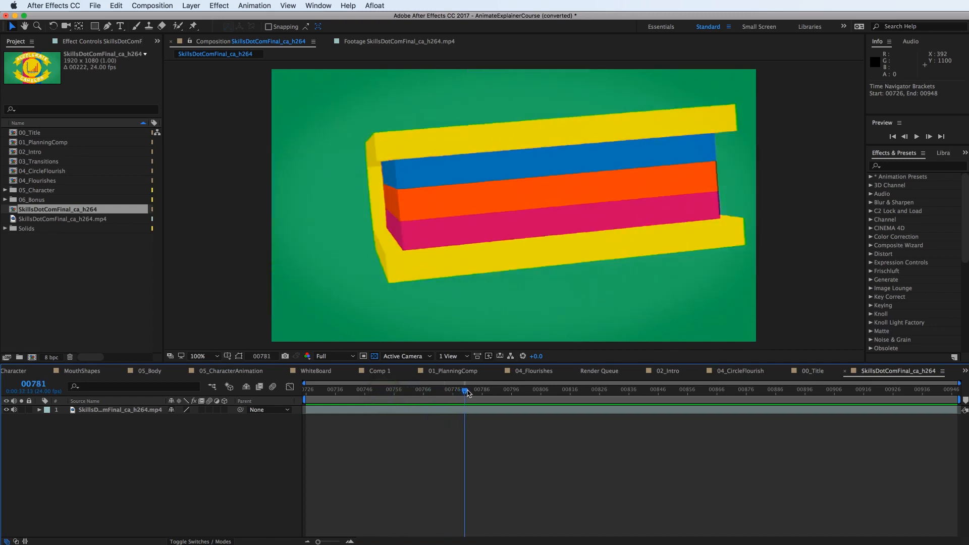
pyautogui.moveTo(465, 393); pyautogui.dragTo(448, 392)
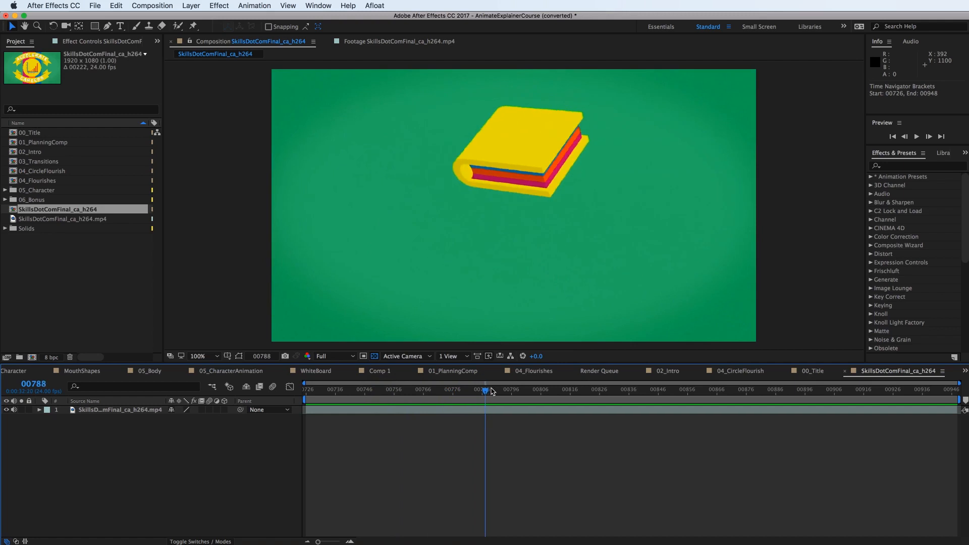
pyautogui.moveTo(485, 390); pyautogui.dragTo(568, 390)
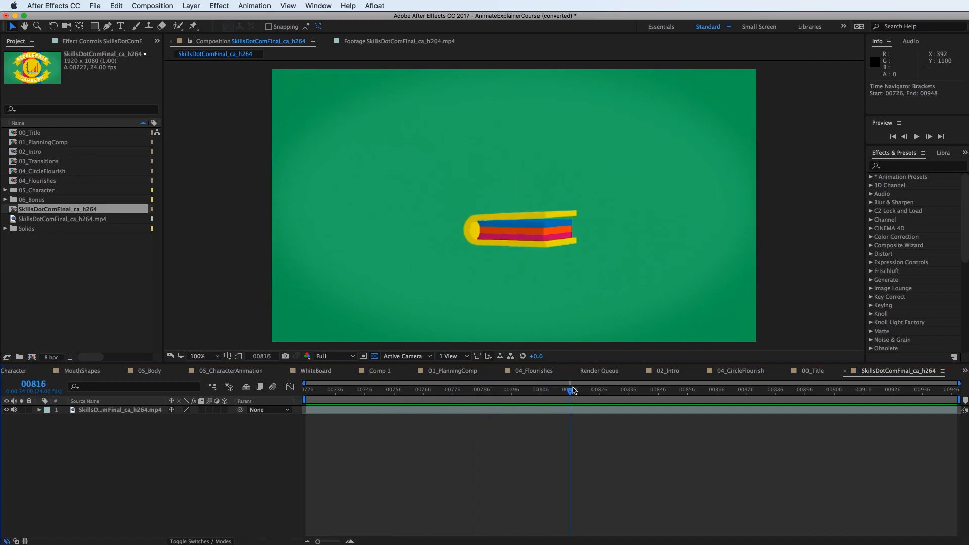
pyautogui.moveTo(571, 390); pyautogui.dragTo(653, 390)
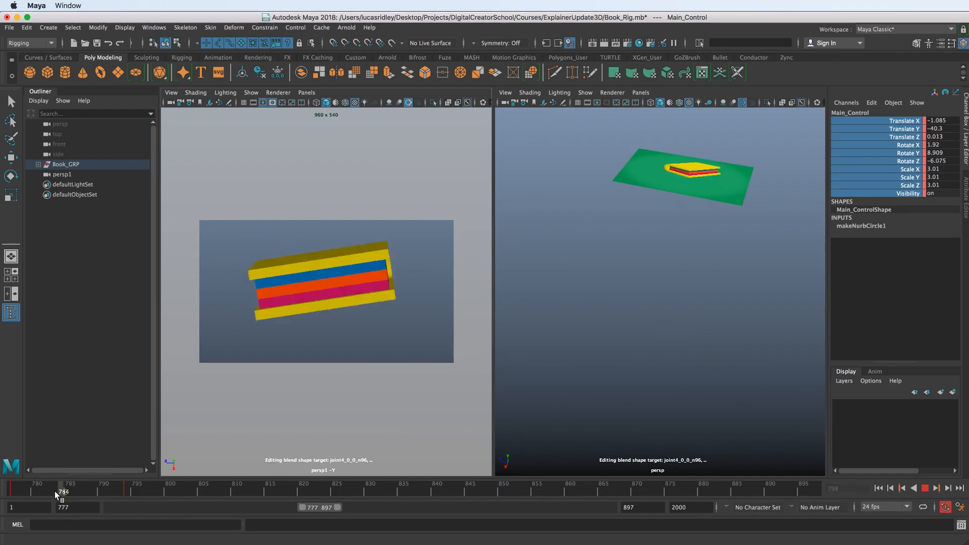
# Review the book control's animation by scrubbing through the timeline and orbiting the persp view toward frame 820
pyautogui.moveTo(62, 491); pyautogui.dragTo(102, 491)
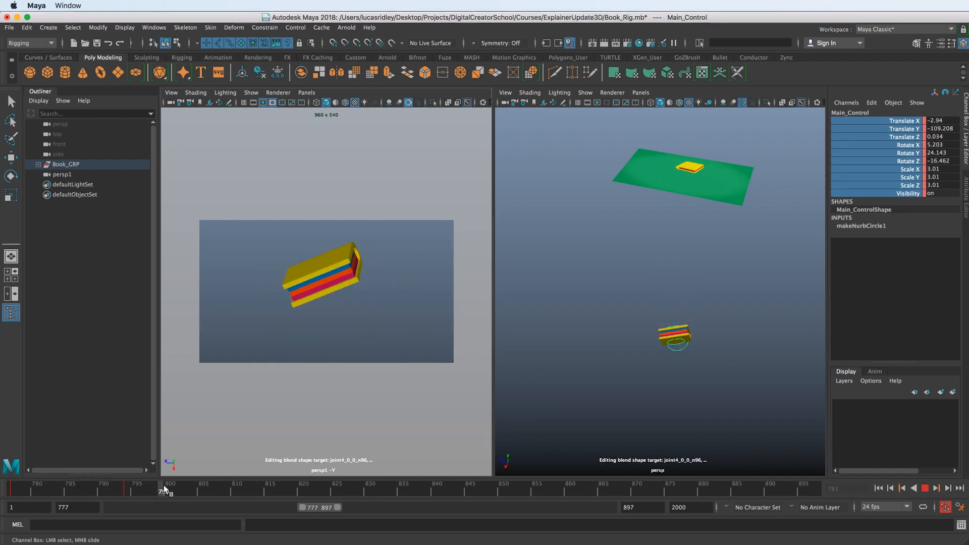
pyautogui.moveTo(169, 488); pyautogui.dragTo(253, 488)
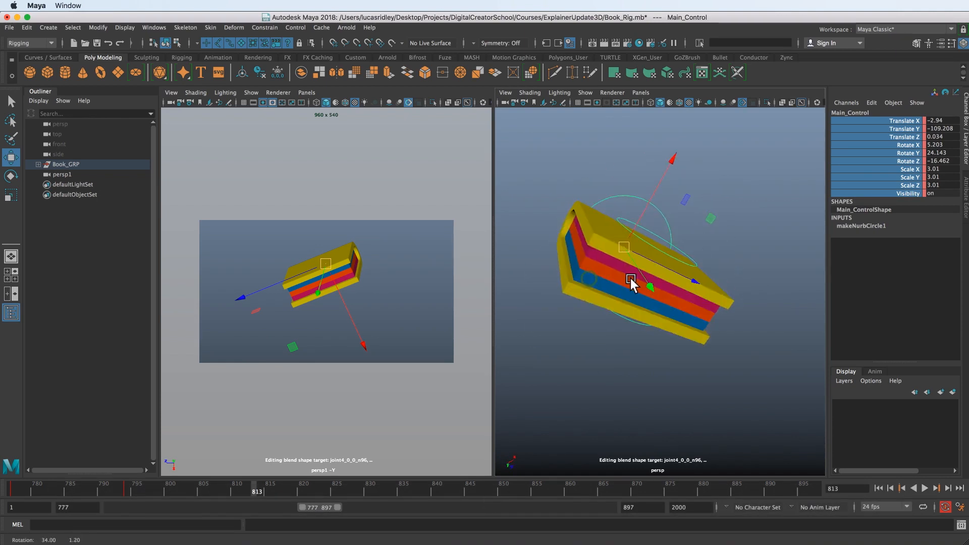
pyautogui.moveTo(634, 284); pyautogui.dragTo(588, 288)
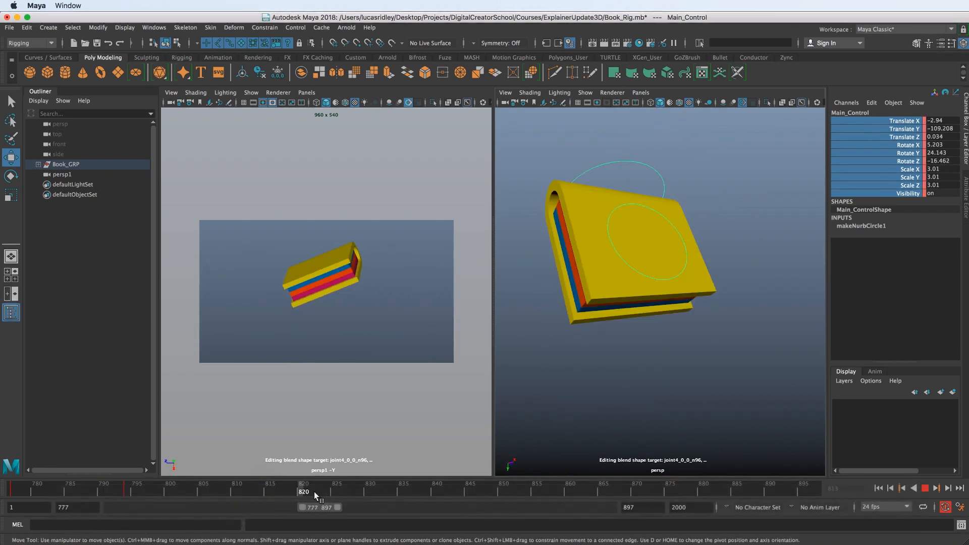
pyautogui.moveTo(303, 492); pyautogui.dragTo(135, 491)
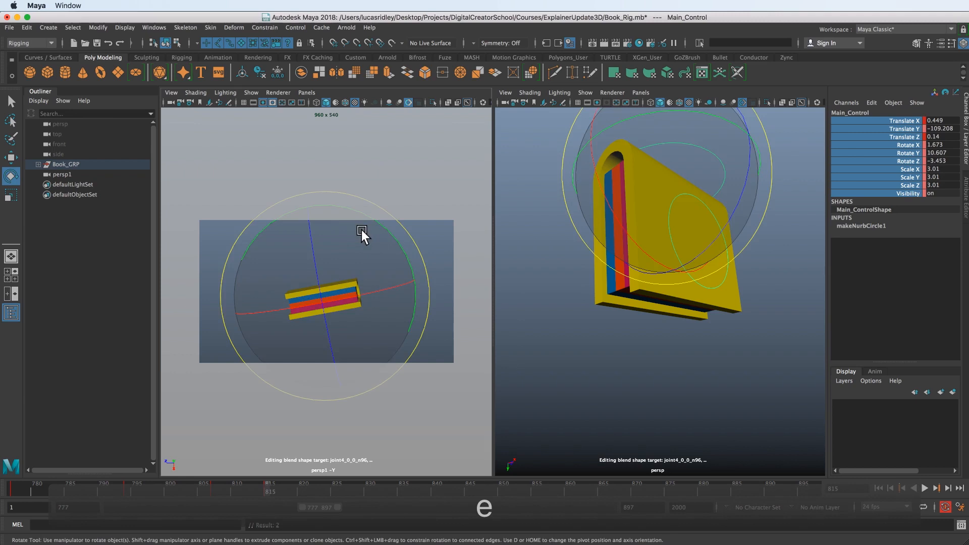
# Tilt Main_Control further with the Rotate tool and shift its selected keys to later frames around 811
pyautogui.moveTo(361, 232); pyautogui.dragTo(318, 287)
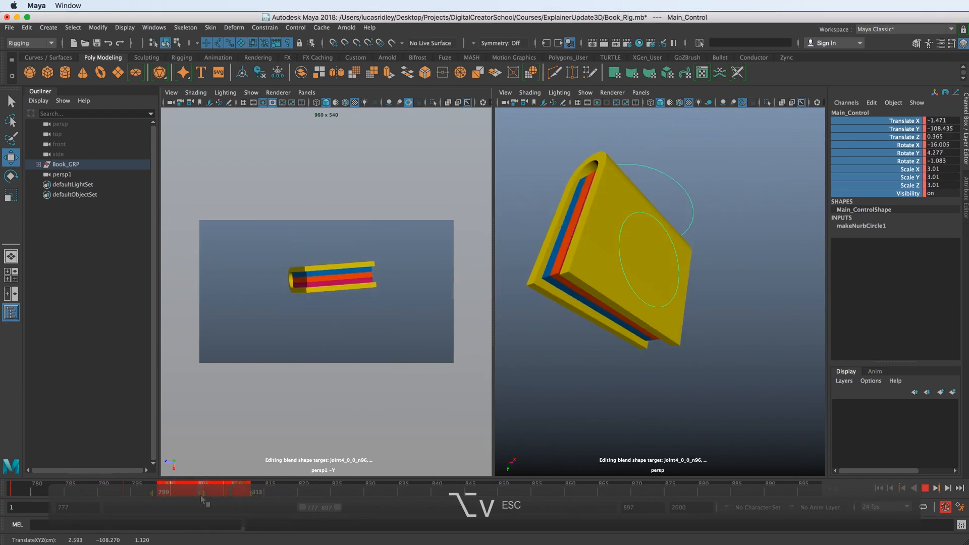
pyautogui.moveTo(202, 492); pyautogui.dragTo(235, 492)
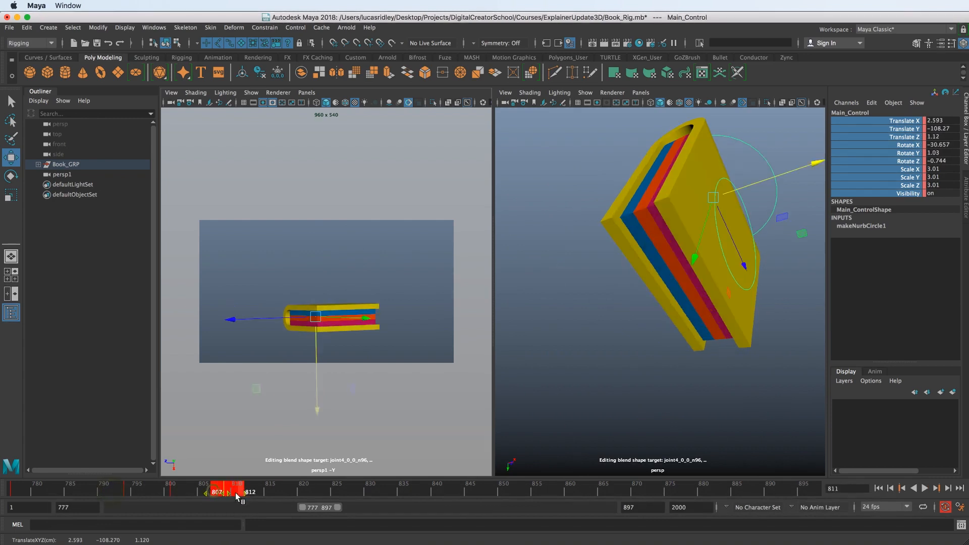